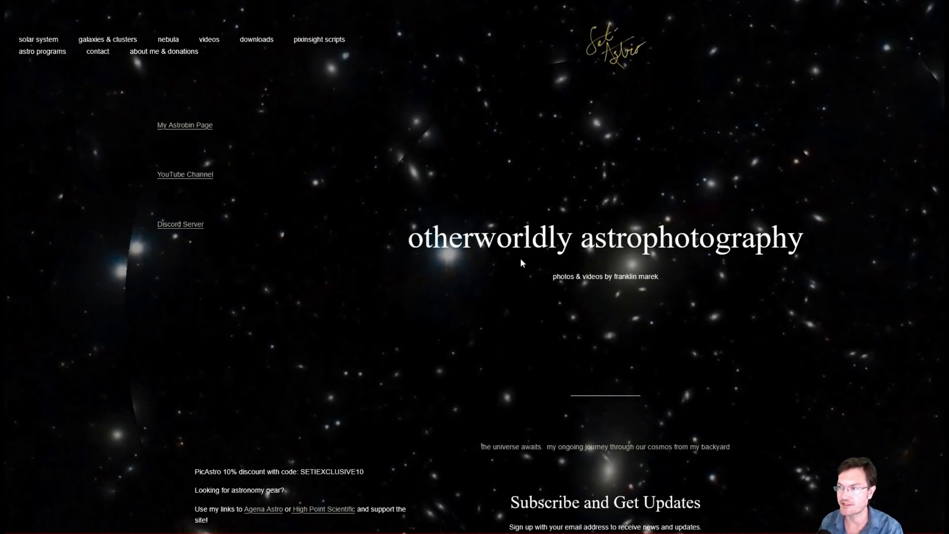
Step: Navigate from the Seti Astro home page through Astro Programs to the Seti Astro's Suite download
left_click(38, 40)
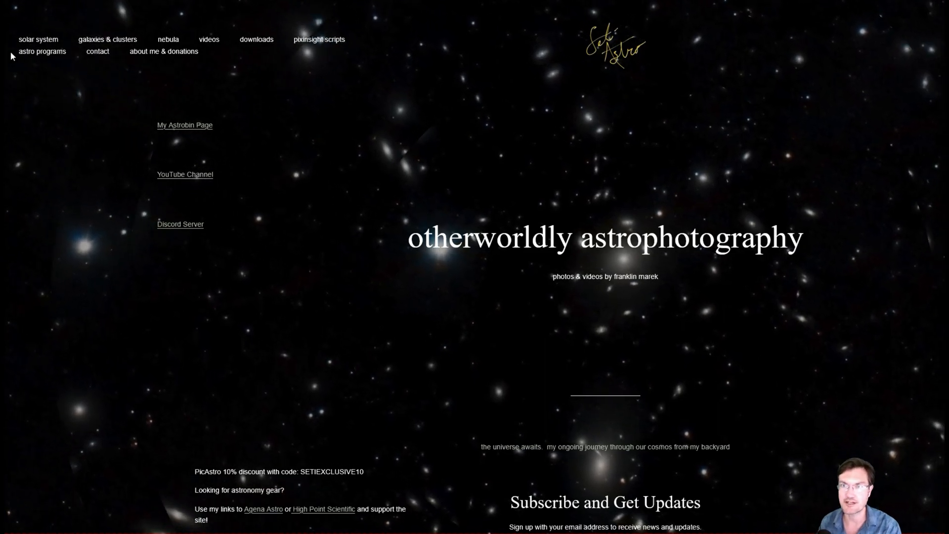
left_click(41, 52)
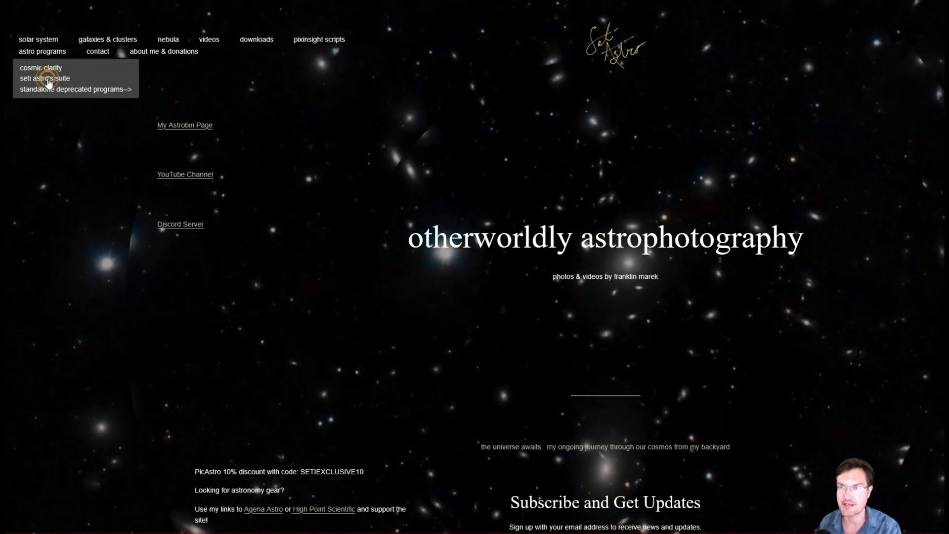
left_click(44, 78)
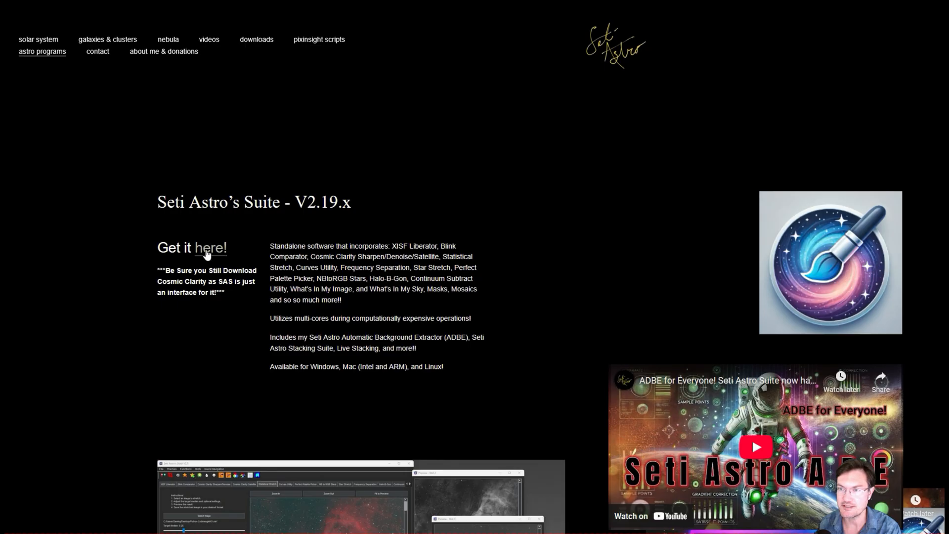
left_click(210, 248)
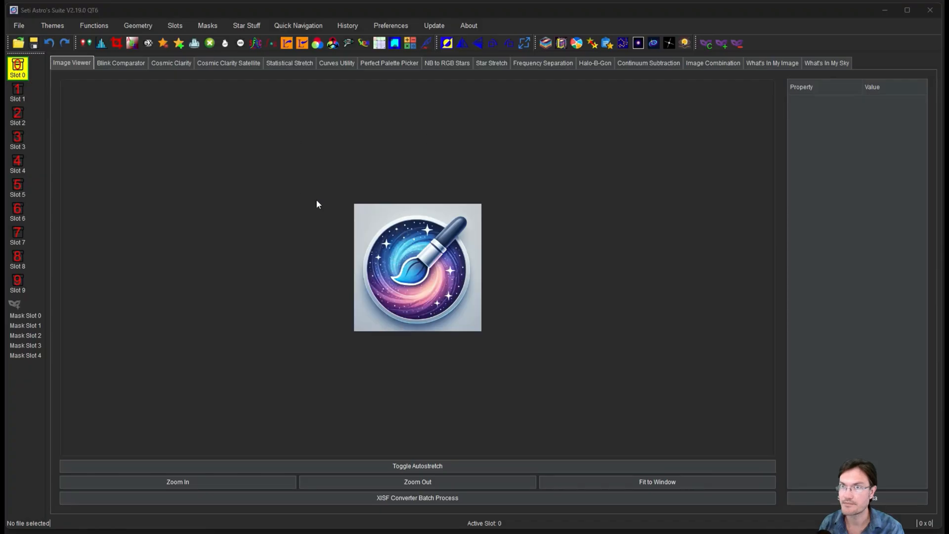
mouse_move(495, 136)
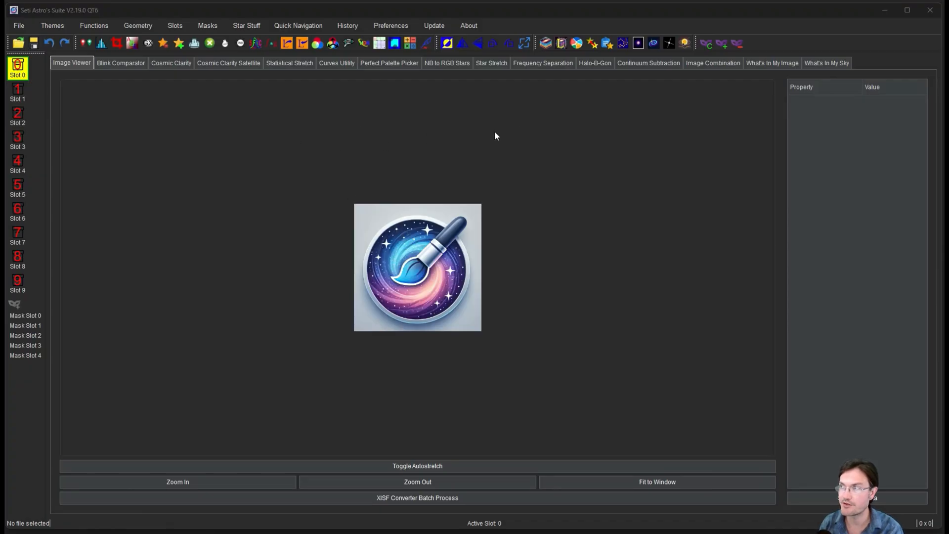
mouse_move(685, 43)
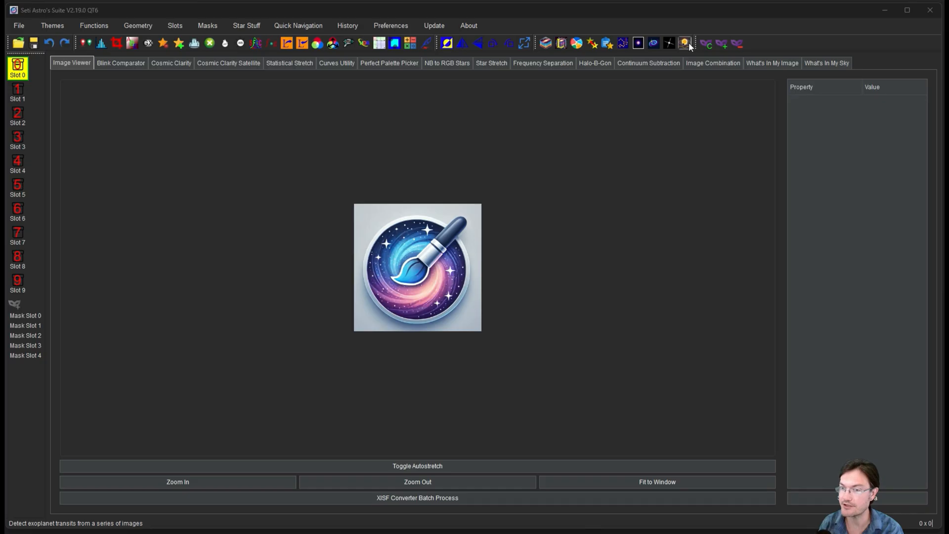
mouse_move(689, 47)
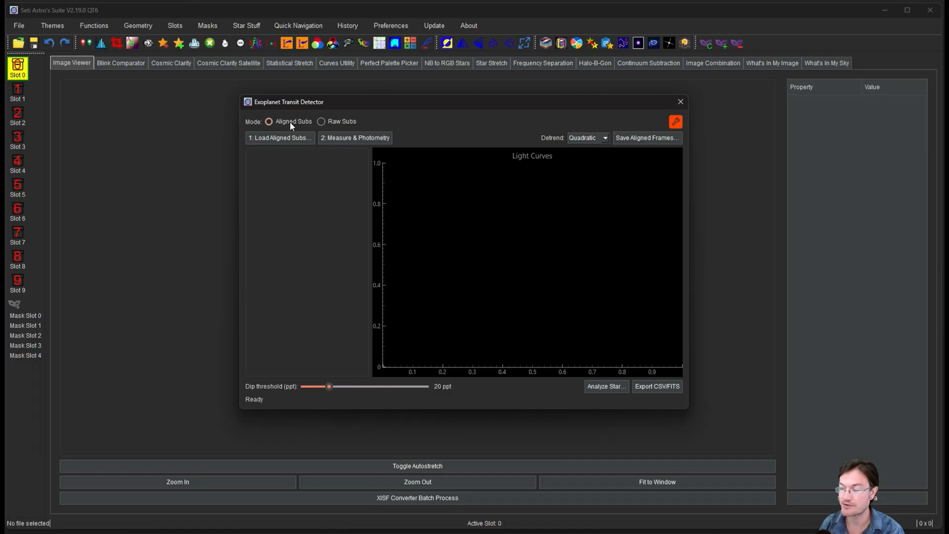
mouse_move(285, 129)
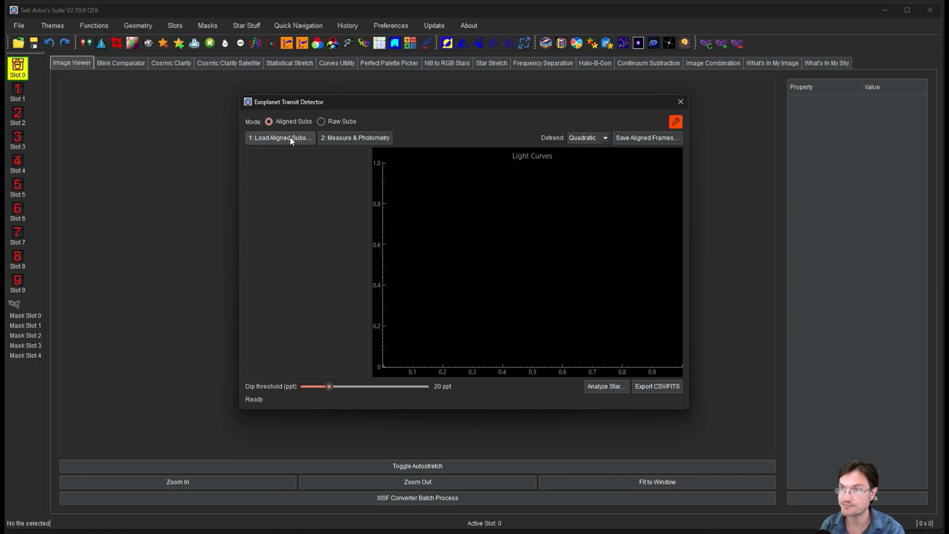
Step: Preview the Raw Subs mode's dark/flat calibration options, then return the detector to Aligned Subs
left_click(321, 121)
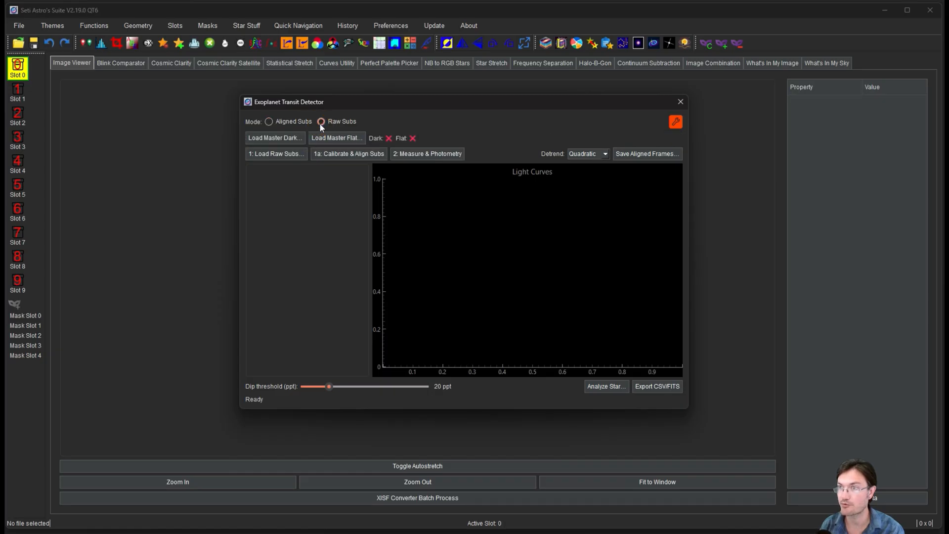
left_click(321, 121)
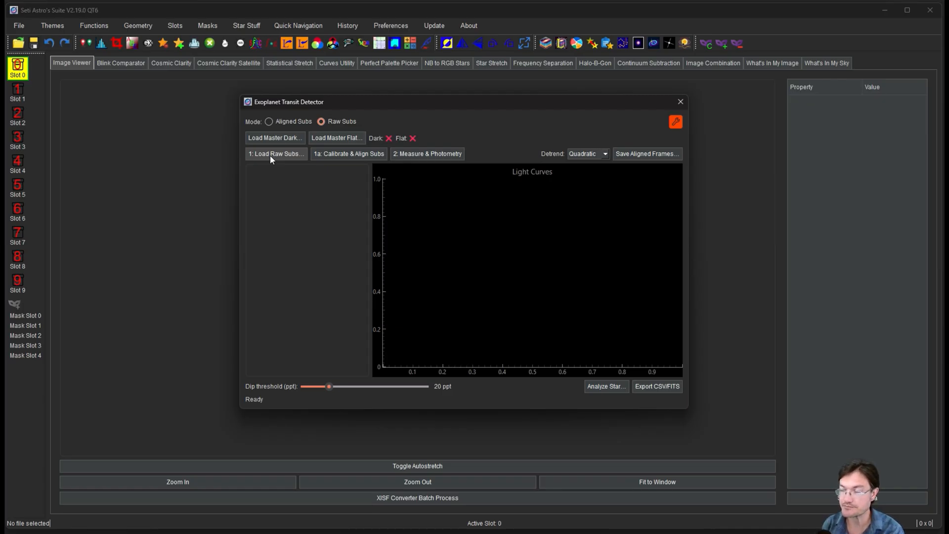
mouse_move(280, 165)
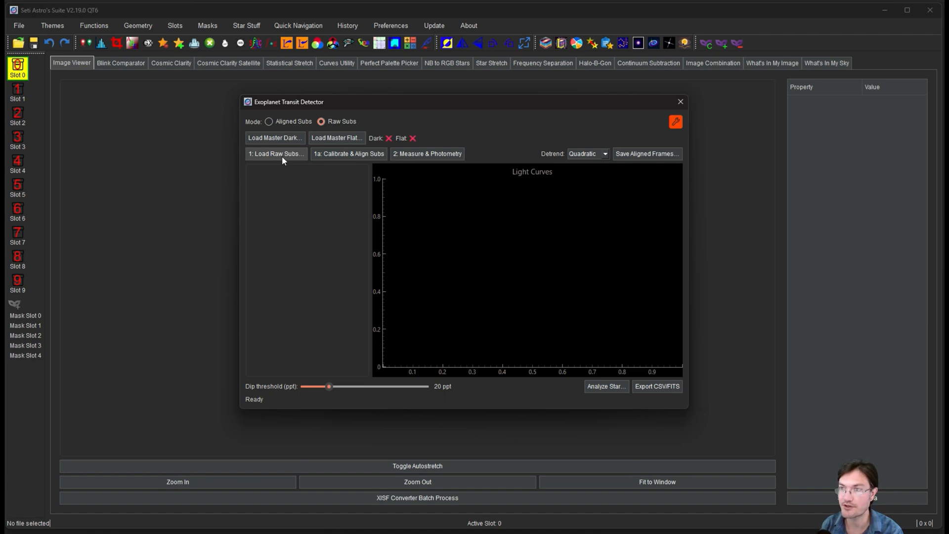
mouse_move(343, 162)
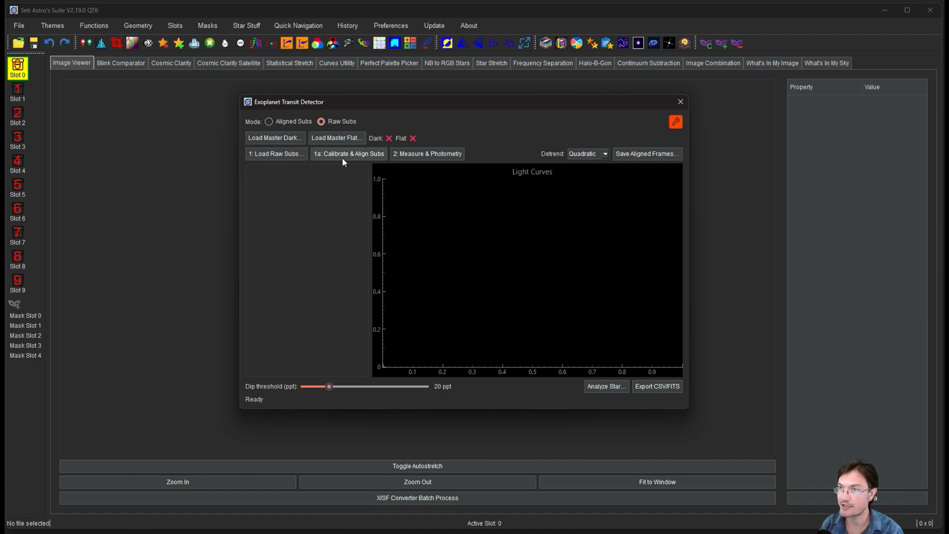
mouse_move(374, 153)
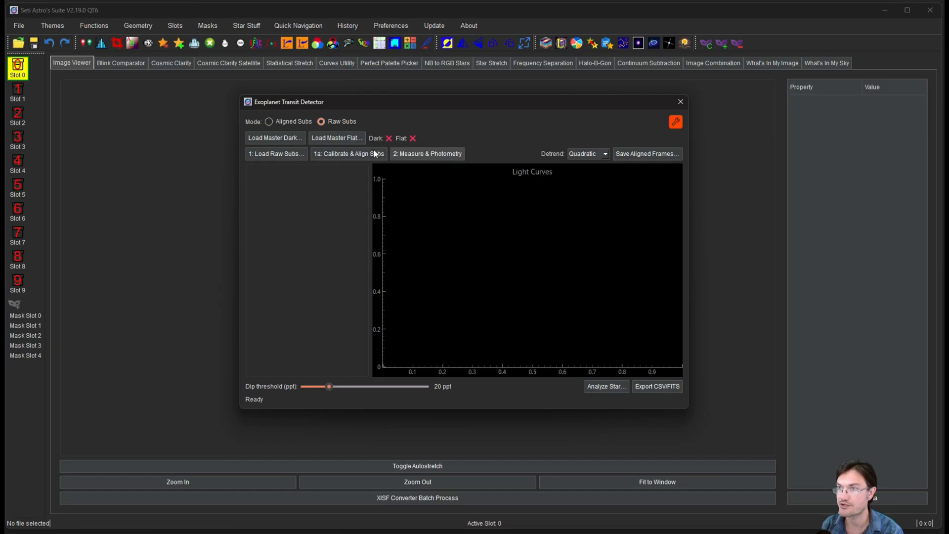
left_click(269, 121)
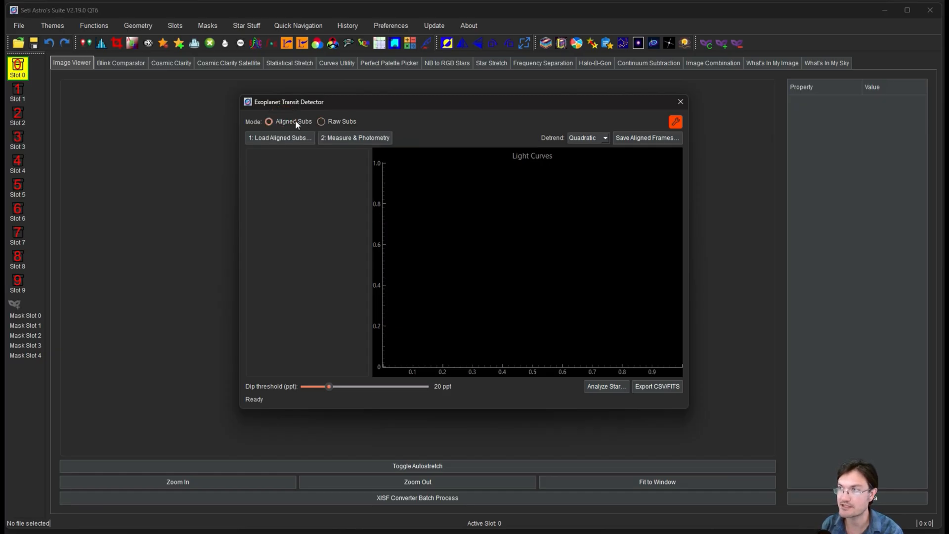
mouse_move(551, 142)
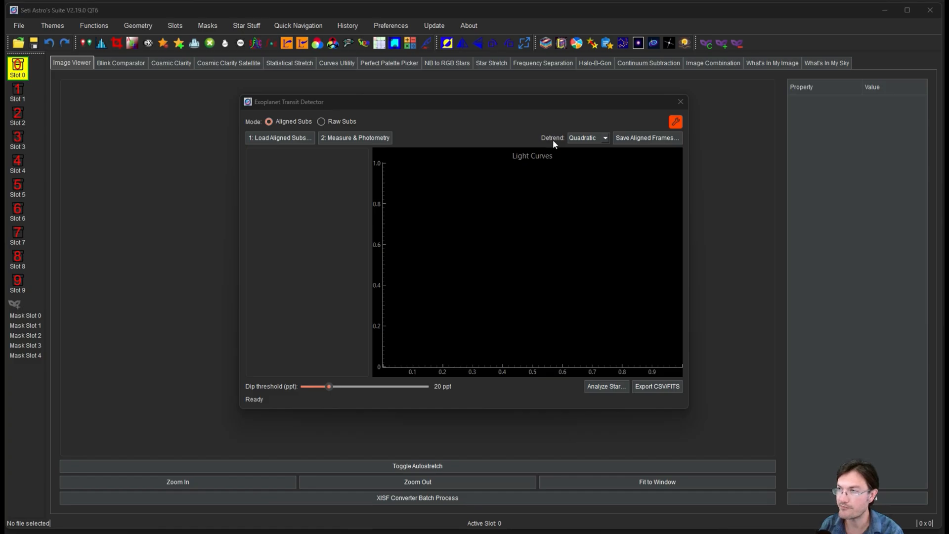
mouse_move(591, 153)
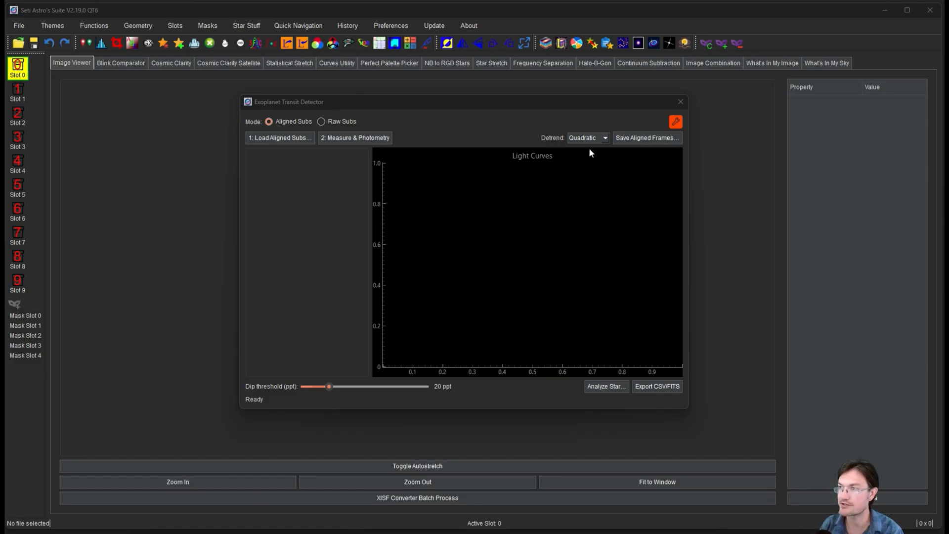
mouse_move(570, 151)
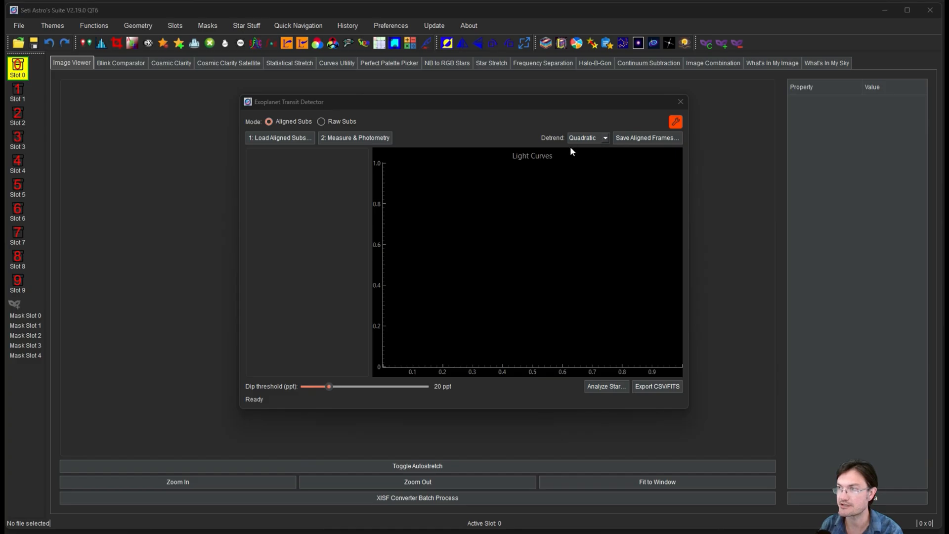
Step: Review the Detrend options keeping Quadratic, and switch the detector to Raw Subs mode
left_click(604, 138)
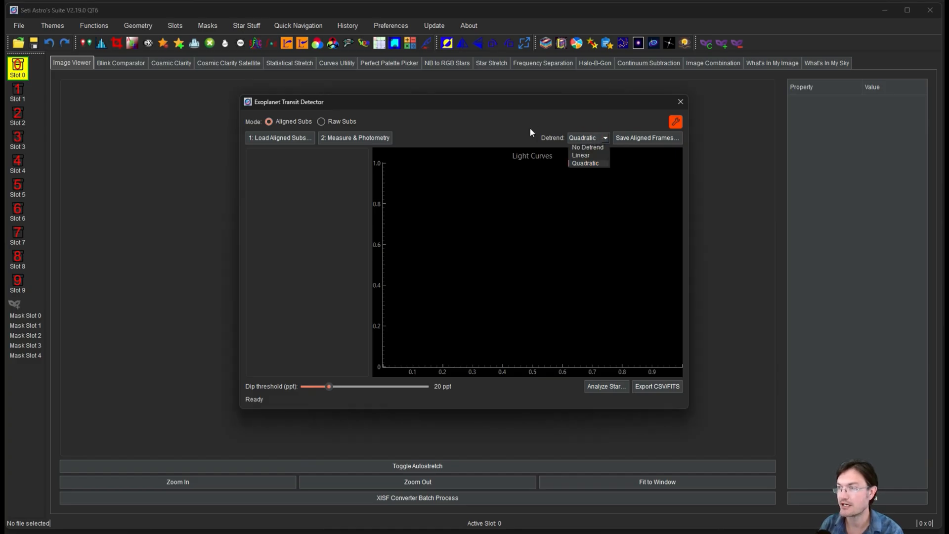
mouse_move(516, 133)
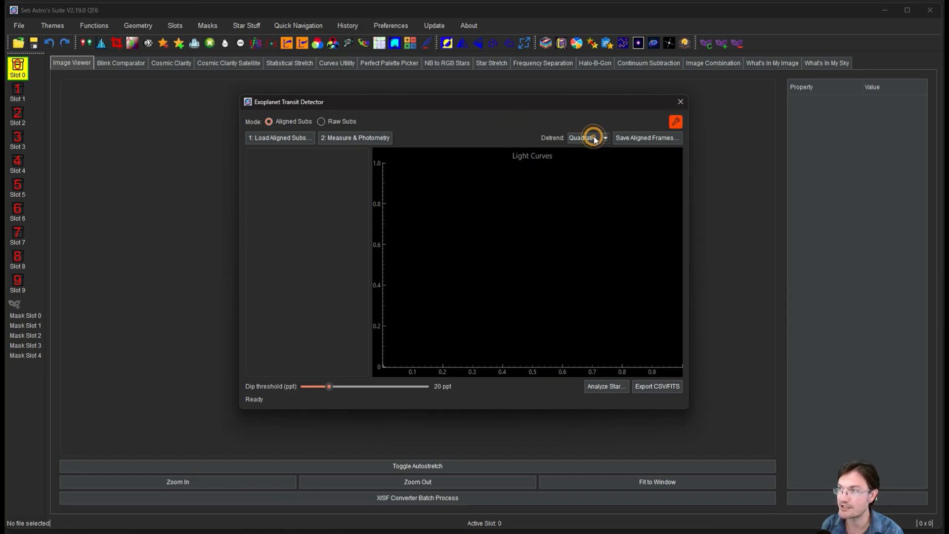
mouse_move(488, 125)
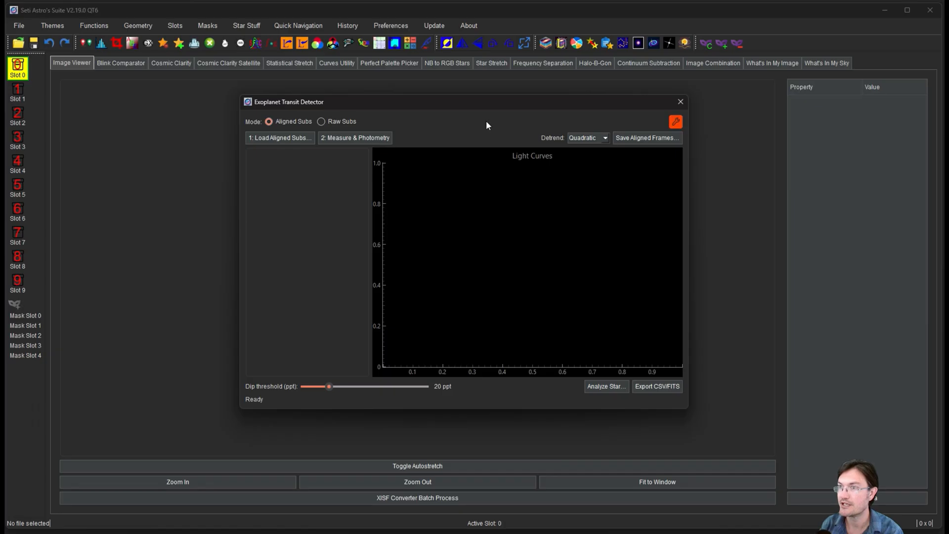
left_click(320, 121)
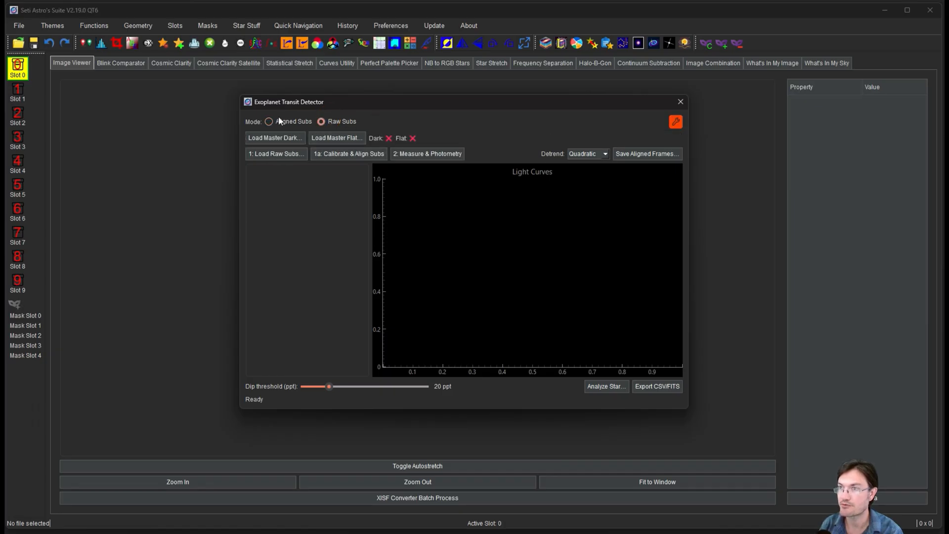
mouse_move(348, 153)
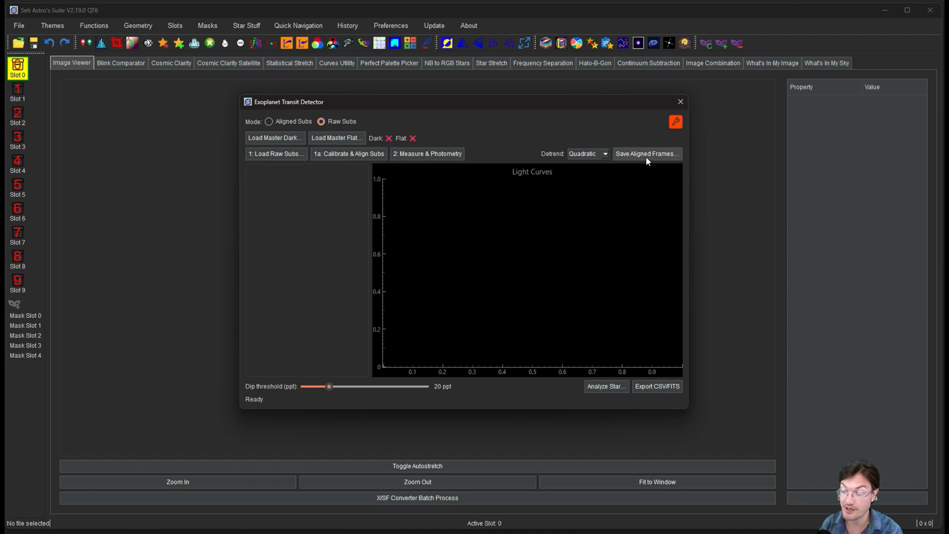
mouse_move(620, 133)
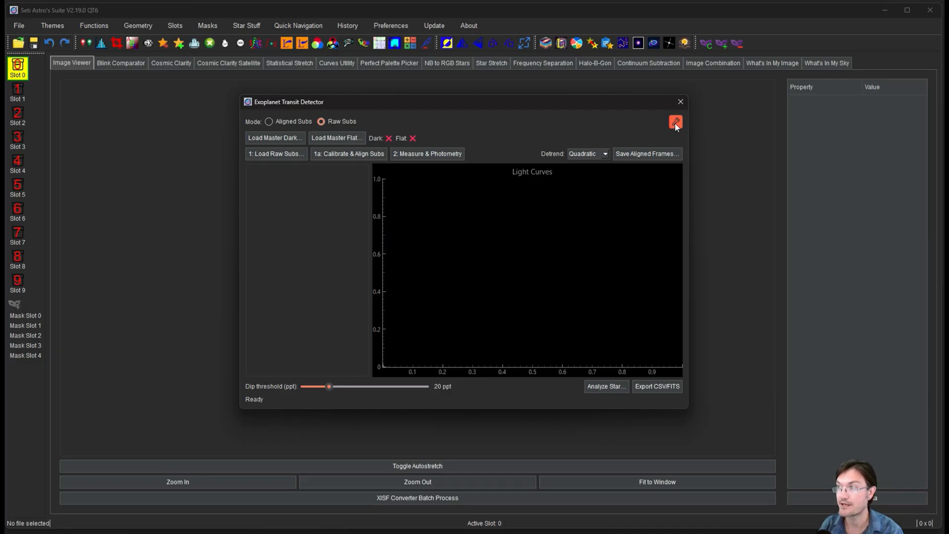
Step: Review photometry and period-search settings without changes, then return to Aligned Subs mode
left_click(676, 121)
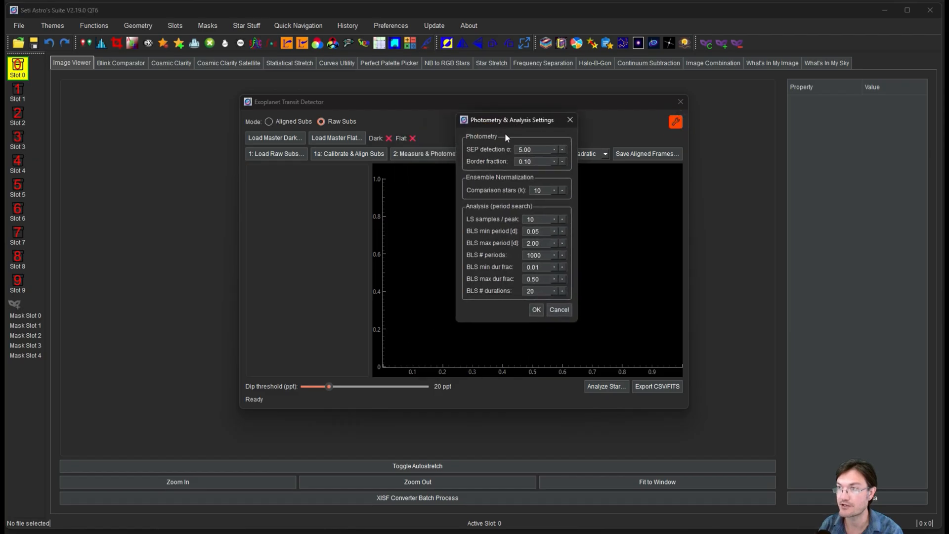
mouse_move(504, 181)
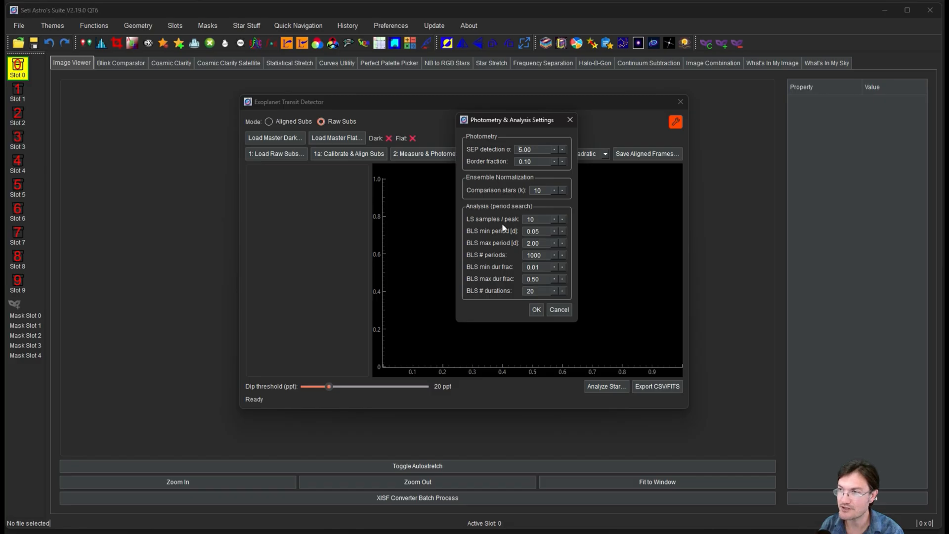
mouse_move(508, 182)
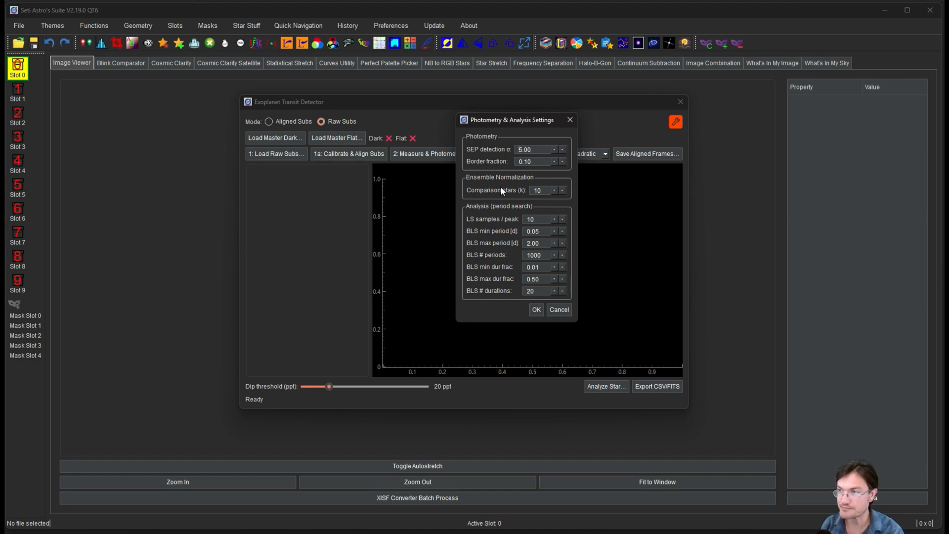
mouse_move(488, 267)
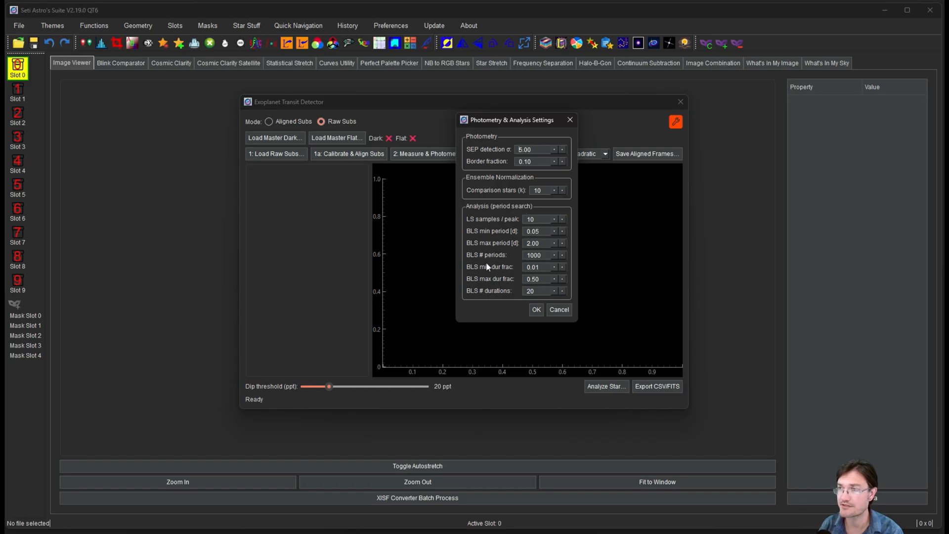
mouse_move(478, 243)
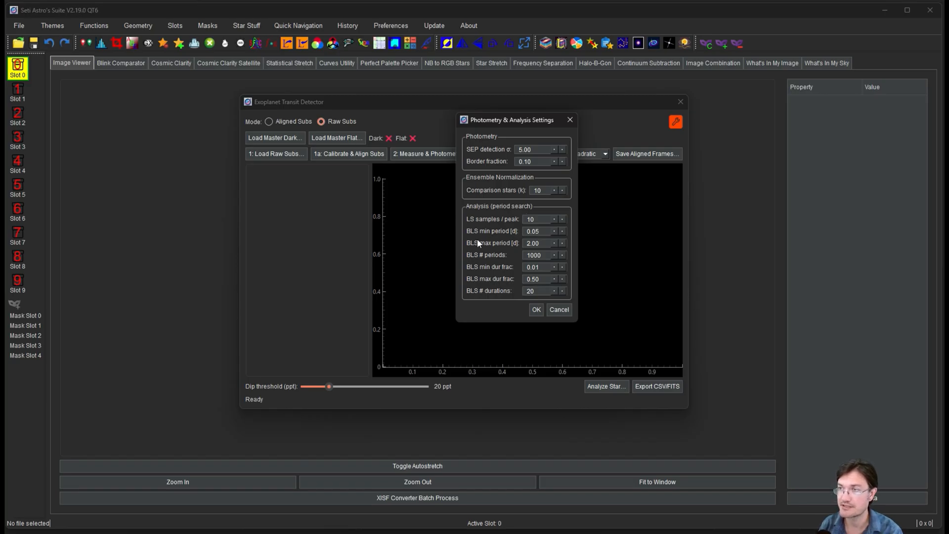
mouse_move(565, 127)
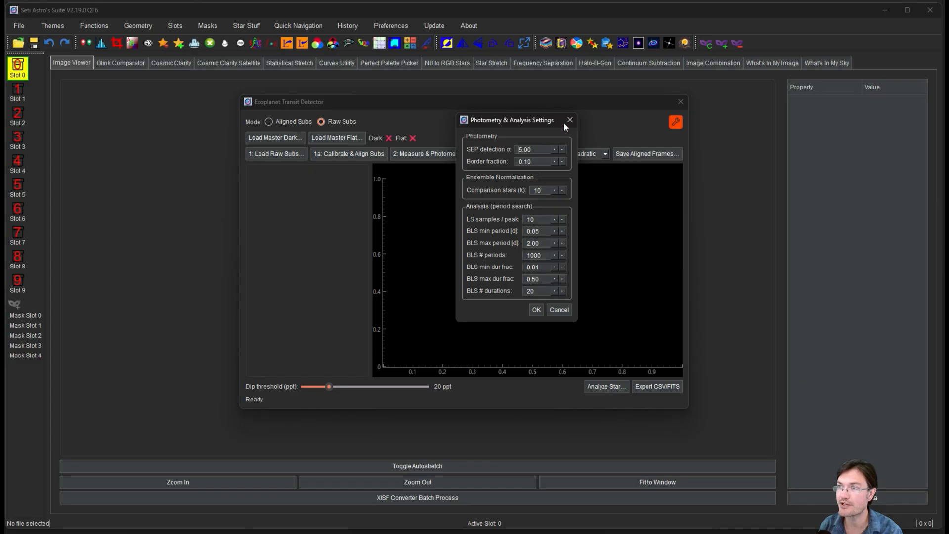
left_click(569, 119)
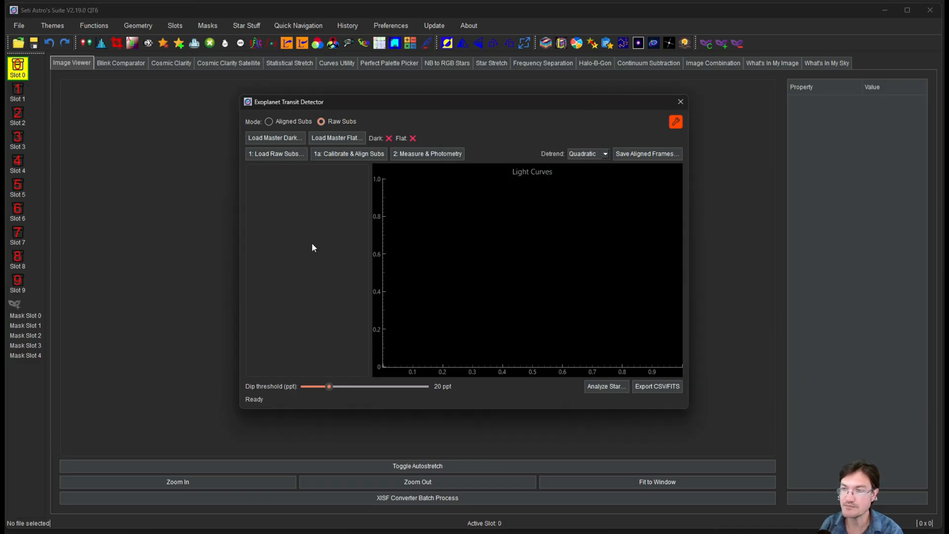
left_click(269, 121)
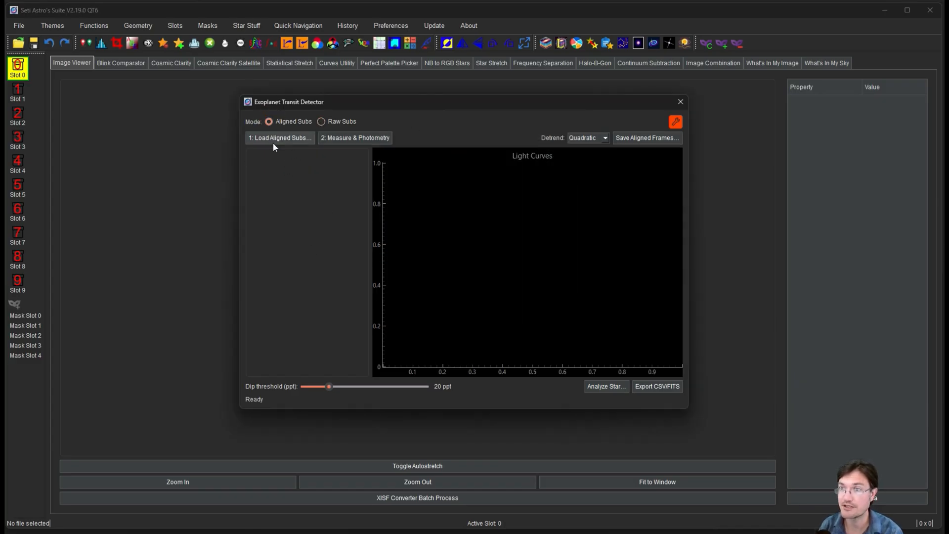
Step: Load the range of 72 registered M94 luminance frames as aligned subs
left_click(280, 138)
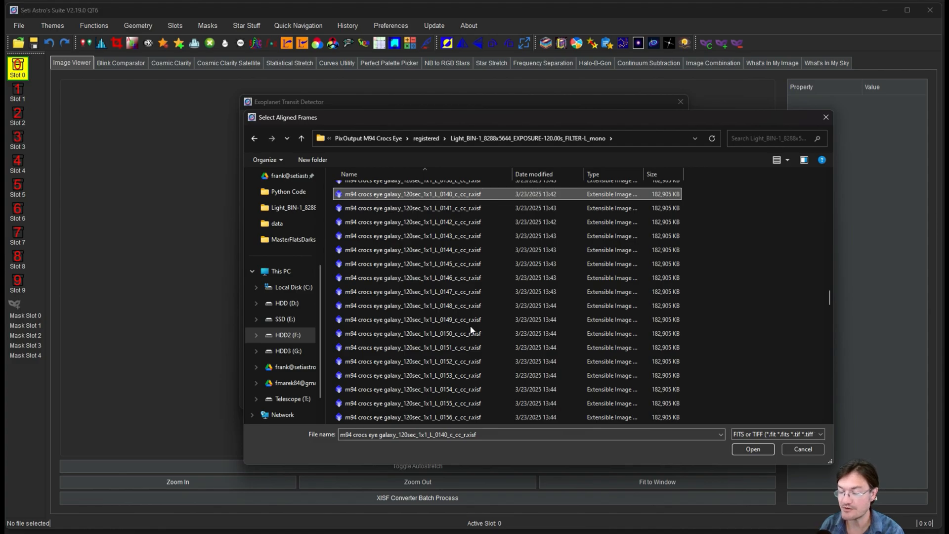
mouse_move(458, 331)
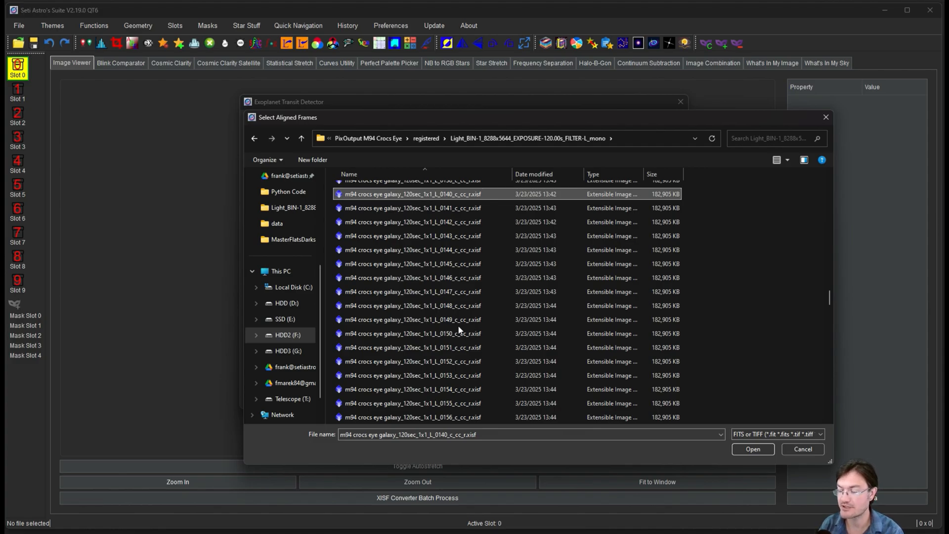
mouse_move(442, 308)
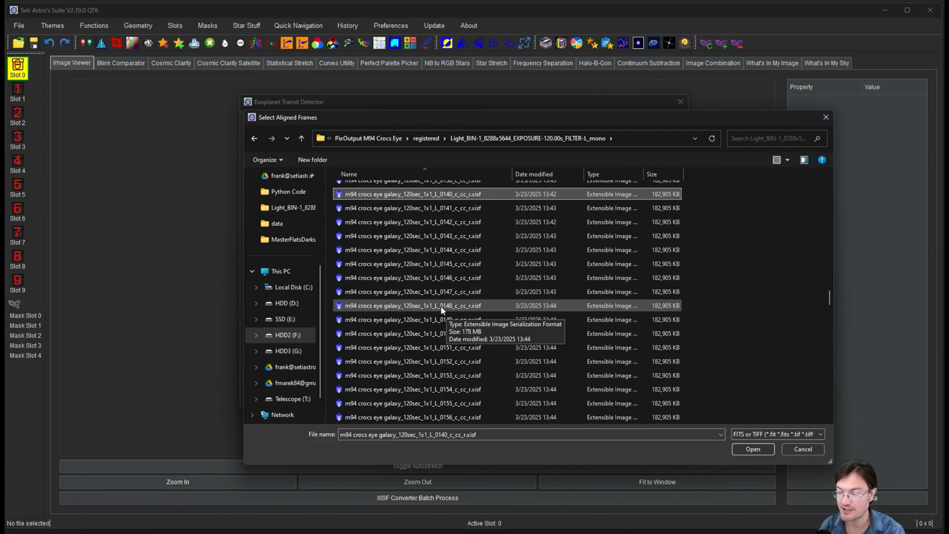
scroll("down", 3)
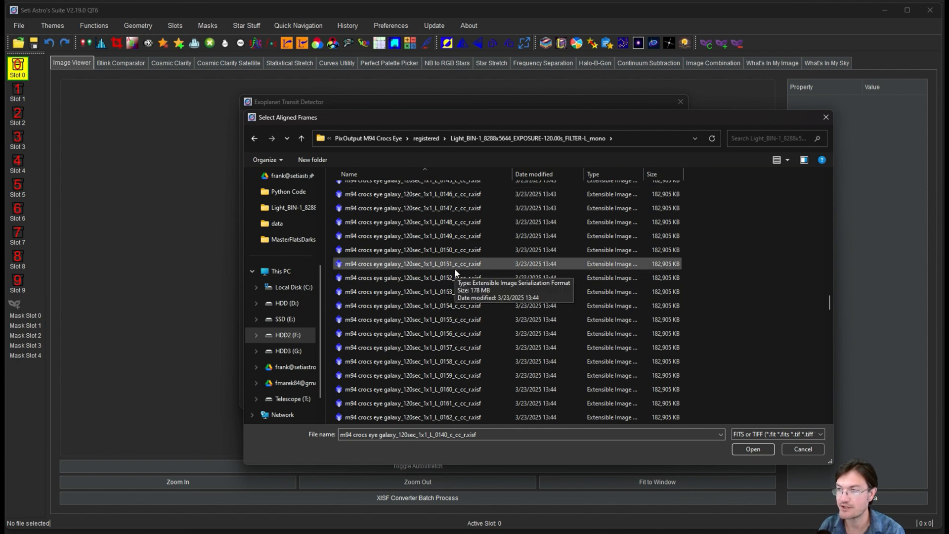
scroll("down", 3)
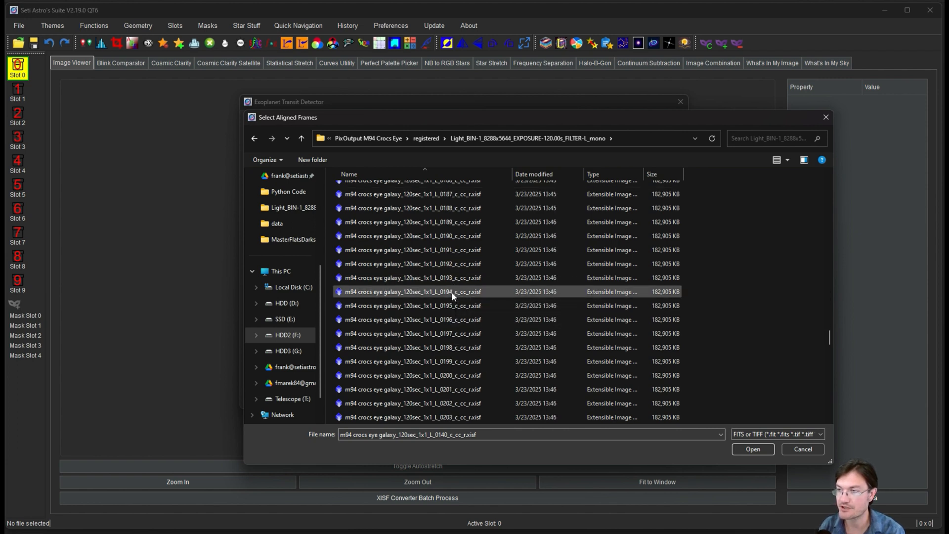
scroll("down", 3)
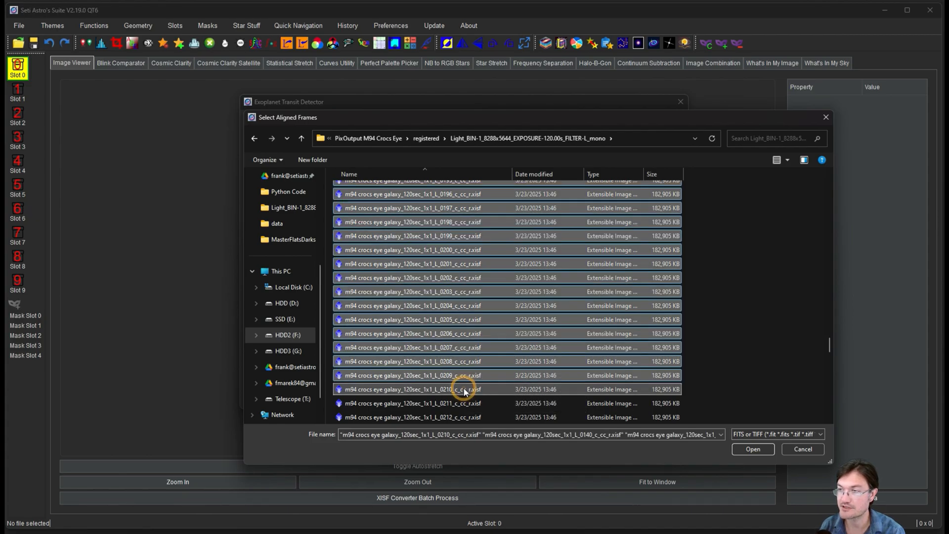
mouse_move(753, 449)
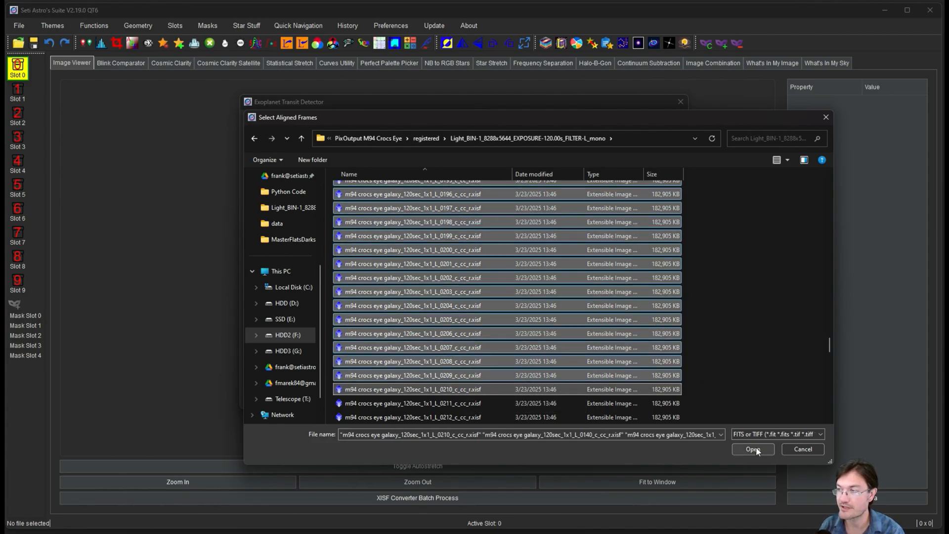
left_click(752, 449)
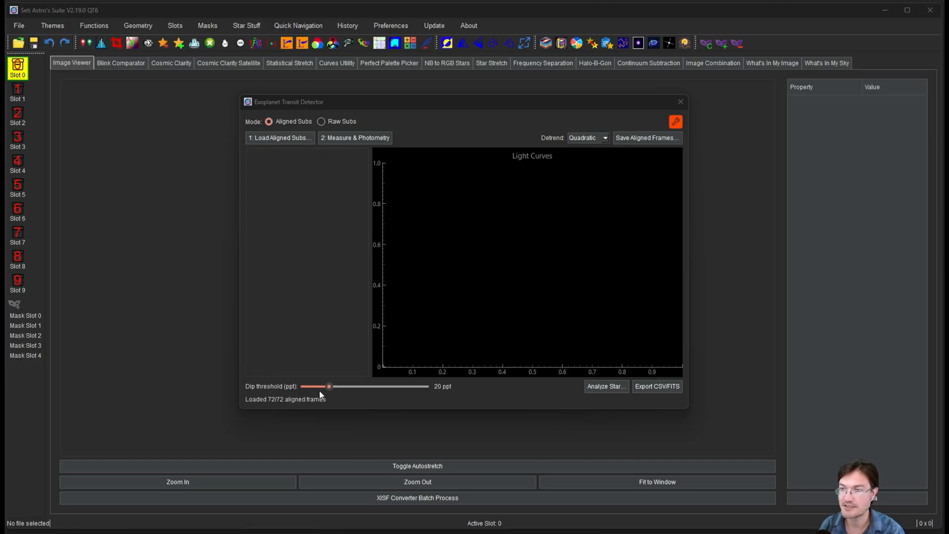
mouse_move(311, 156)
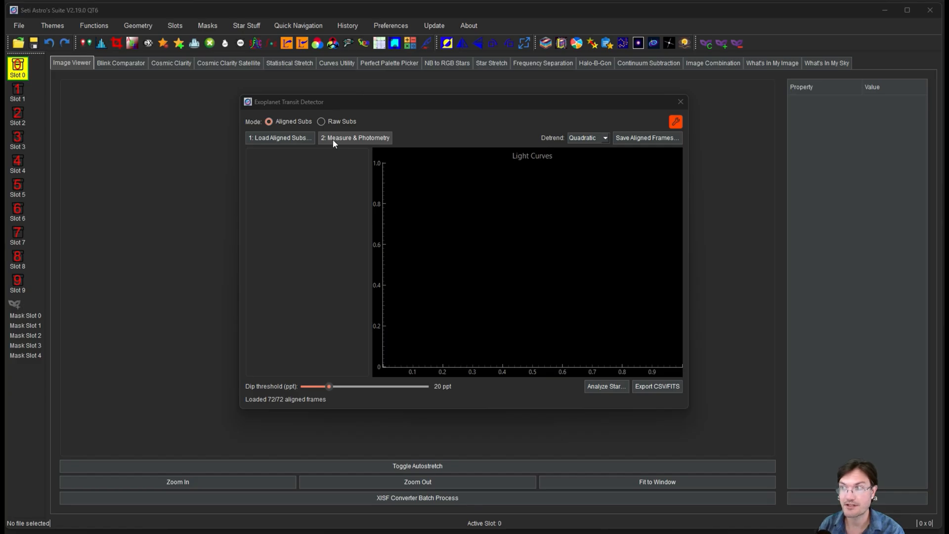
mouse_move(347, 141)
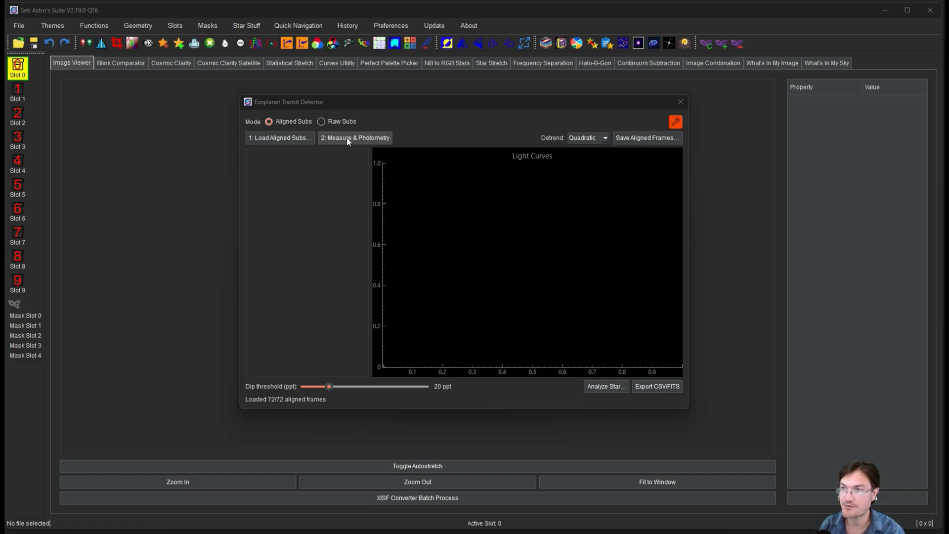
mouse_move(410, 175)
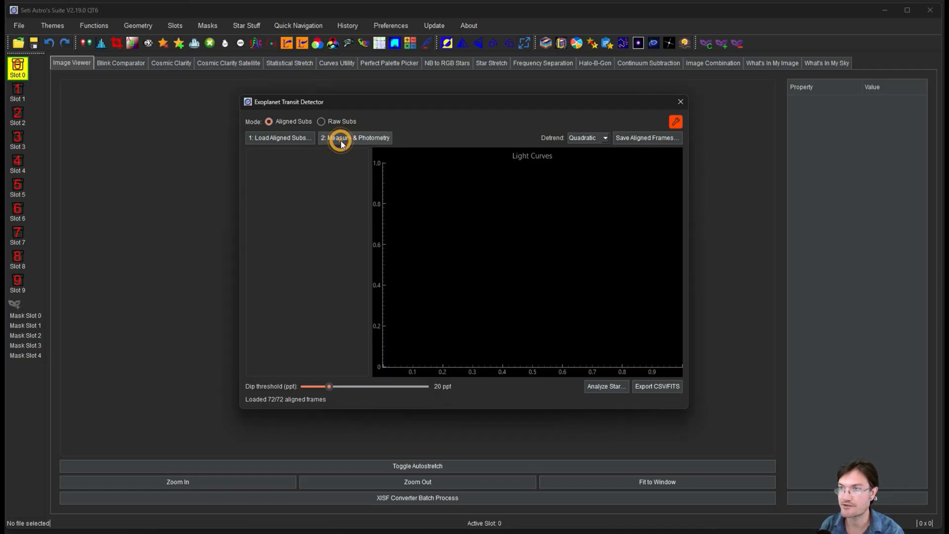
Step: Start Measure & Photometry on the 72 aligned frames and let it progress
left_click(355, 138)
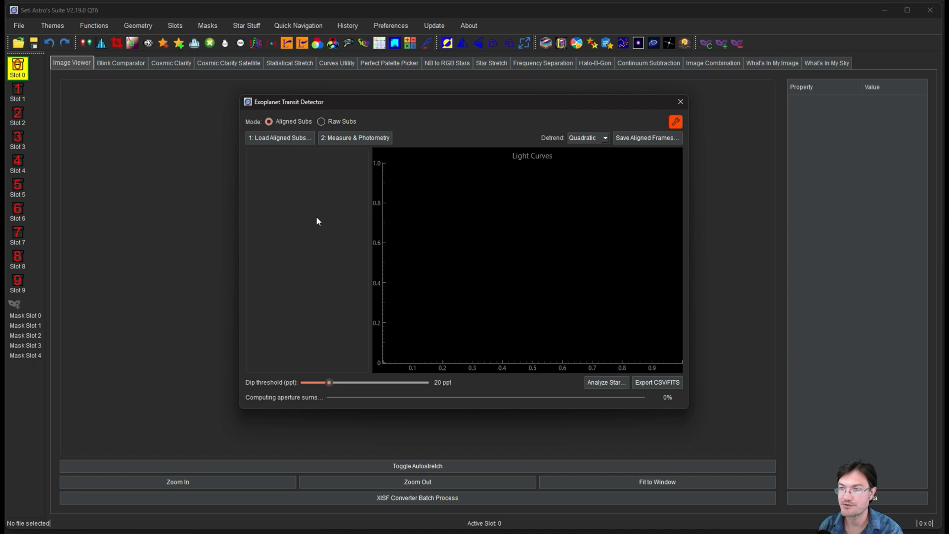
left_click(771, 63)
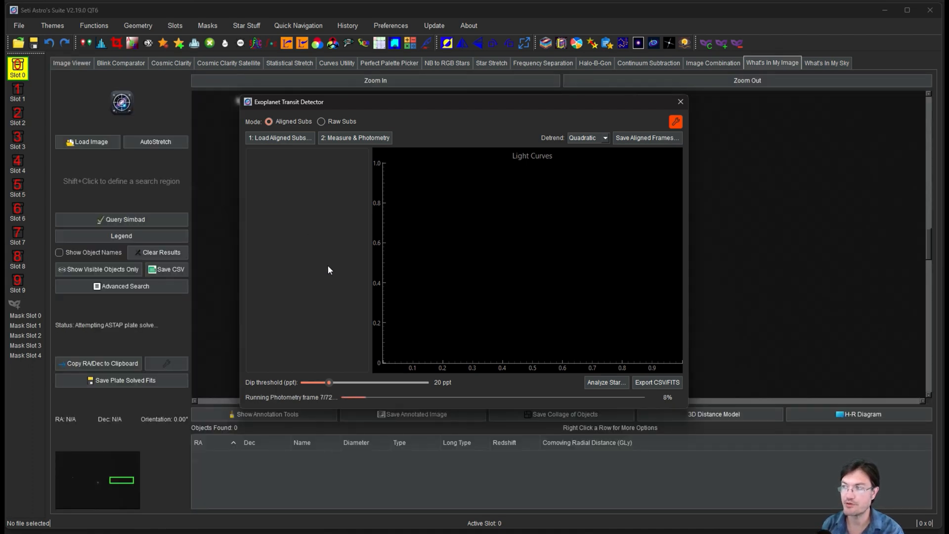
mouse_move(426, 279)
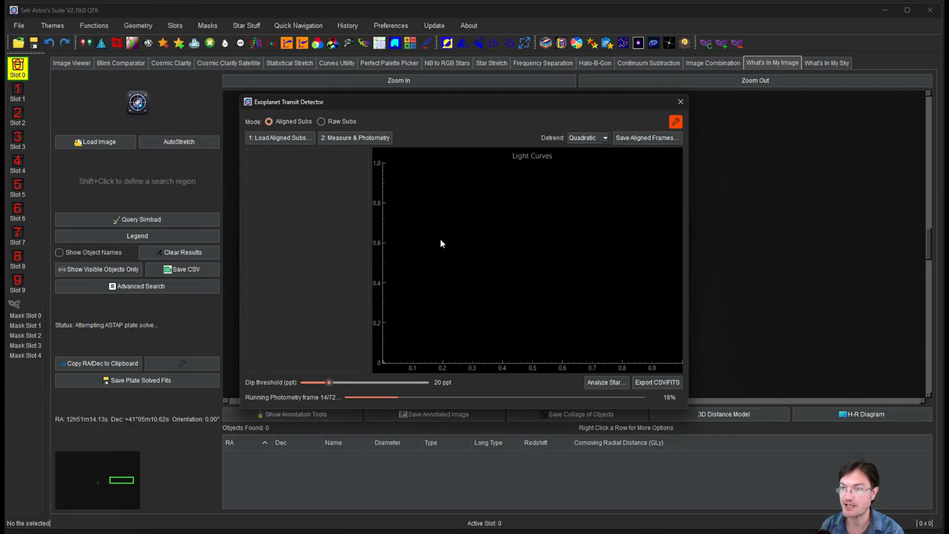
mouse_move(403, 256)
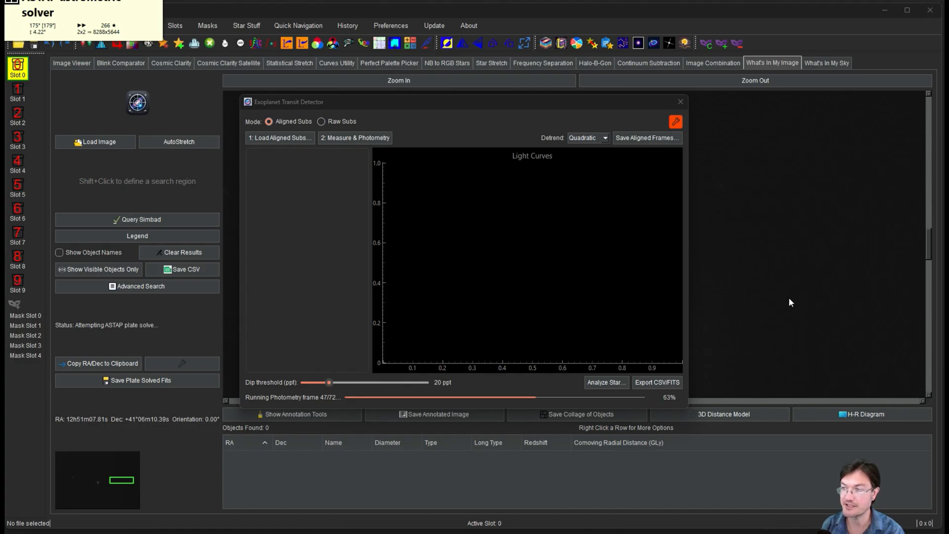
mouse_move(669, 342)
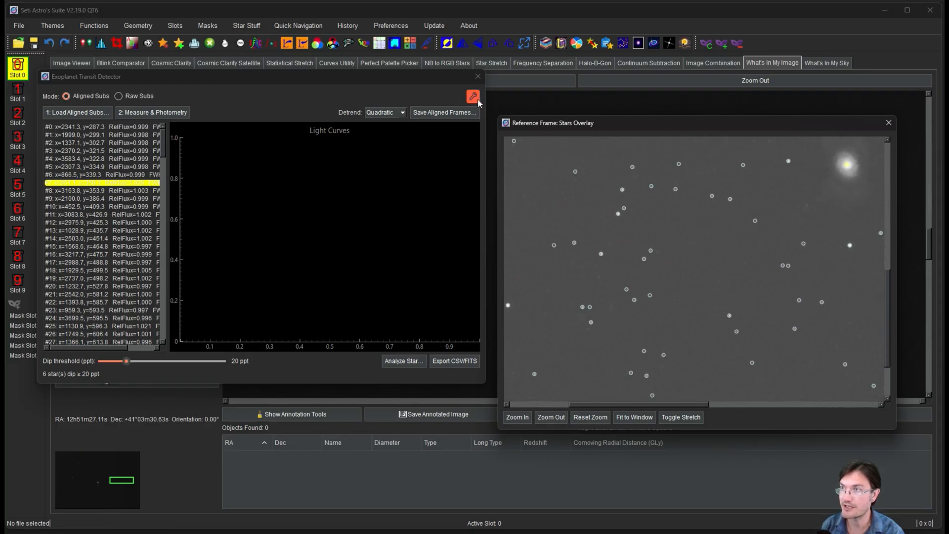
left_click(473, 96)
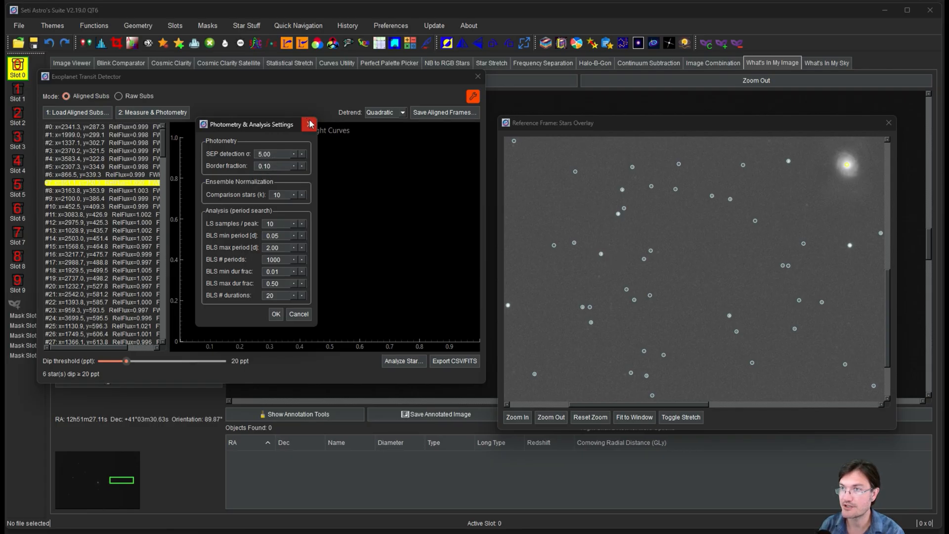
left_click(308, 124)
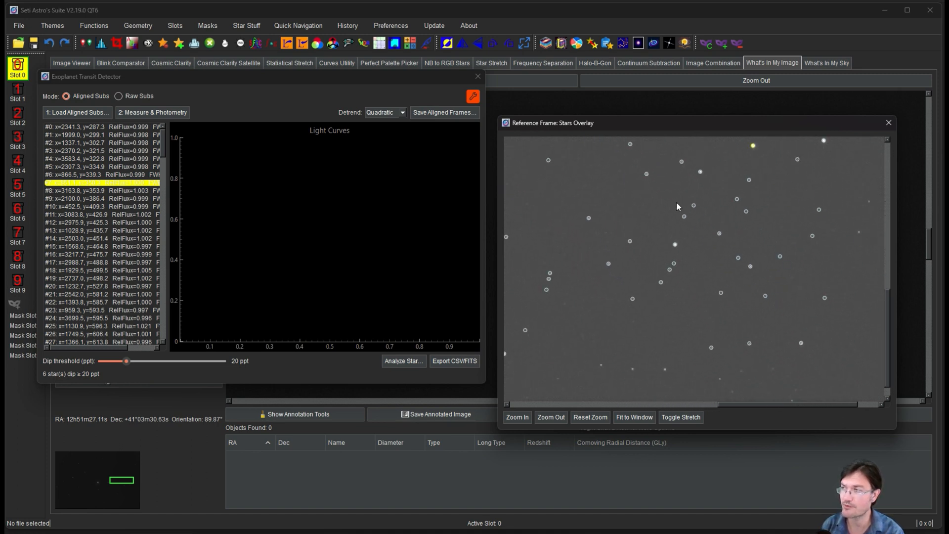
Step: Scroll the star list to the next flagged star and pan the overlay to M94's core
scroll("down", 3)
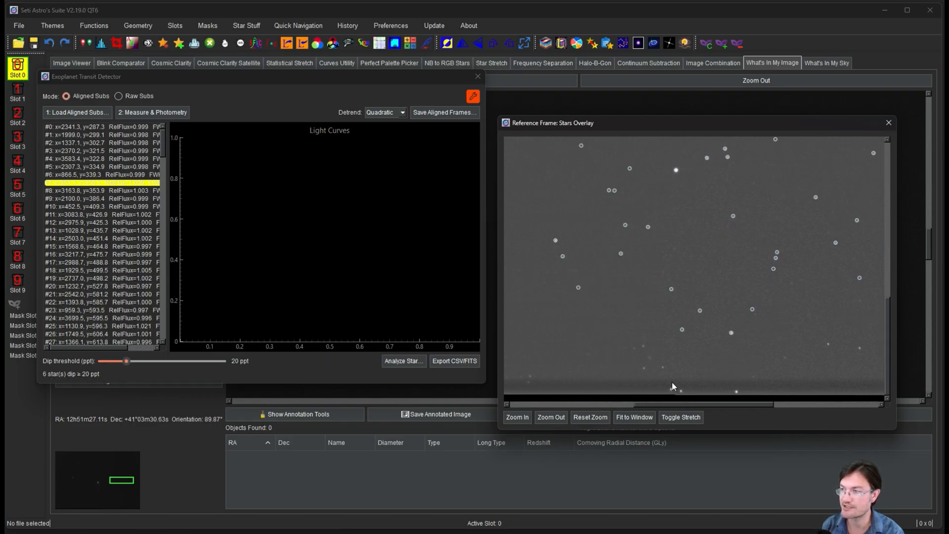
left_click(781, 354)
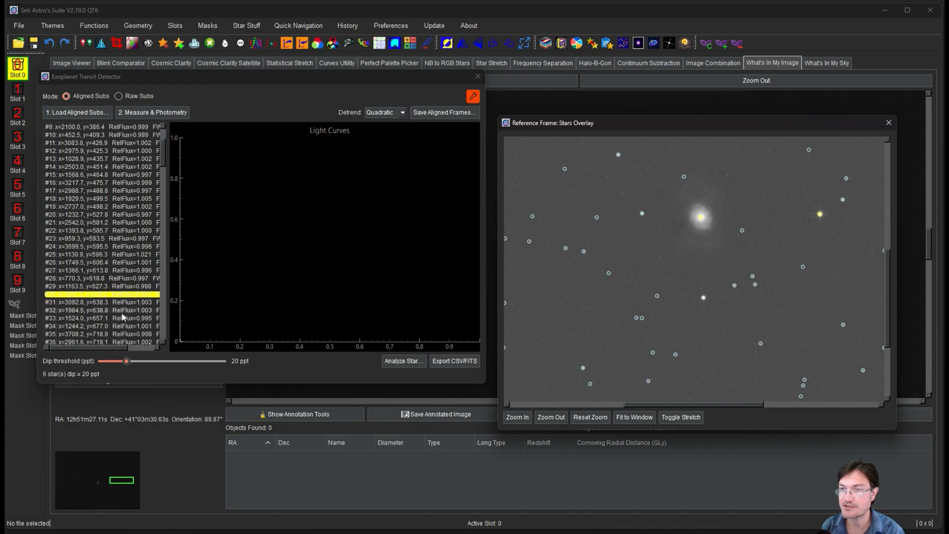
mouse_move(175, 365)
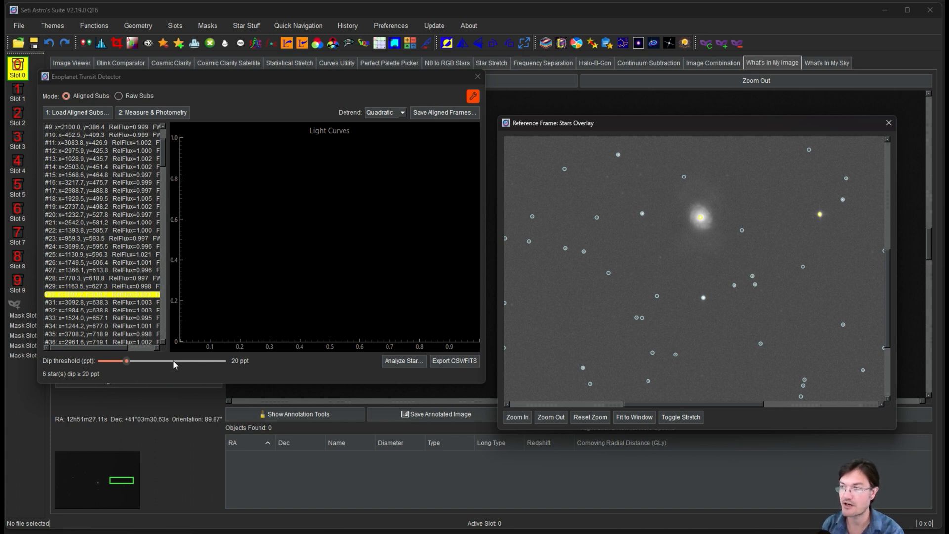
Step: Plot the light curves of stars #28, #19, #118, #103, #137 and #135
left_click(100, 277)
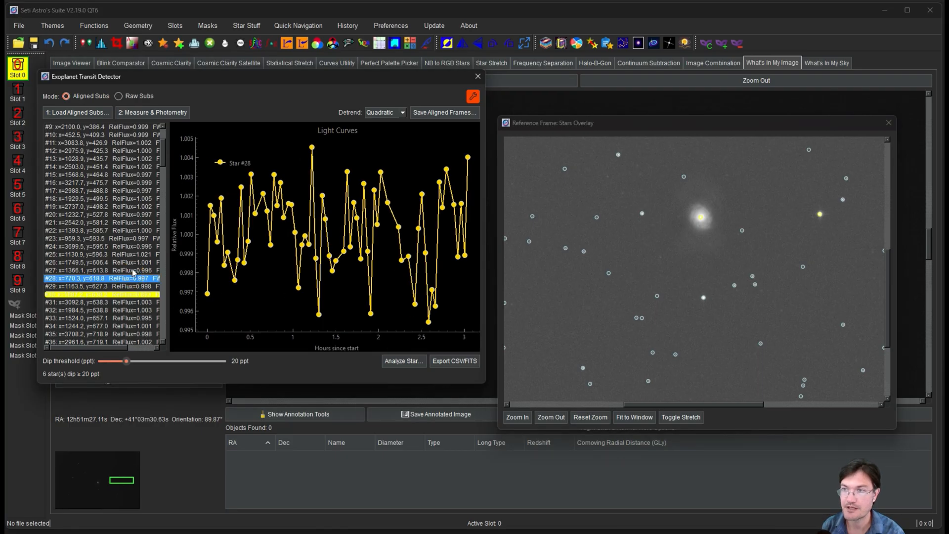
left_click(99, 206)
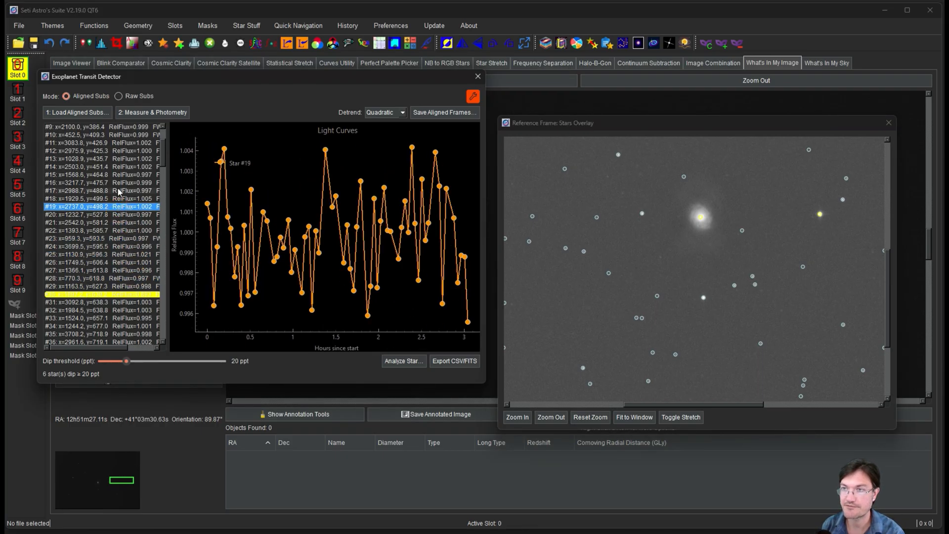
left_click(101, 238)
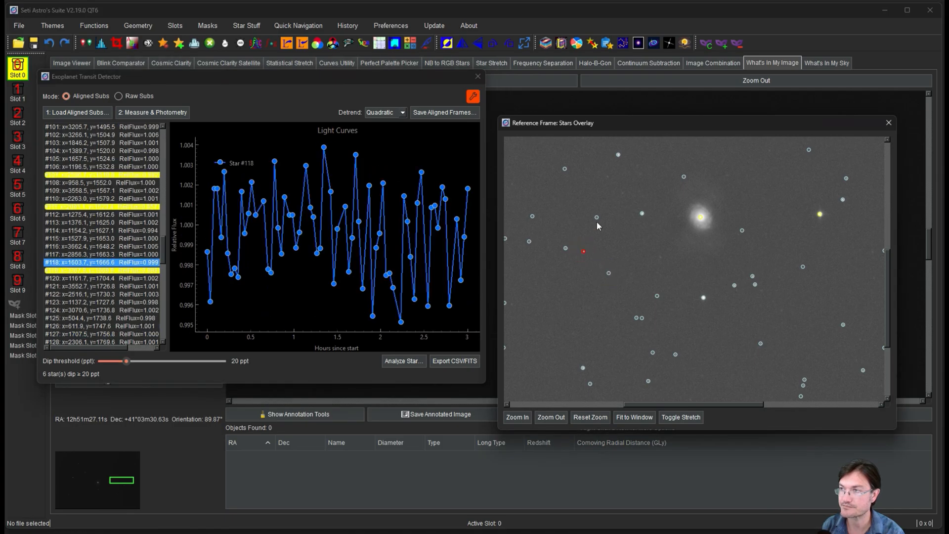
left_click(102, 142)
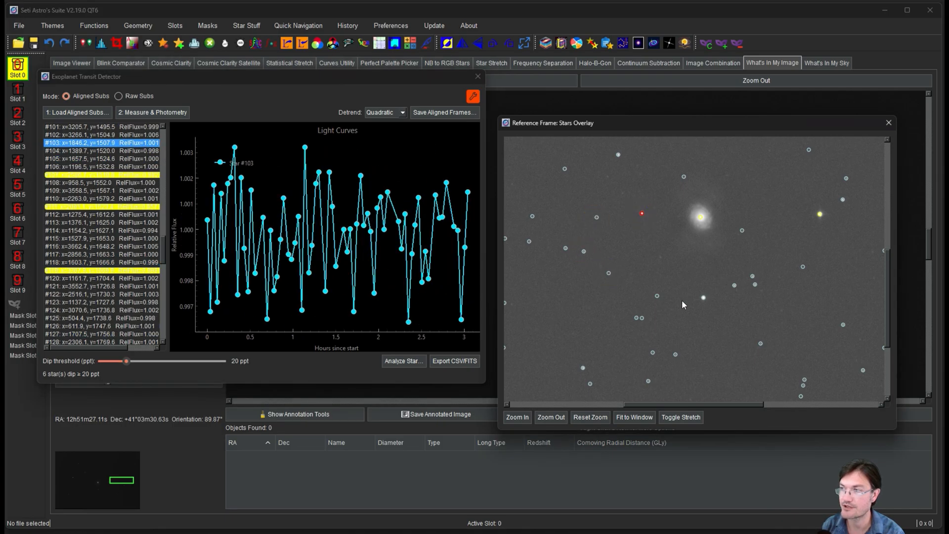
left_click(101, 333)
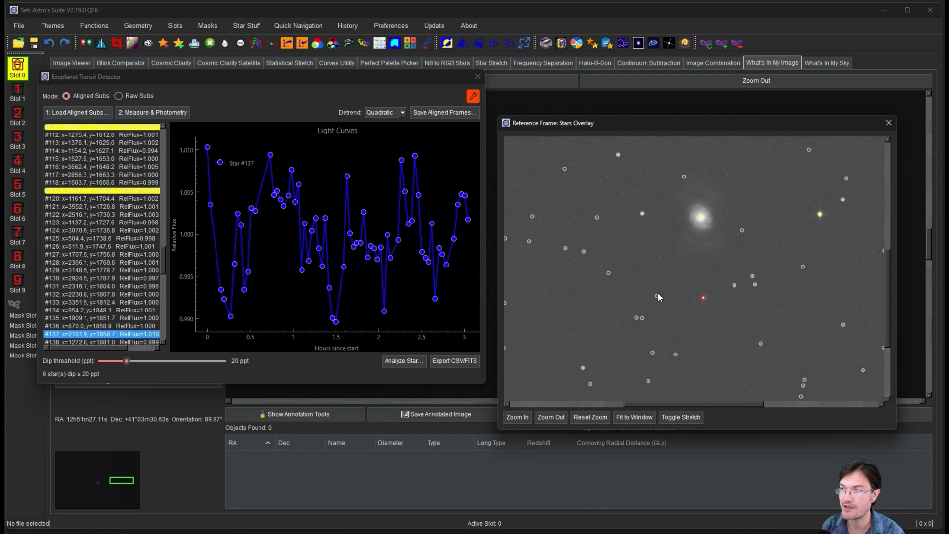
left_click(100, 318)
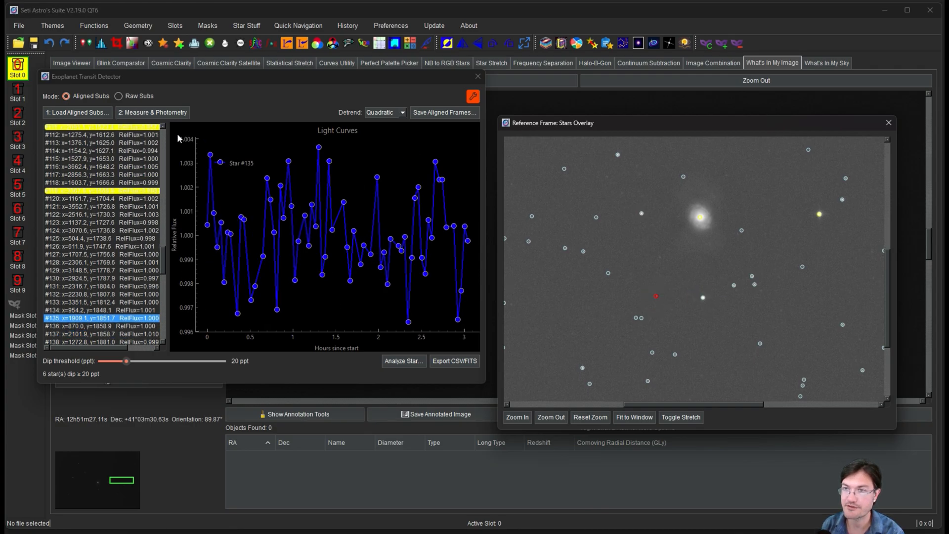
mouse_move(583, 372)
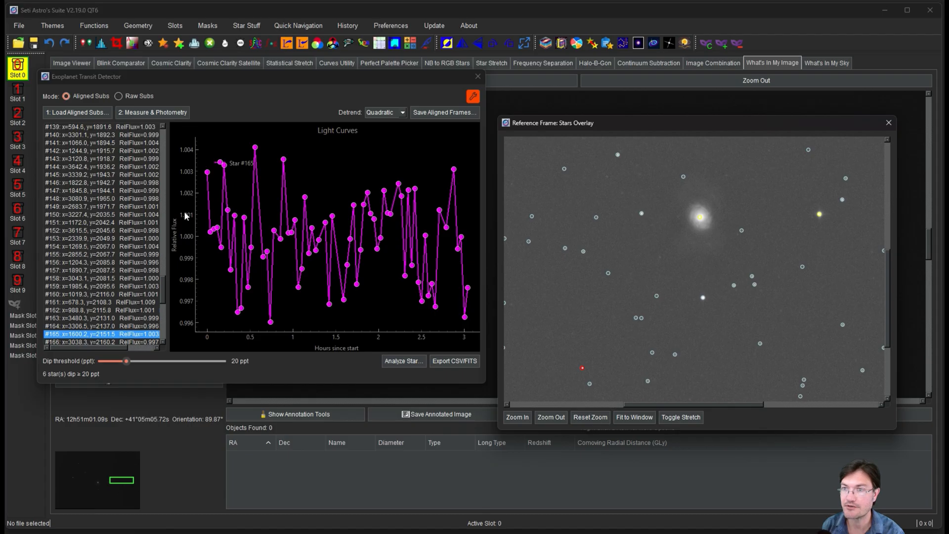
mouse_move(192, 249)
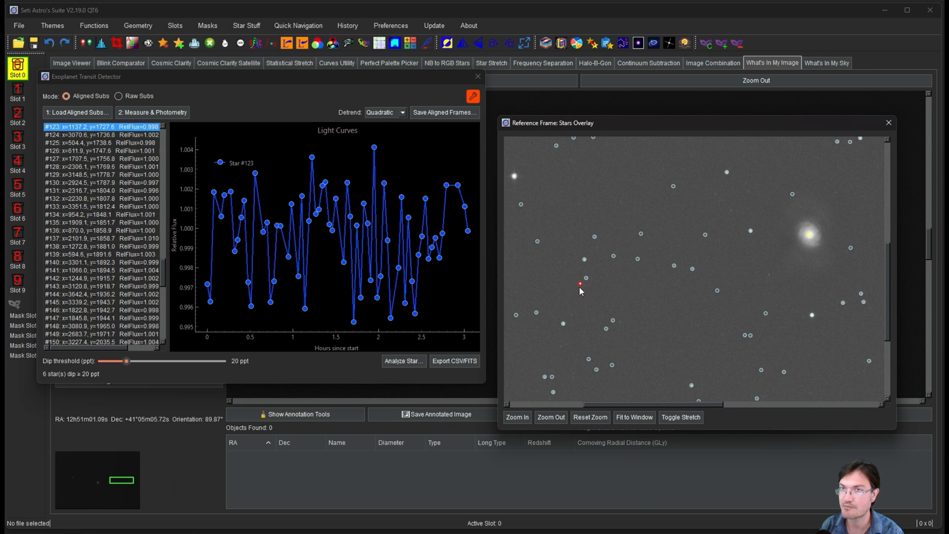
mouse_move(653, 301)
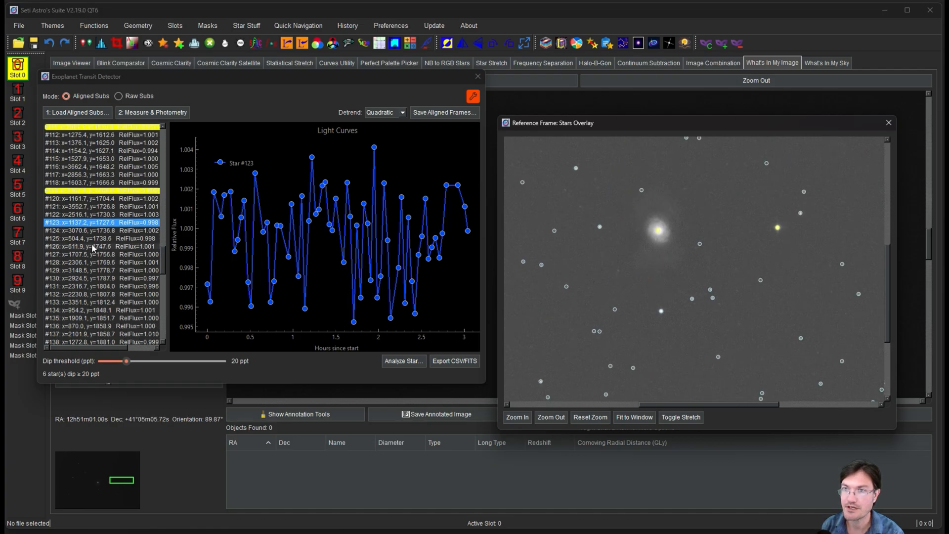
Step: Plot the light curves of stars #107, #100 and #98
left_click(97, 214)
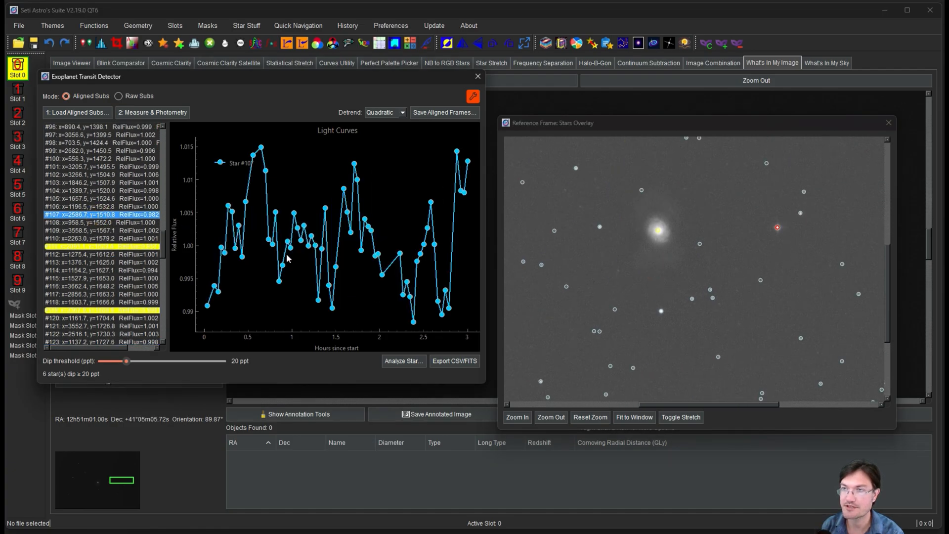
mouse_move(332, 277)
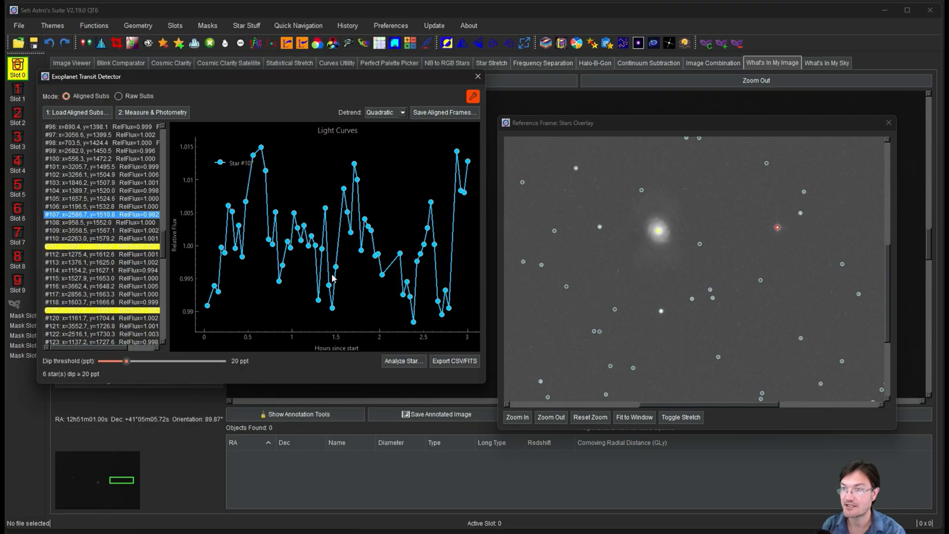
mouse_move(306, 265)
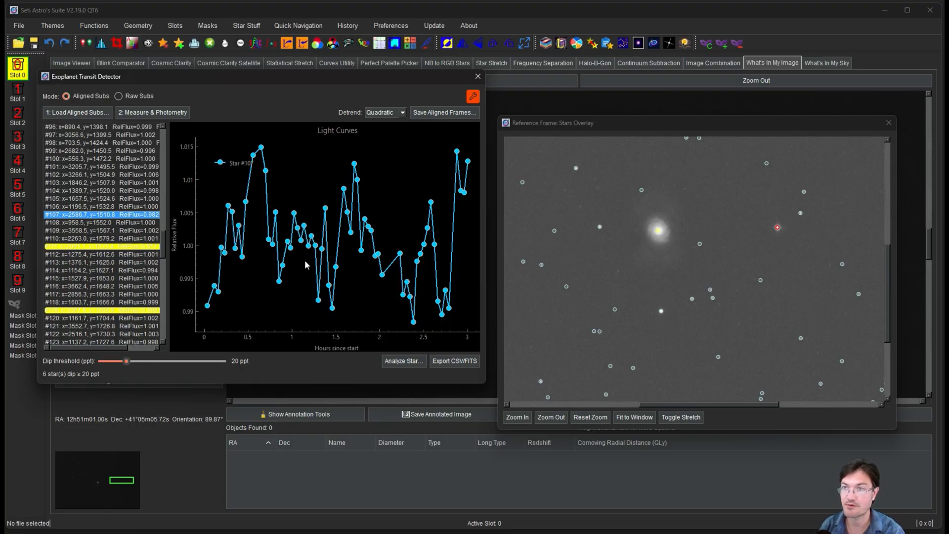
left_click(100, 159)
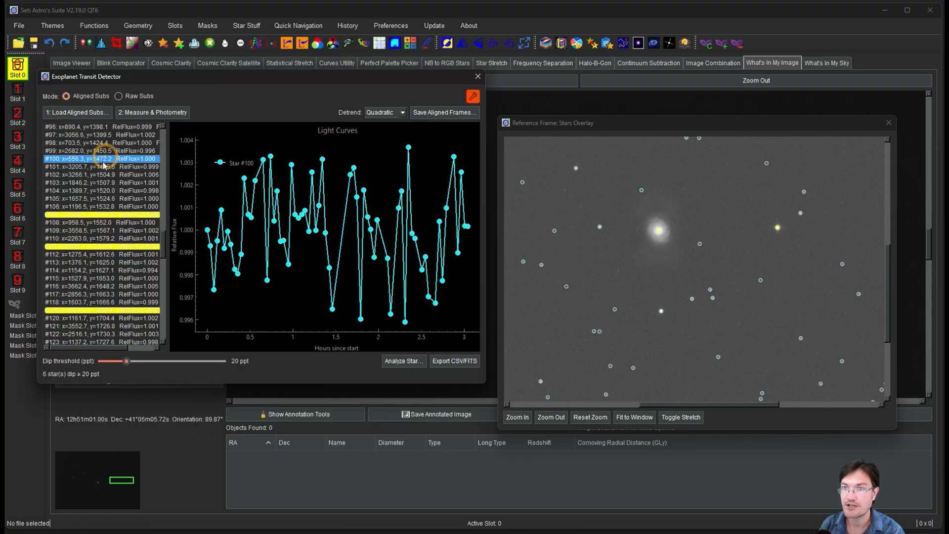
left_click(100, 142)
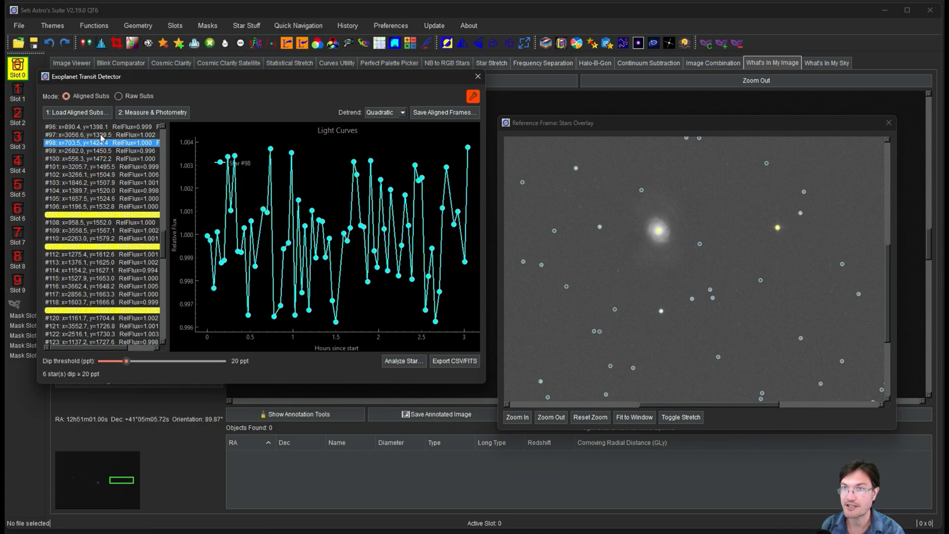
left_click(97, 126)
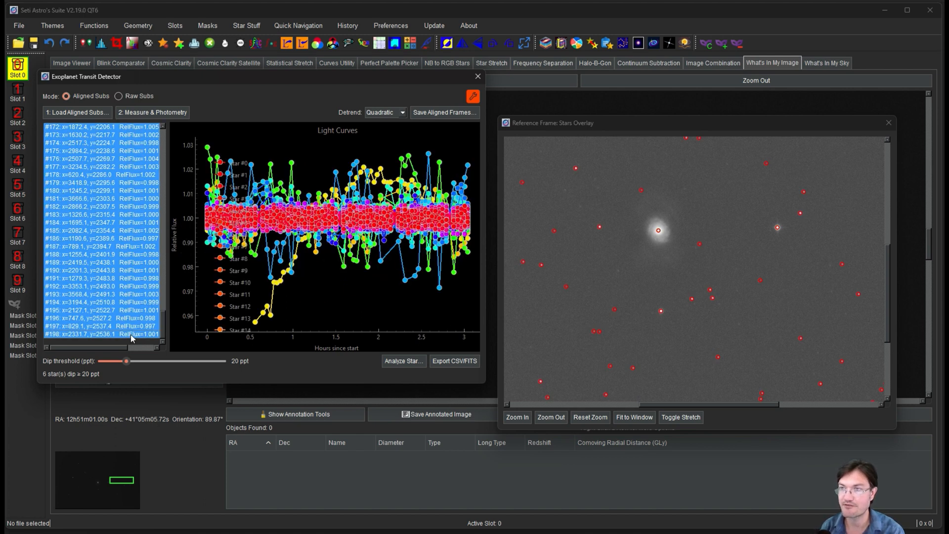
mouse_move(510, 242)
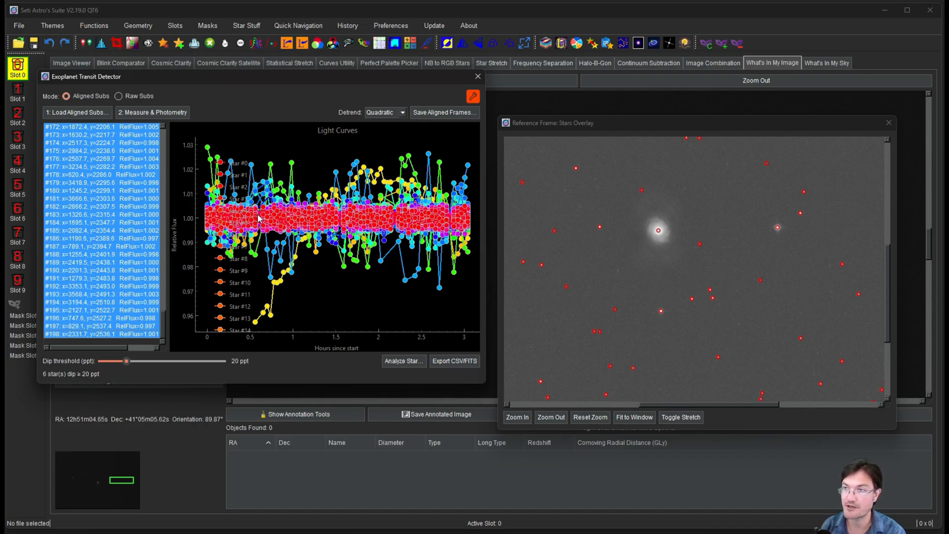
mouse_move(354, 224)
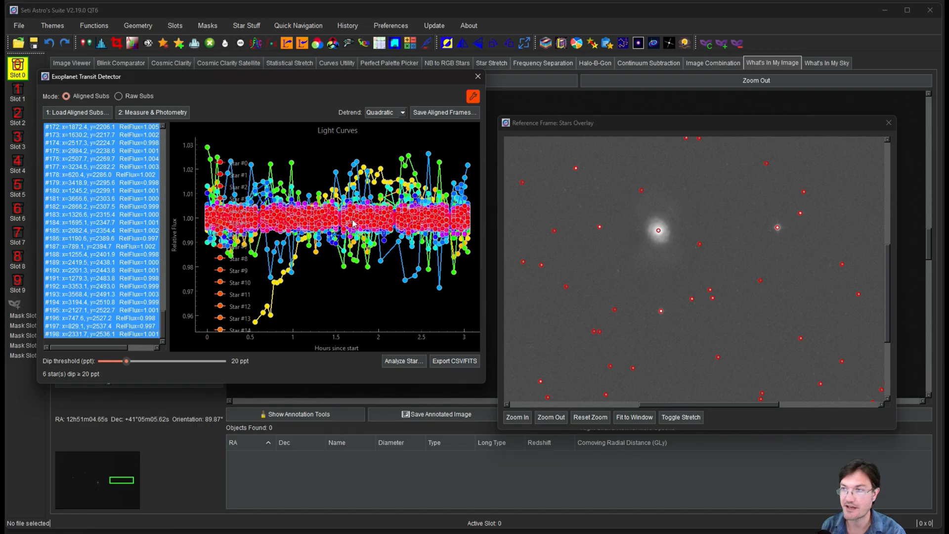
mouse_move(480, 227)
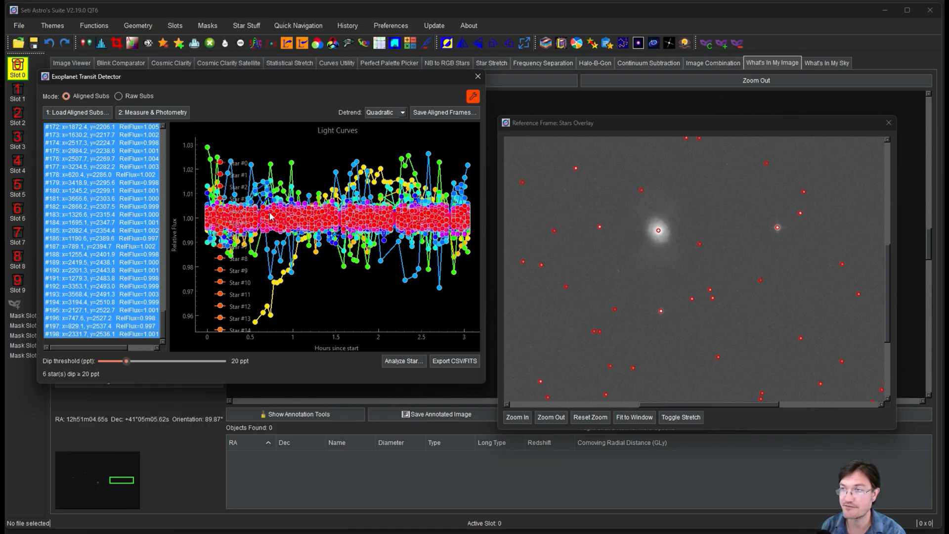
mouse_move(351, 227)
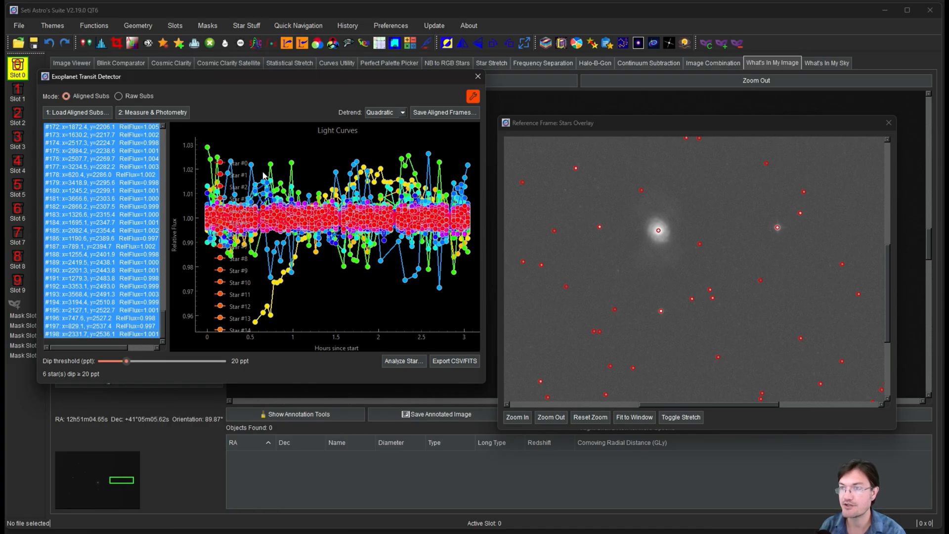
mouse_move(391, 270)
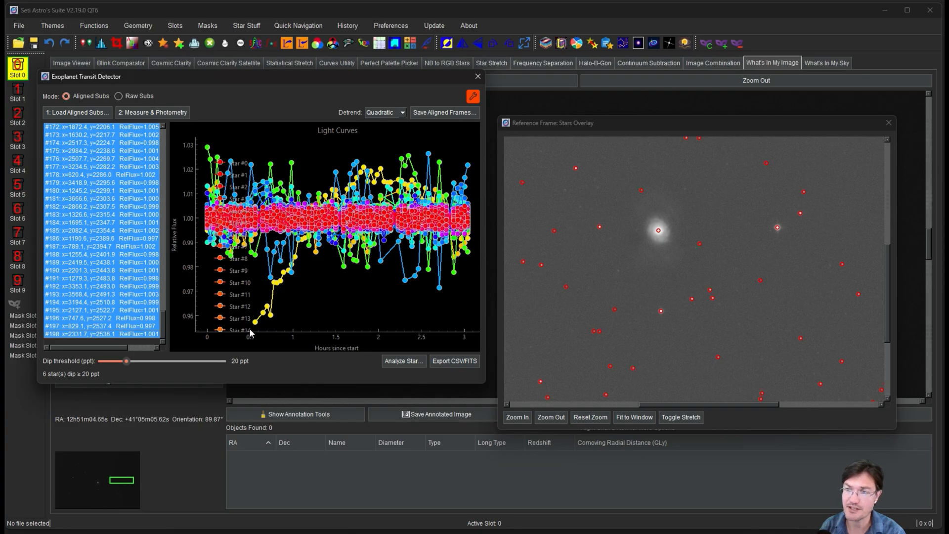
mouse_move(338, 191)
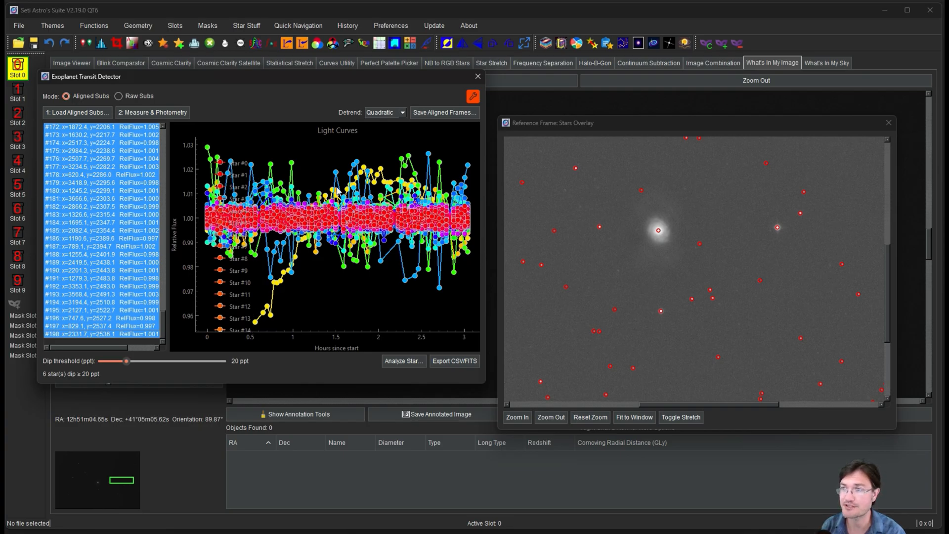
mouse_move(247, 321)
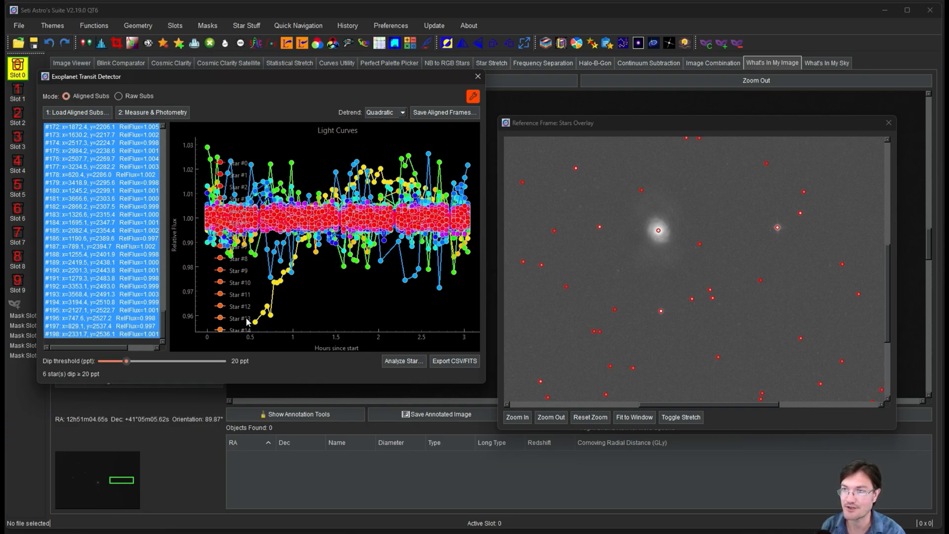
Step: Compare stars #24, #30, #20 and #14, enlarging the overlay around variable star #30
left_click(96, 222)
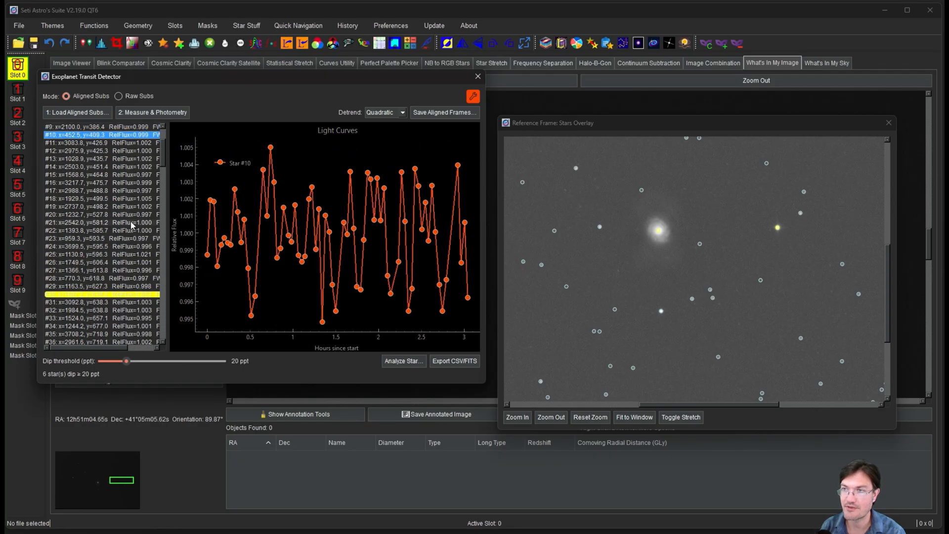
left_click(97, 246)
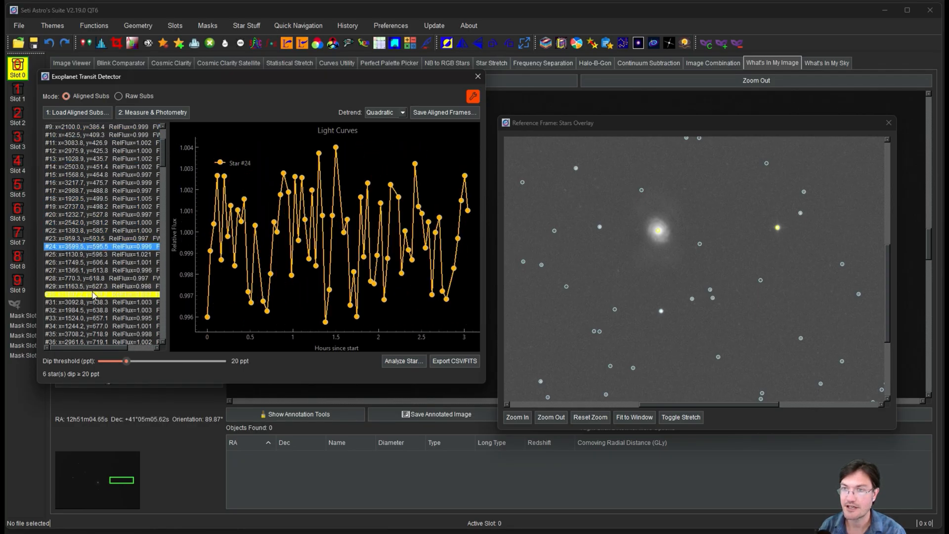
left_click(97, 293)
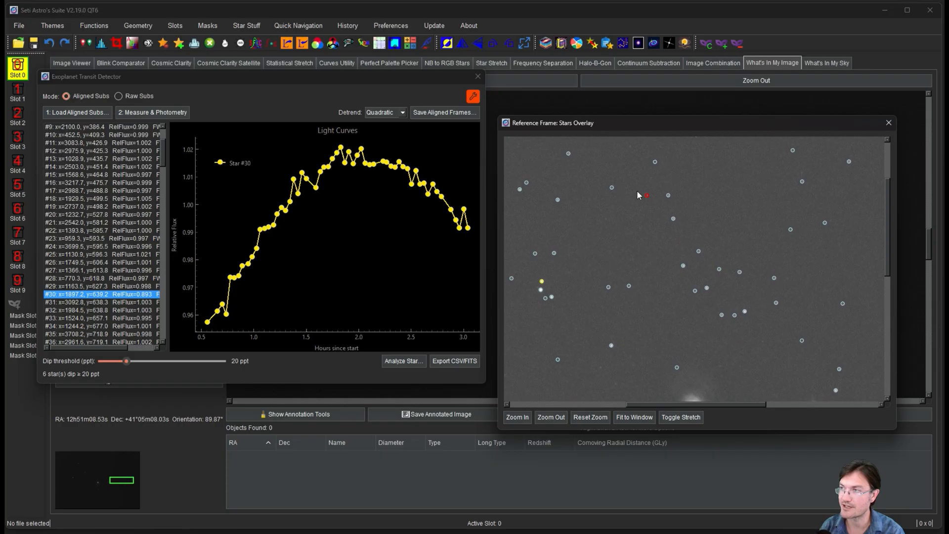
left_click(516, 418)
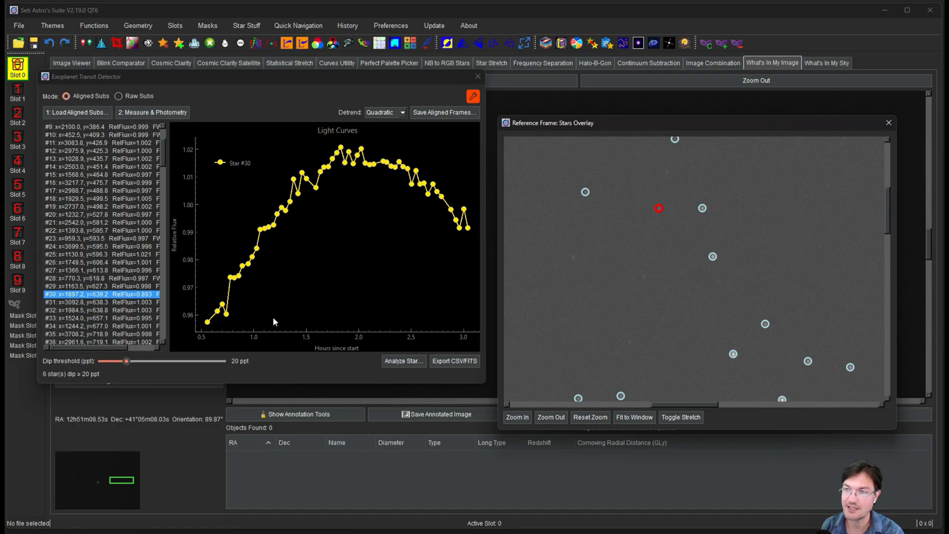
mouse_move(391, 149)
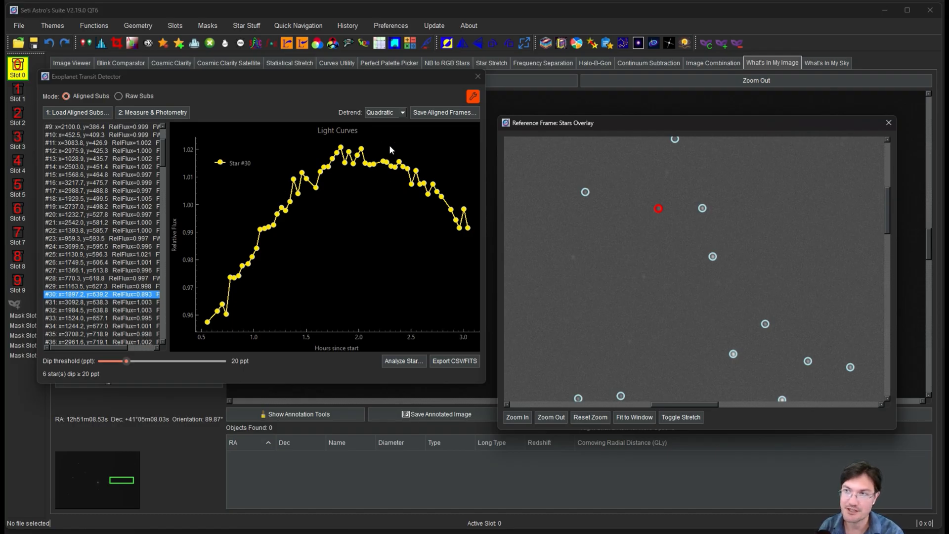
left_click(100, 214)
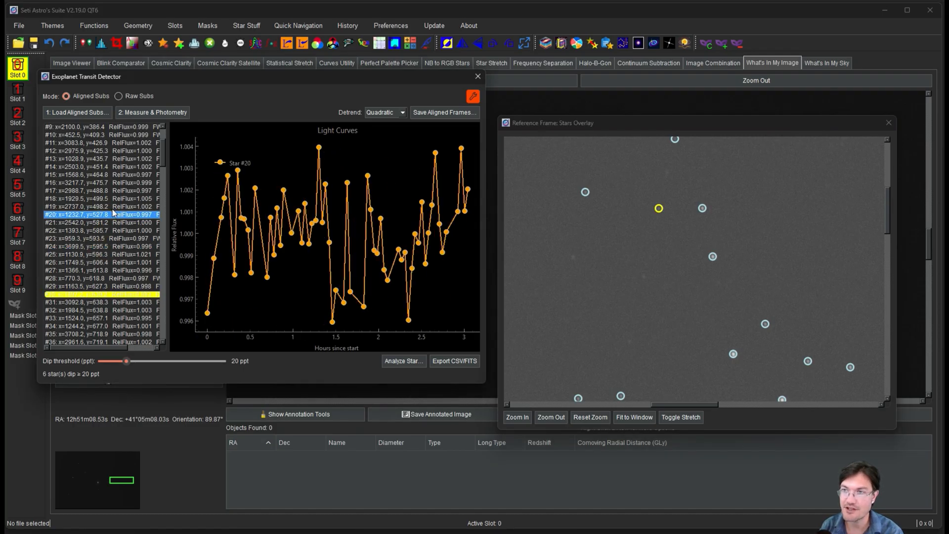
left_click(100, 167)
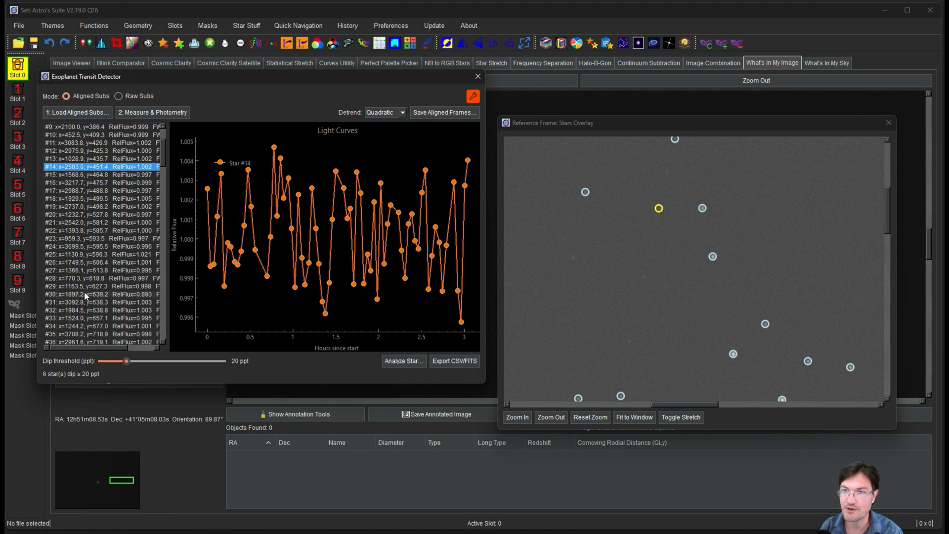
left_click(97, 294)
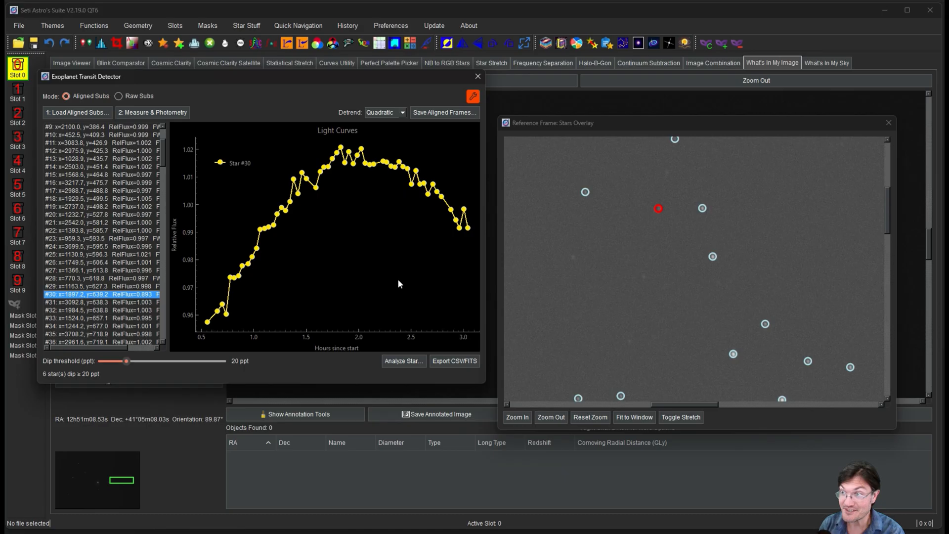
mouse_move(238, 294)
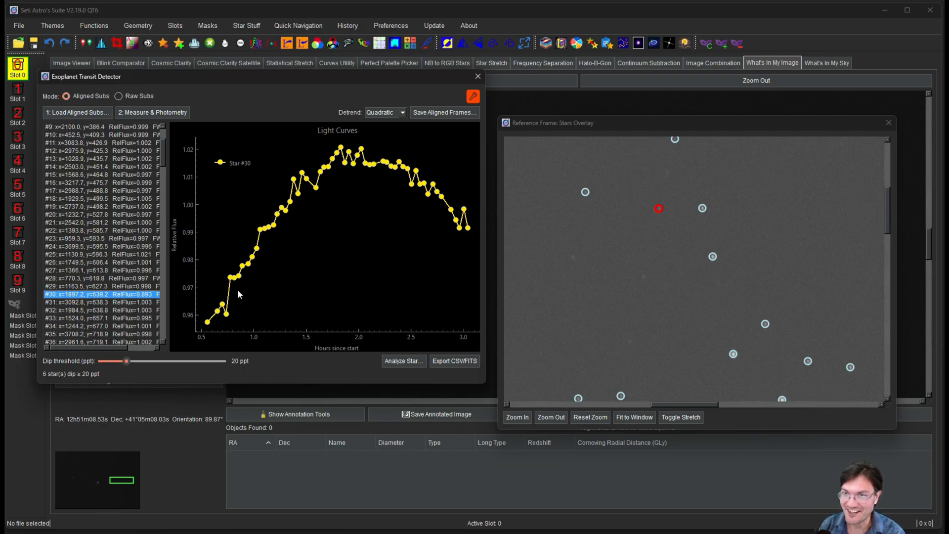
mouse_move(348, 316)
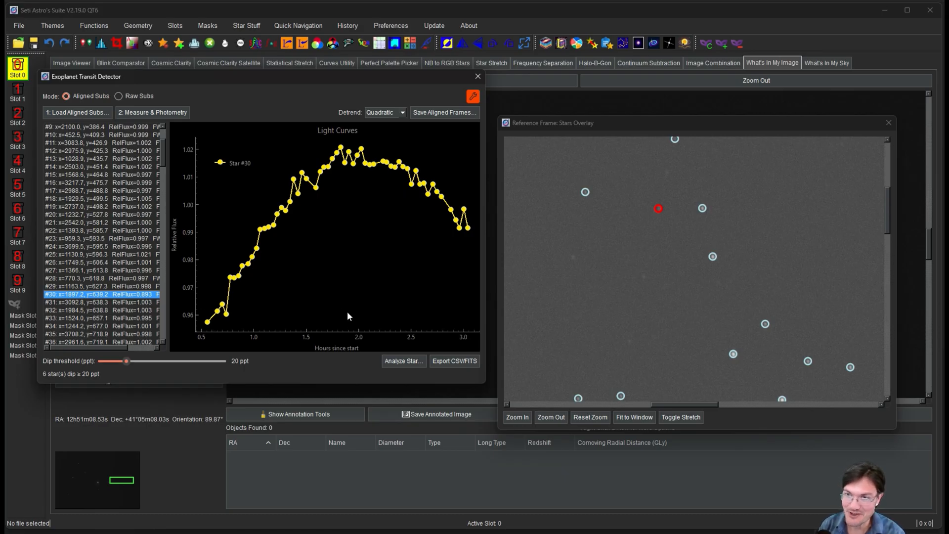
mouse_move(376, 265)
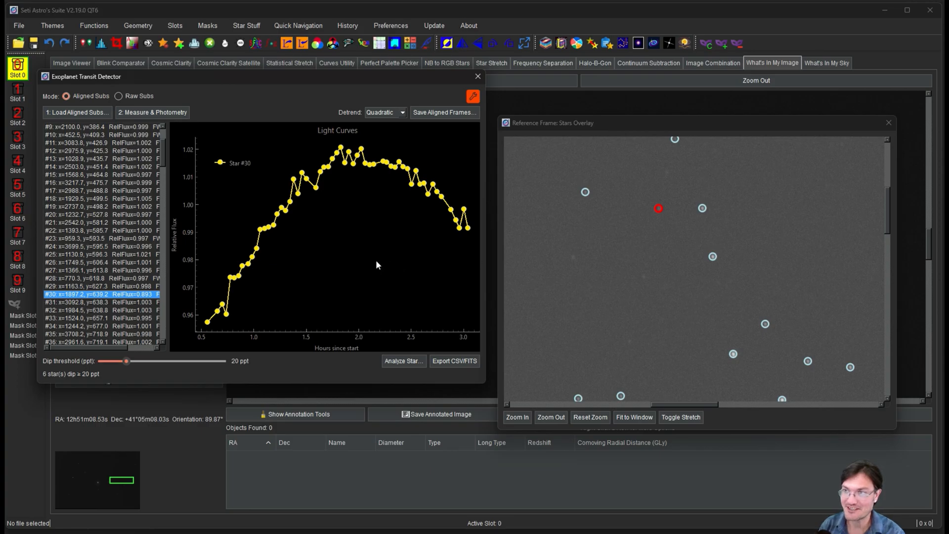
mouse_move(596, 312)
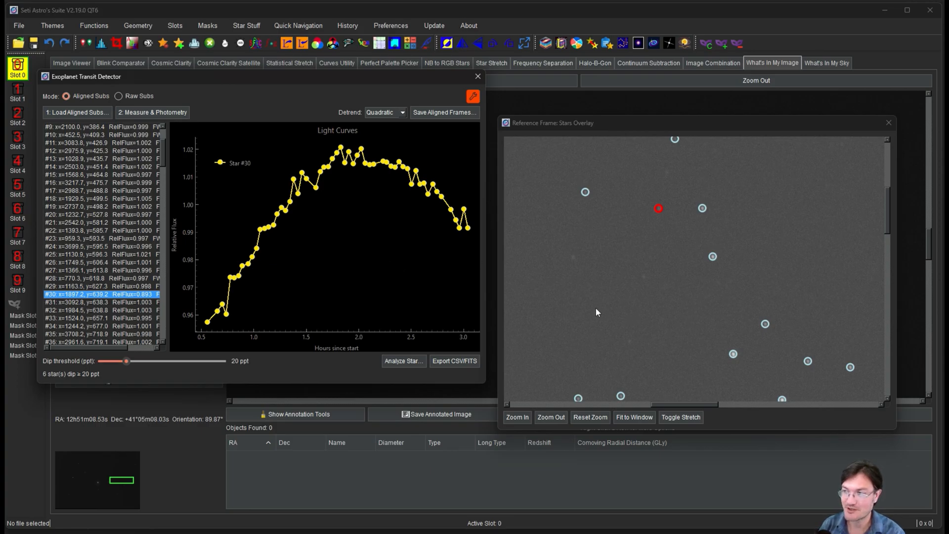
mouse_move(644, 257)
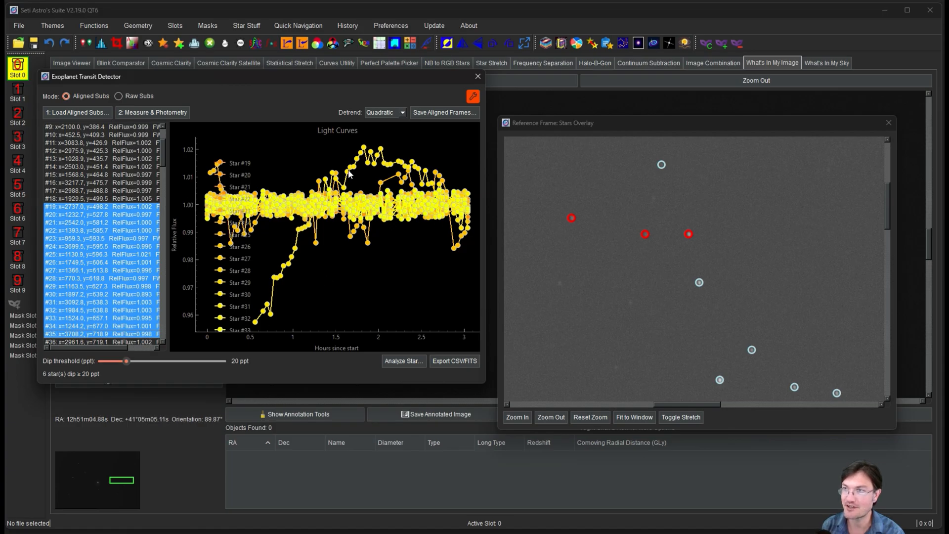
Step: Plot star #24's light curve alone, then star #30's
left_click(91, 246)
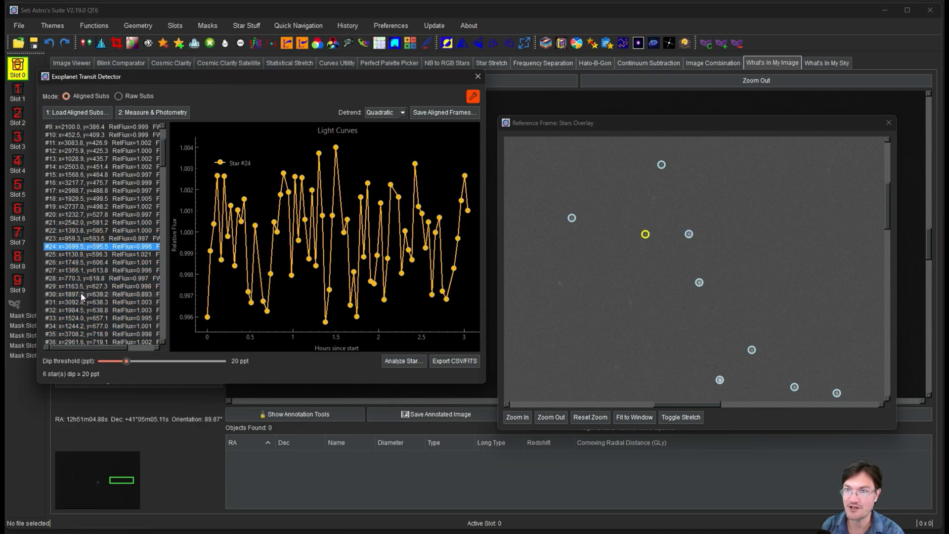
left_click(97, 294)
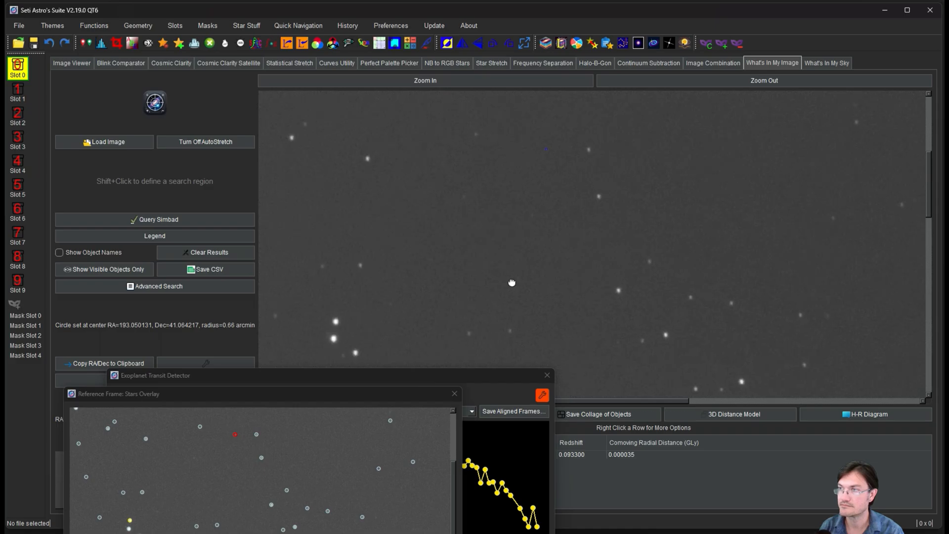
Step: Move the transit detector windows aside to reveal the What's In My Image sky view
left_click(425, 80)
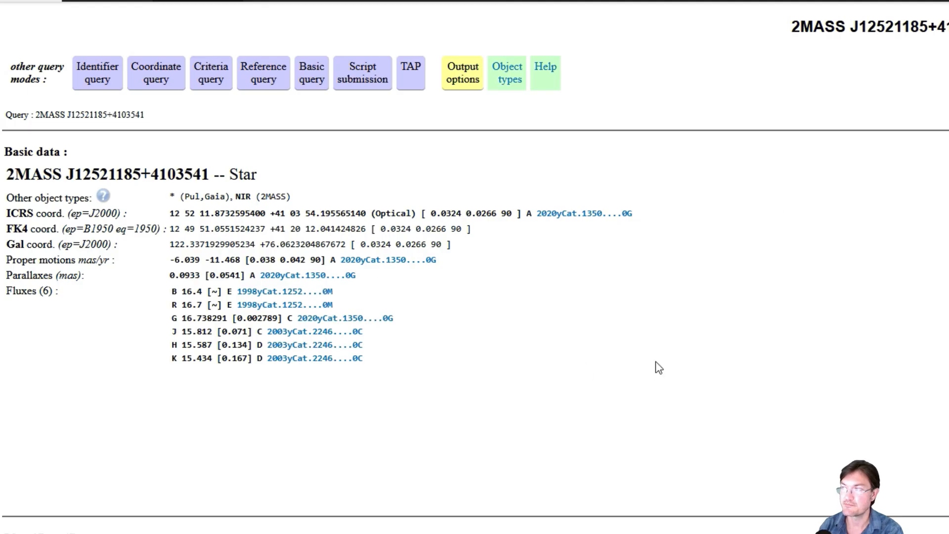
mouse_move(347, 256)
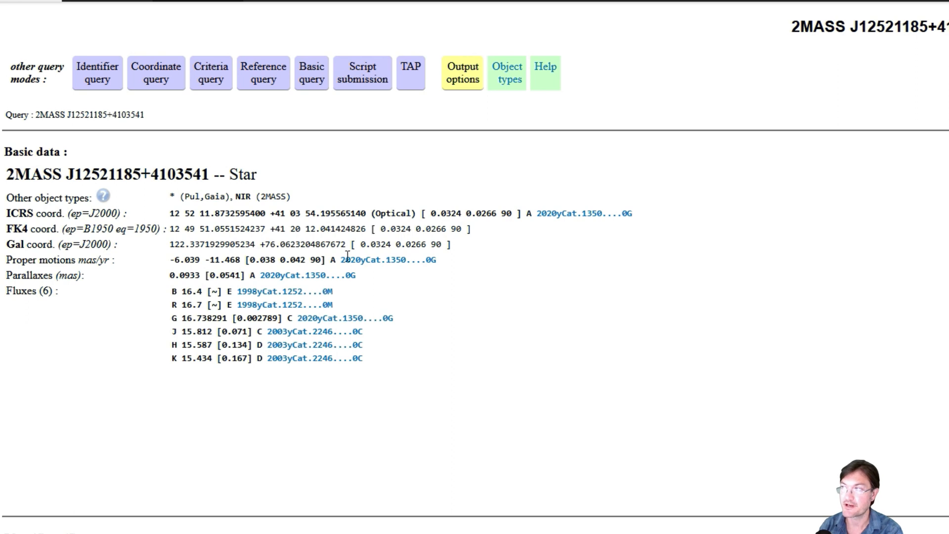
mouse_move(437, 245)
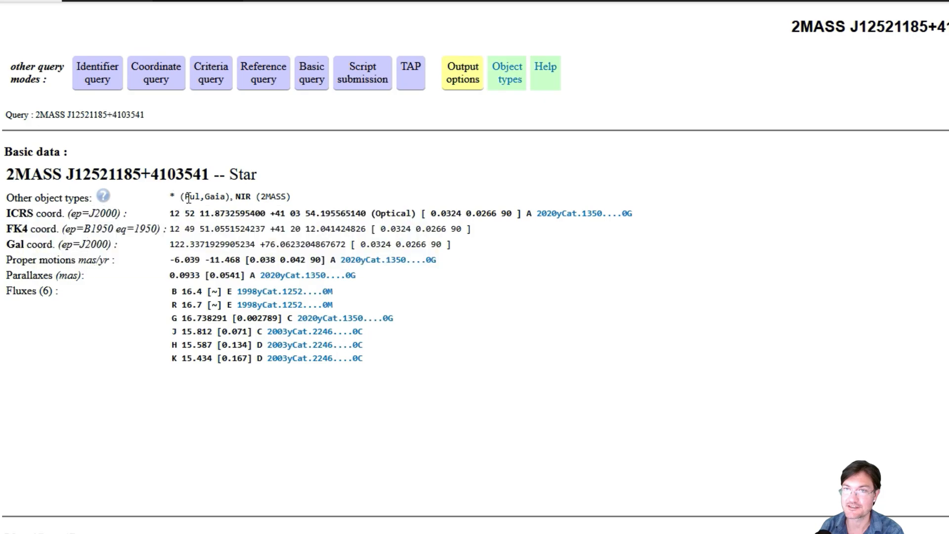
Step: Select the 'Pul' object-type code on the SIMBAD page for 2MASS J12521185+4103541
double_click(189, 197)
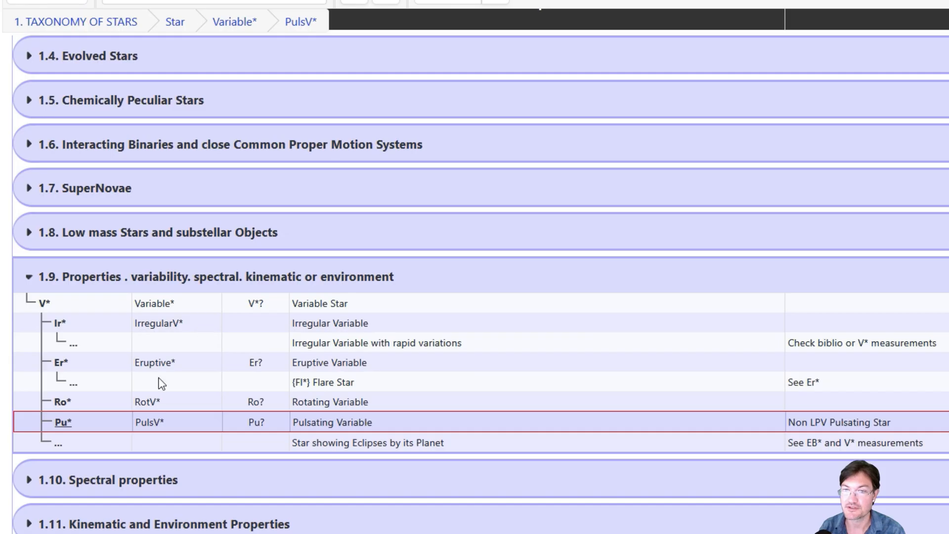
mouse_move(407, 394)
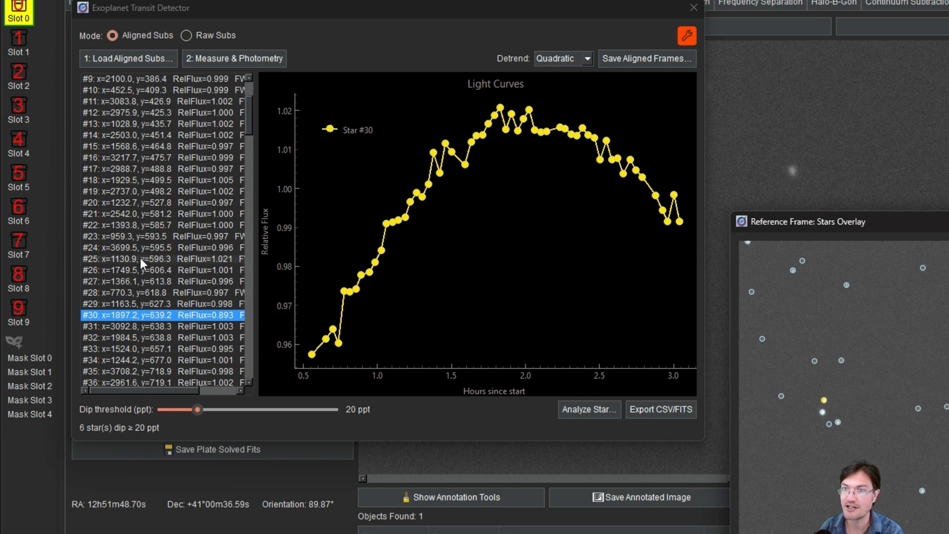
Step: Show star #16's light curve, then scroll the list and plot star #60's curve
left_click(160, 157)
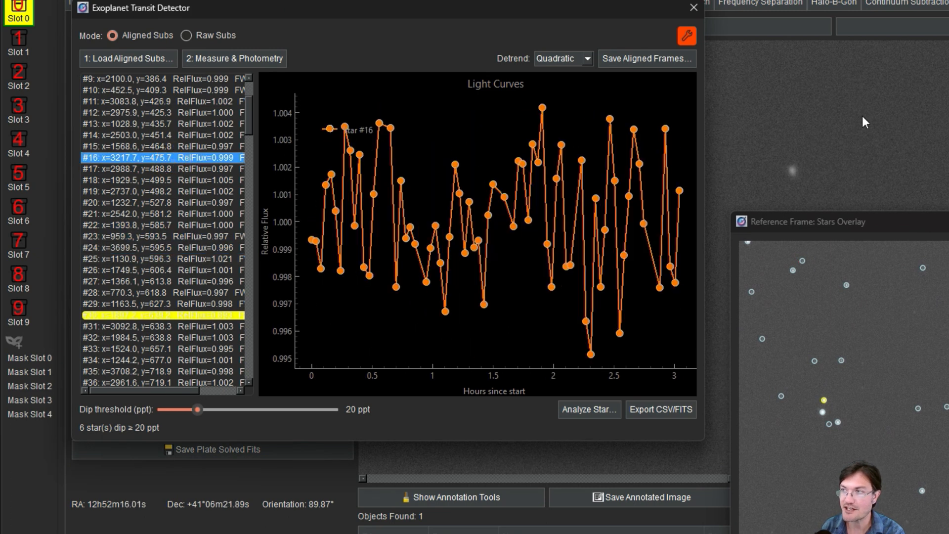
scroll("down", 3)
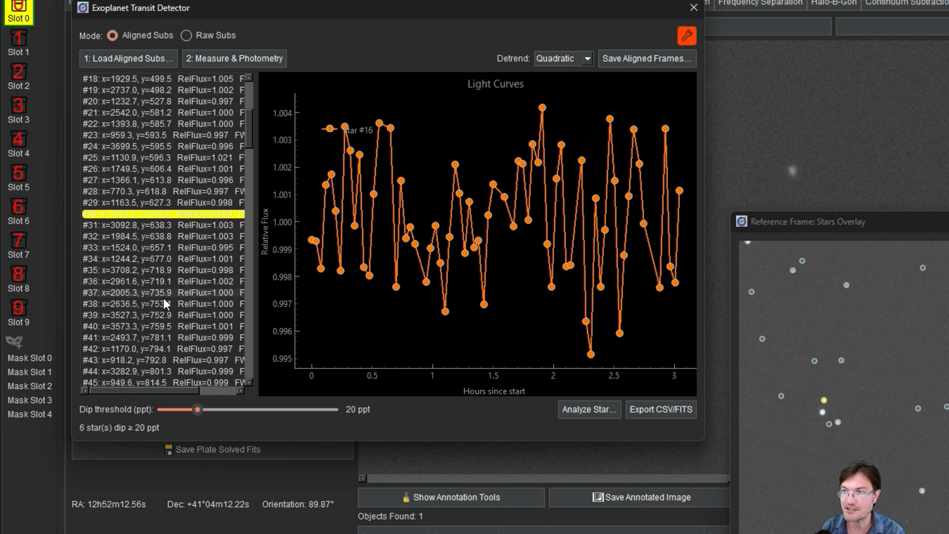
left_click(164, 337)
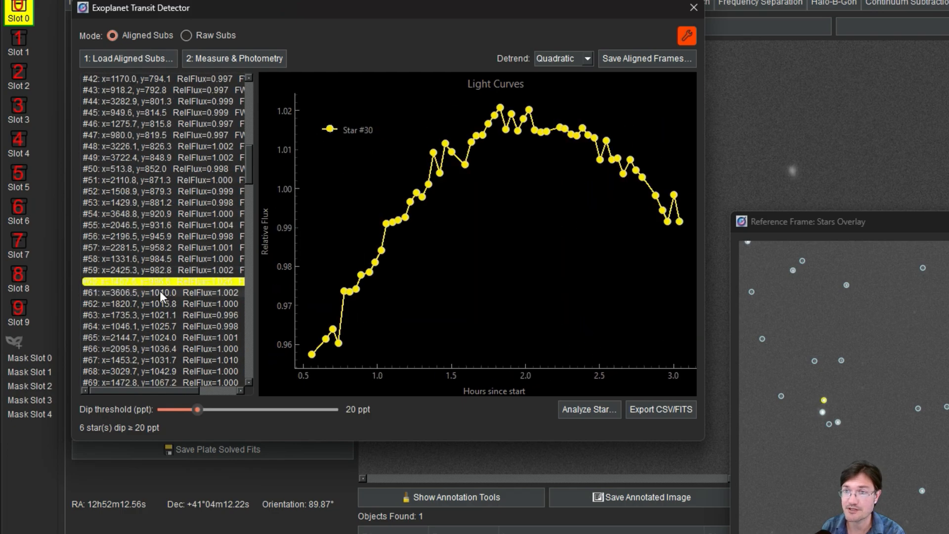
left_click(161, 281)
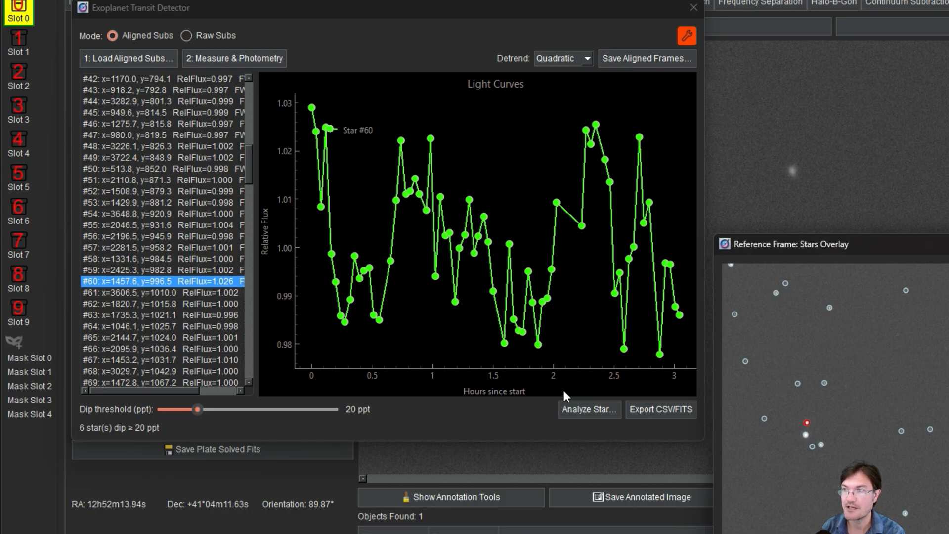
mouse_move(527, 335)
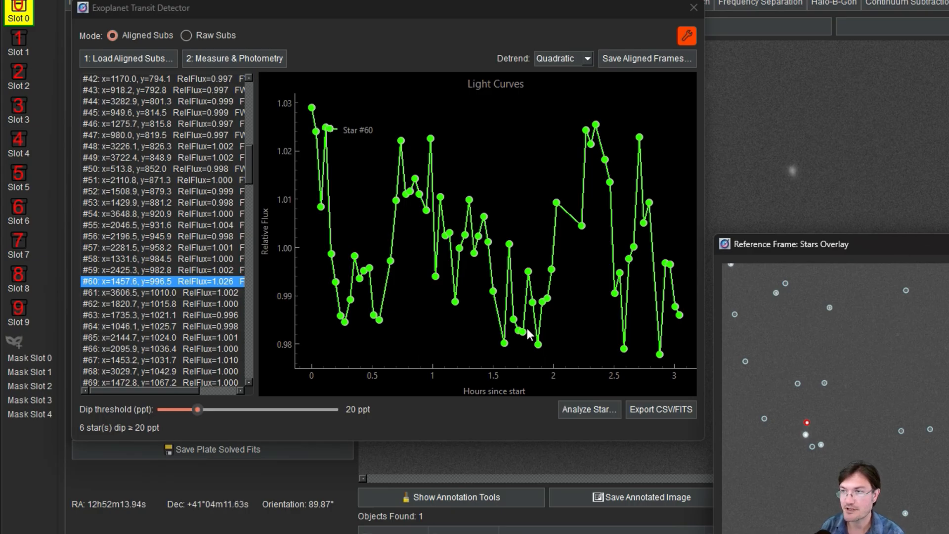
mouse_move(152, 289)
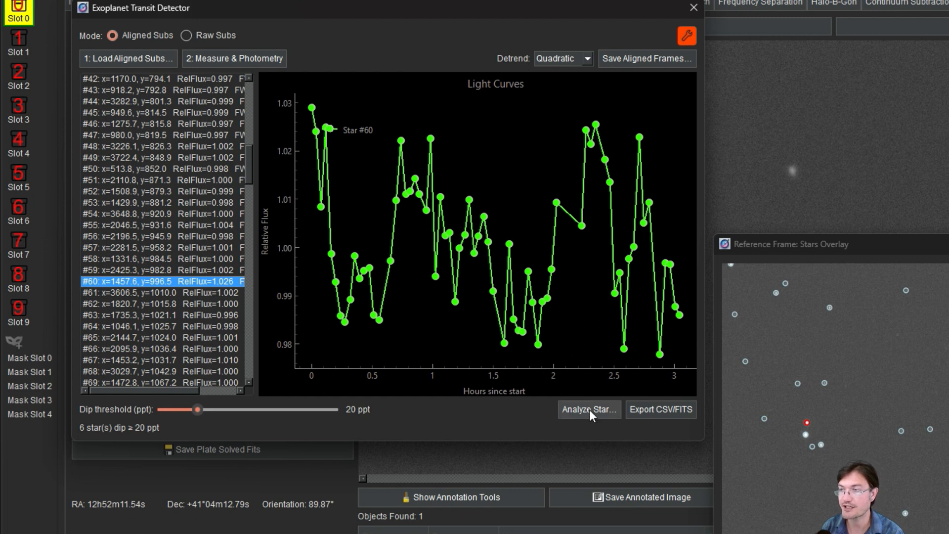
Step: Run star #60's period analysis to show Lomb-Scargle, BLS and 0.05-day phase-folded plots
left_click(588, 409)
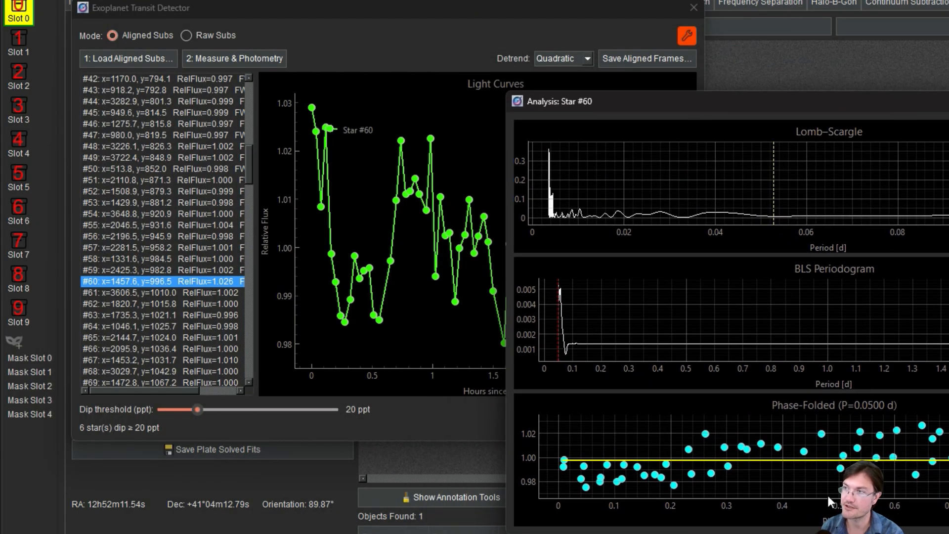
mouse_move(751, 405)
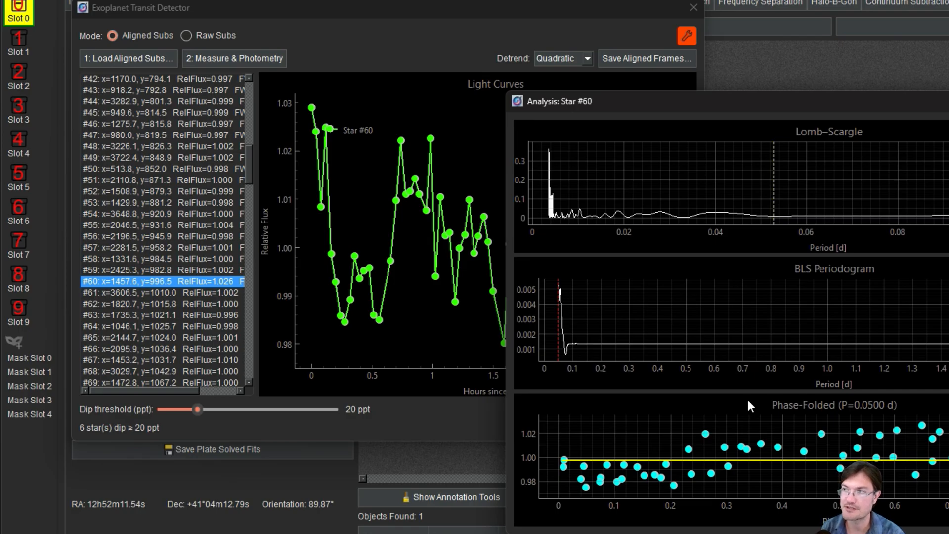
mouse_move(811, 154)
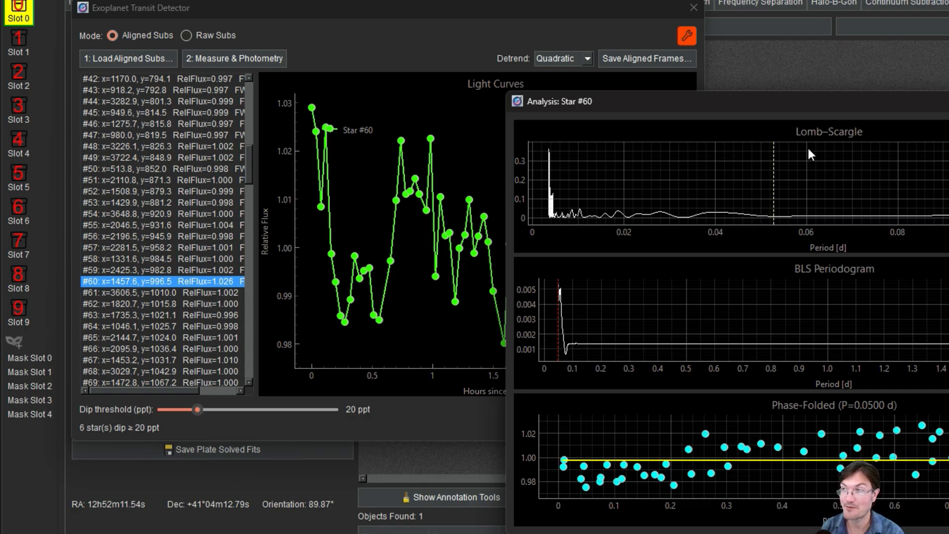
mouse_move(716, 206)
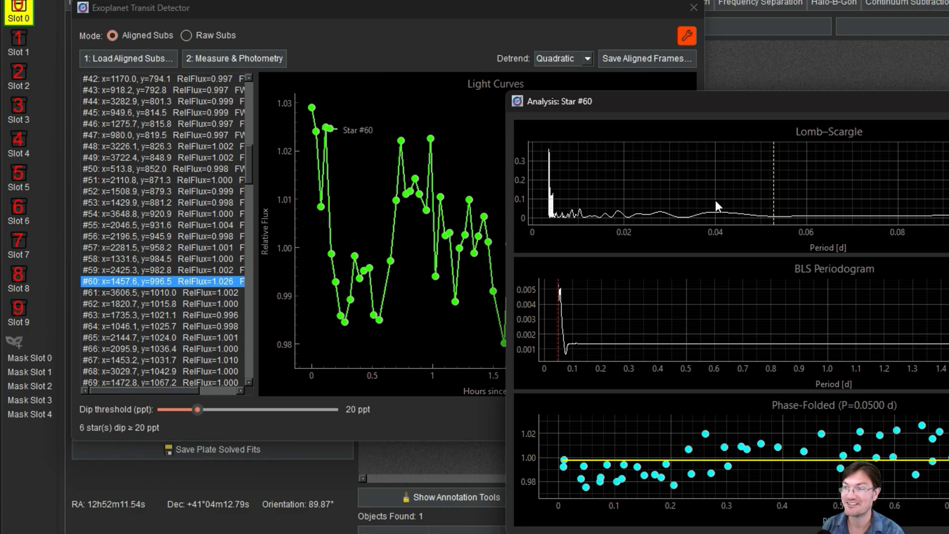
mouse_move(642, 224)
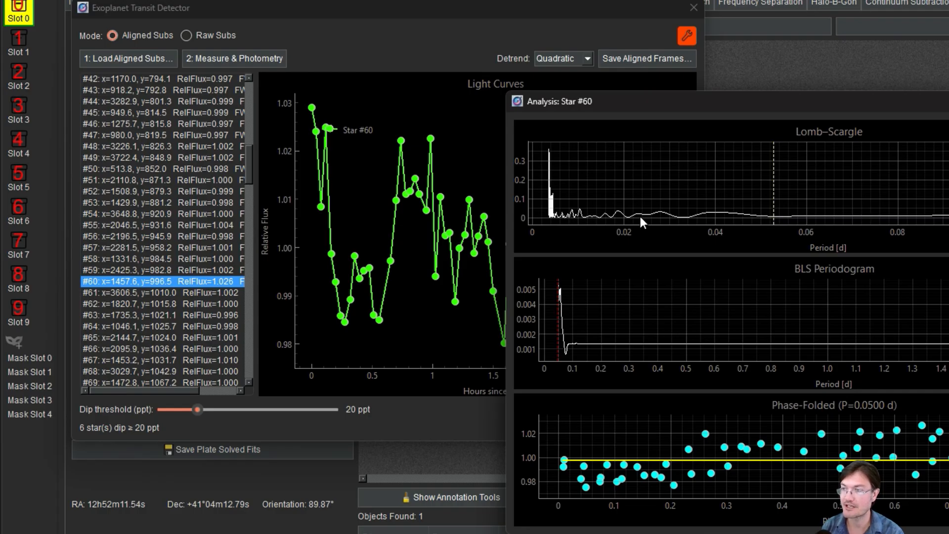
mouse_move(640, 221)
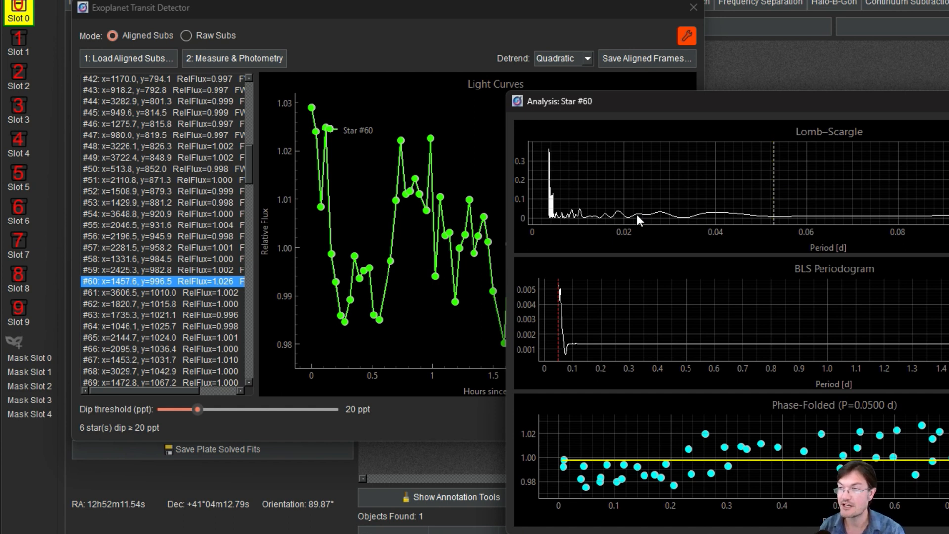
mouse_move(733, 235)
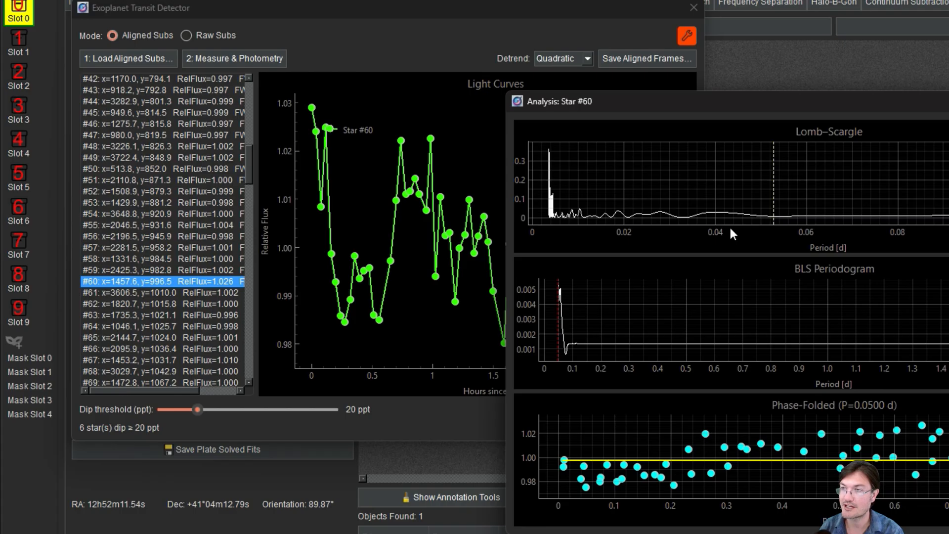
mouse_move(569, 198)
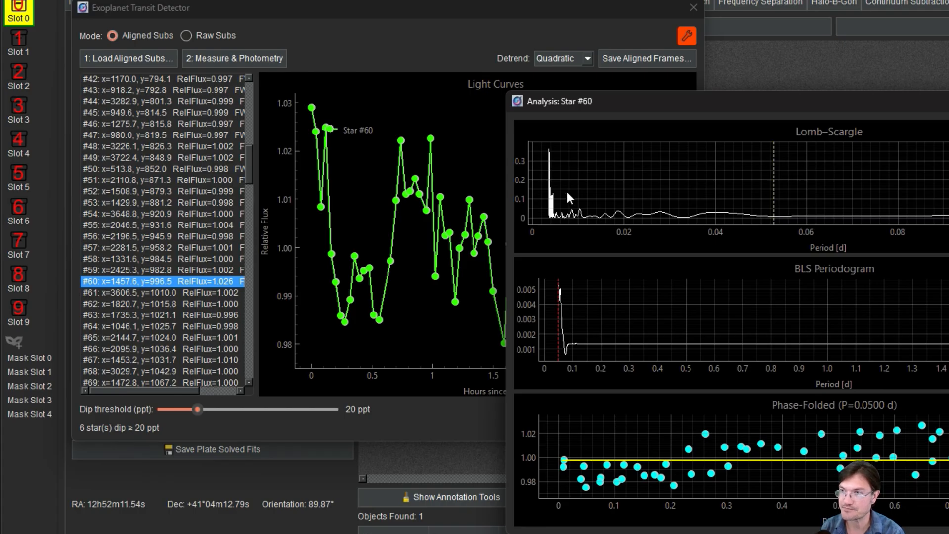
mouse_move(797, 283)
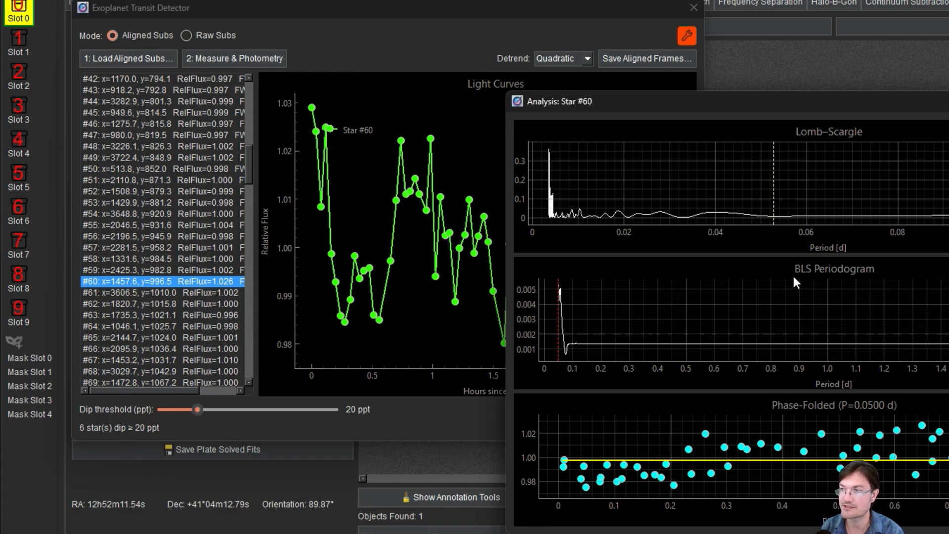
mouse_move(534, 331)
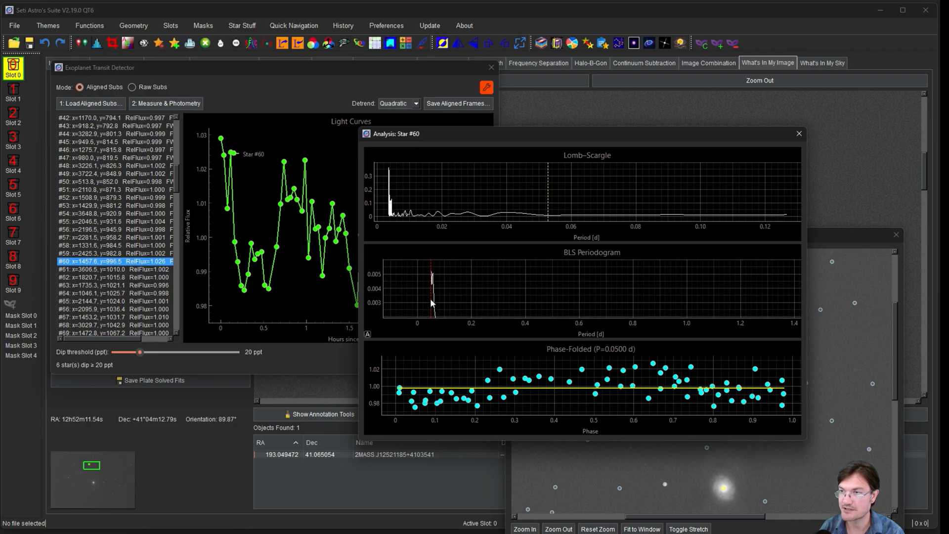
mouse_move(582, 380)
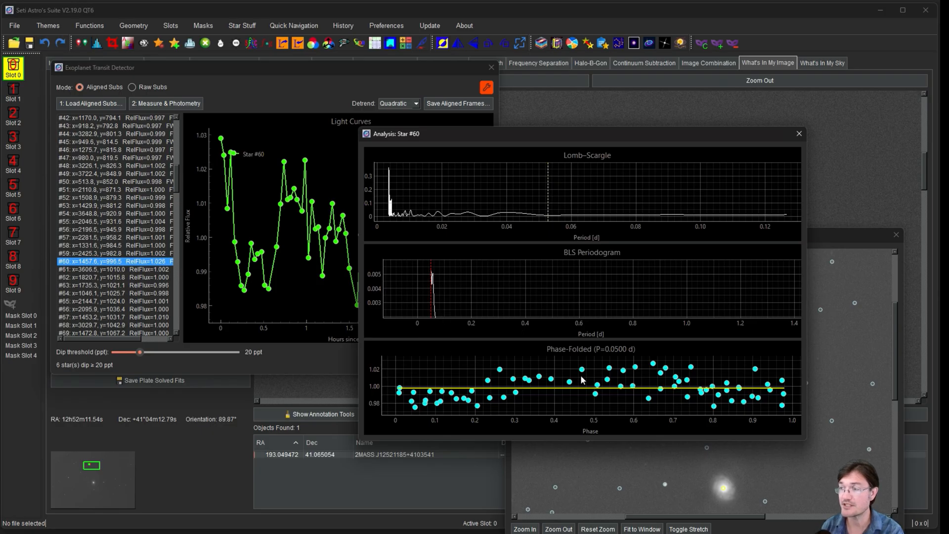
mouse_move(578, 389)
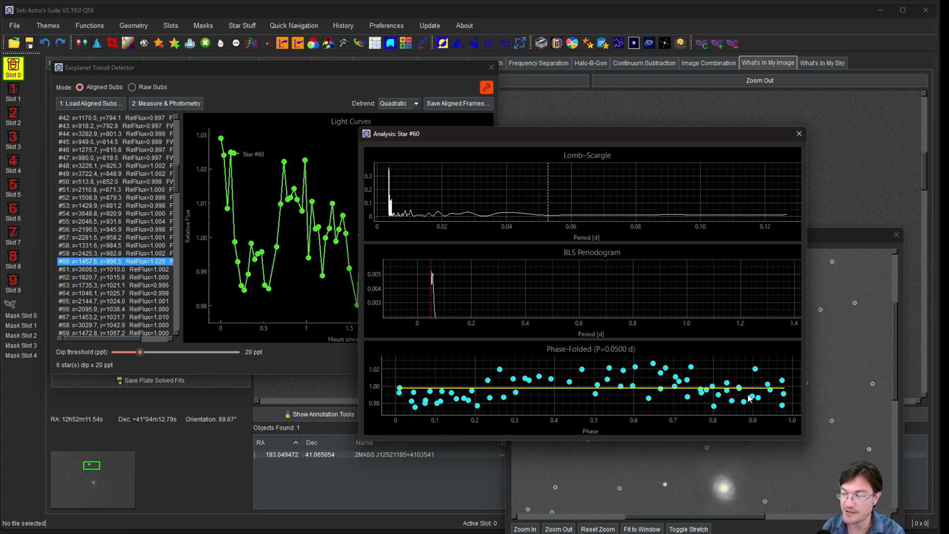
mouse_move(734, 388)
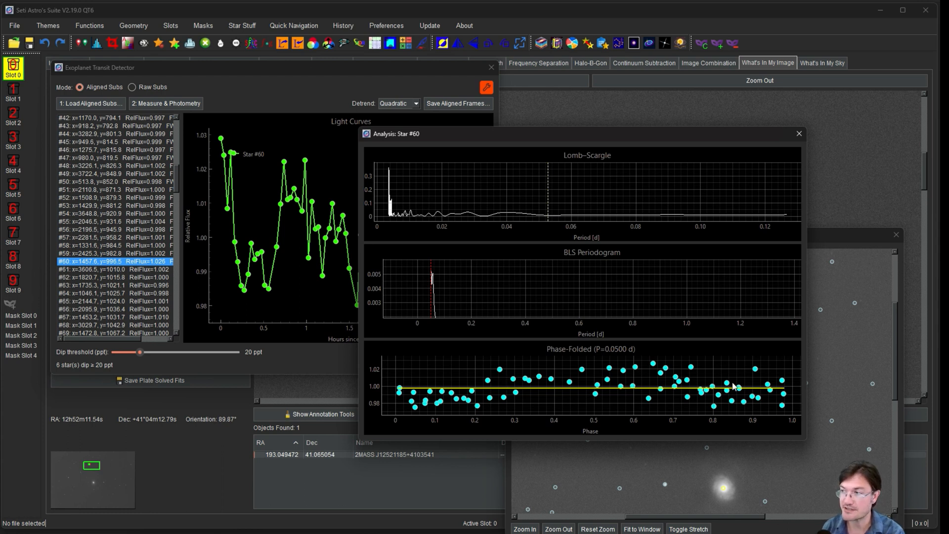
mouse_move(600, 388)
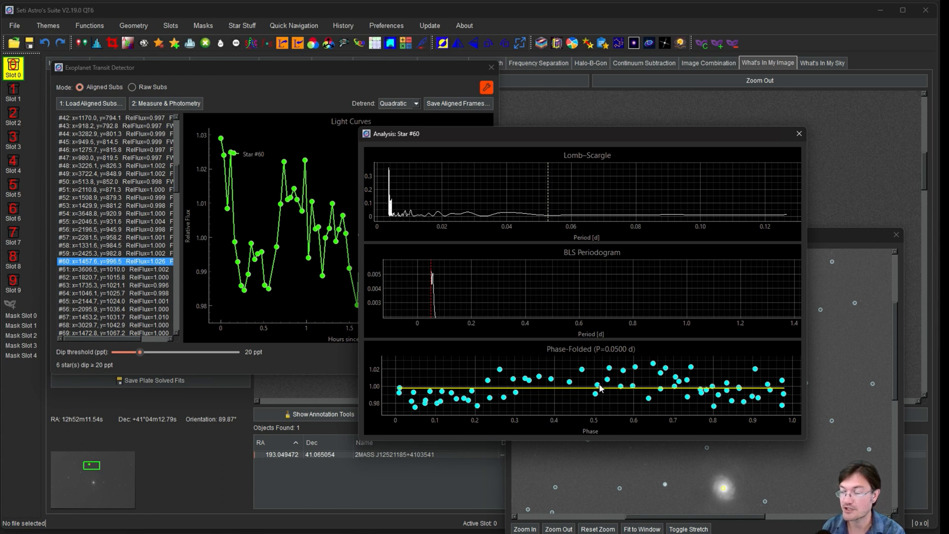
mouse_move(438, 392)
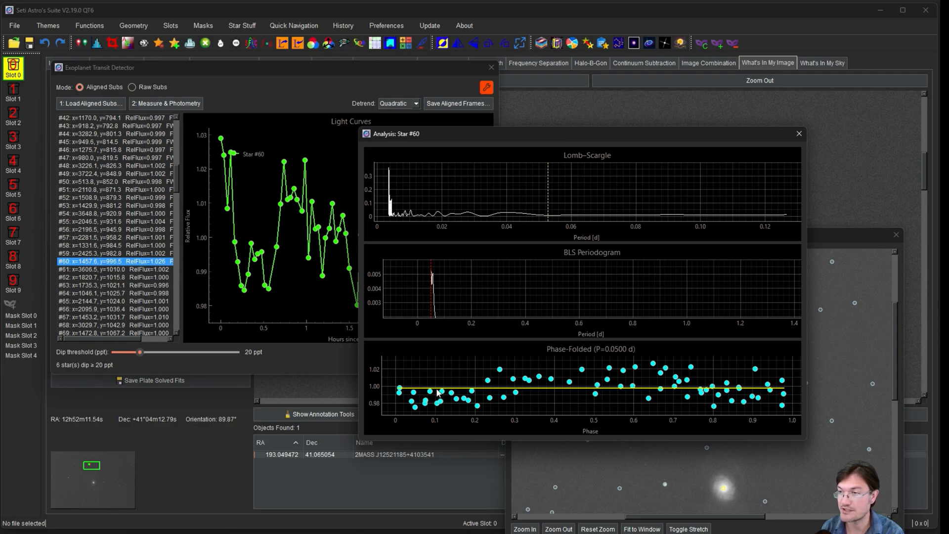
mouse_move(712, 394)
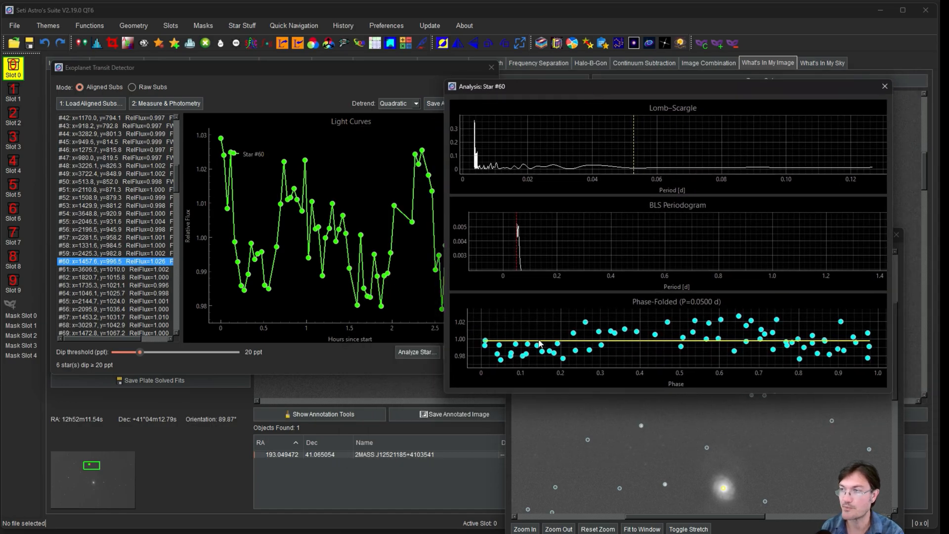
mouse_move(237, 245)
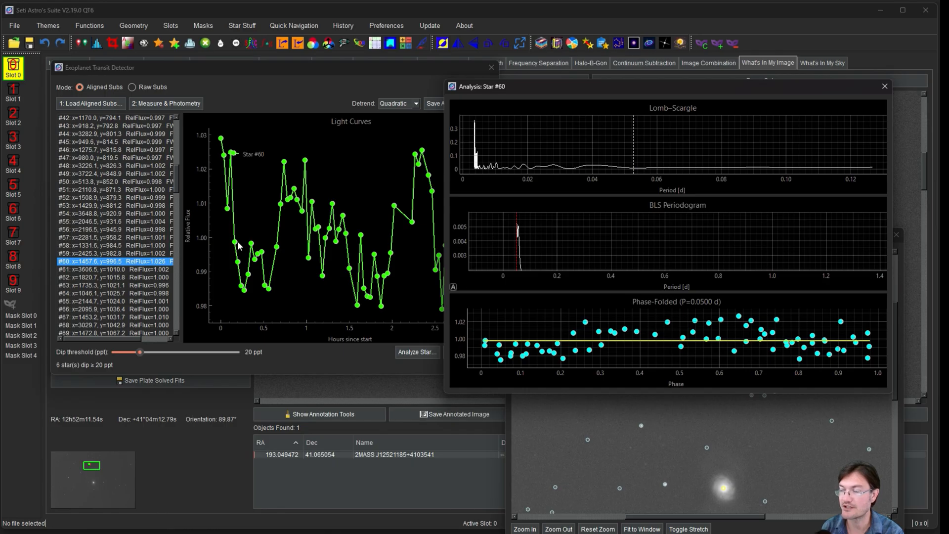
mouse_move(356, 304)
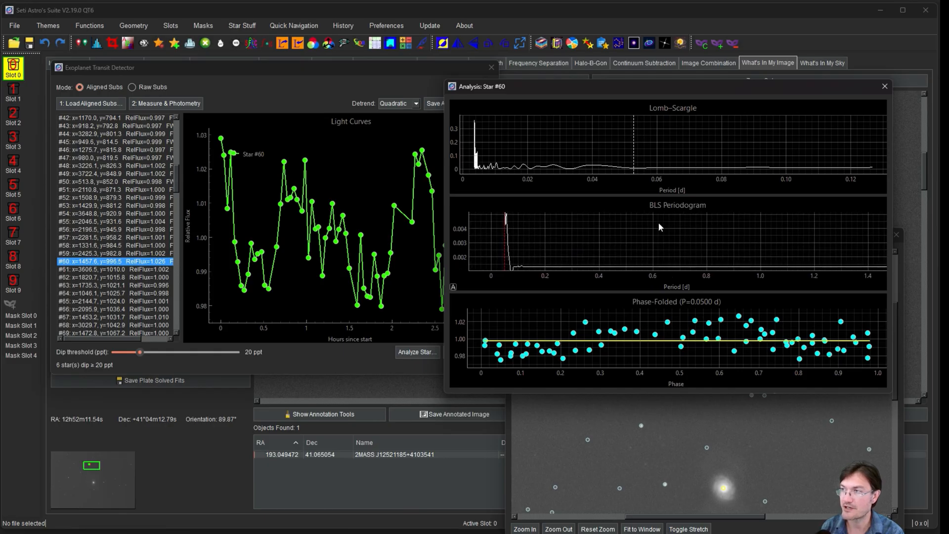
mouse_move(552, 269)
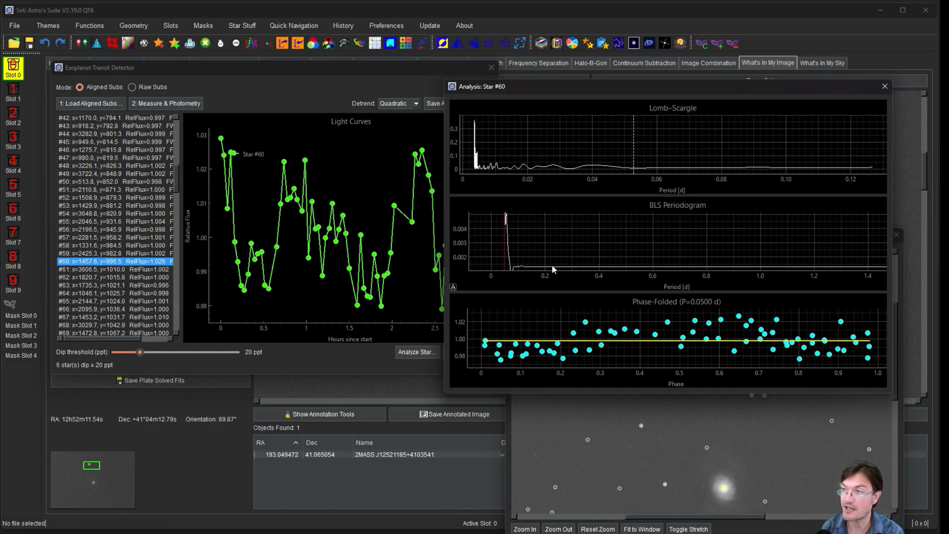
mouse_move(366, 253)
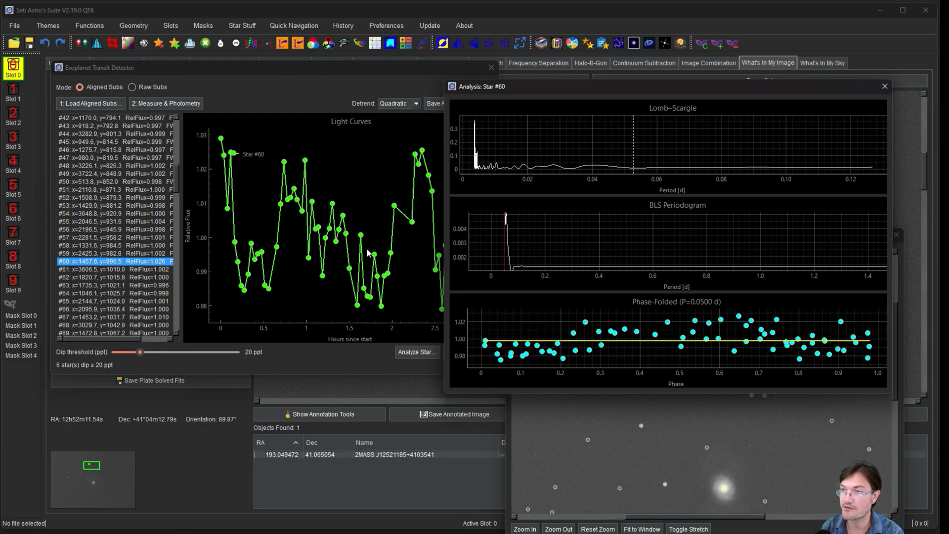
mouse_move(601, 316)
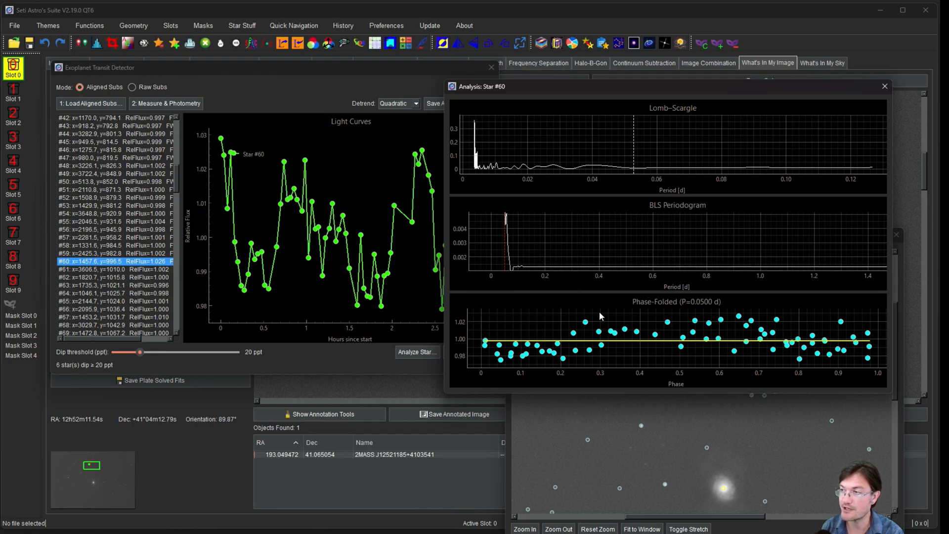
mouse_move(665, 320)
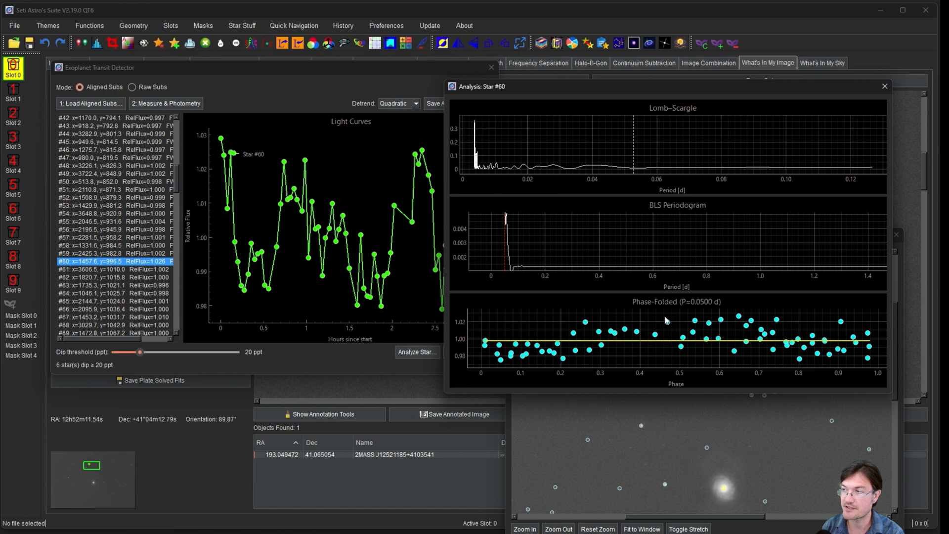
mouse_move(568, 348)
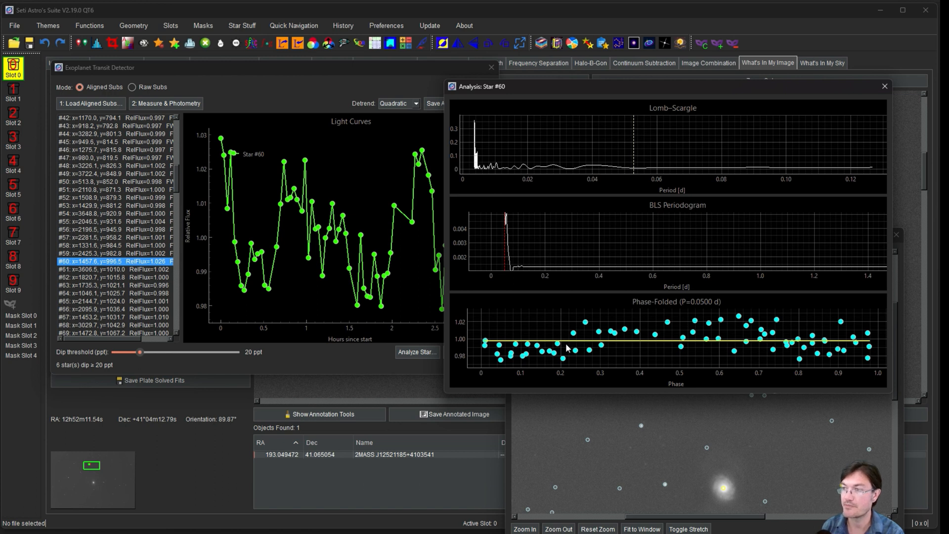
mouse_move(526, 343)
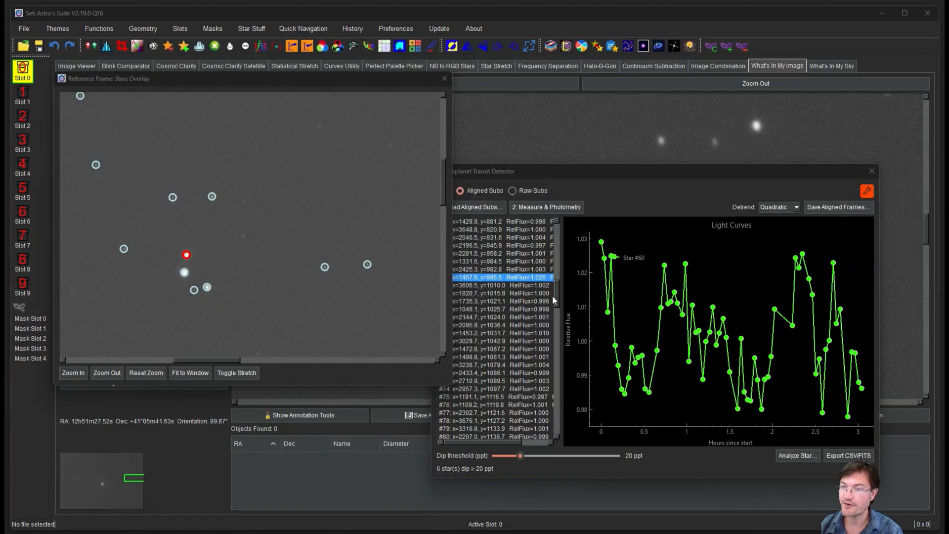
mouse_move(682, 361)
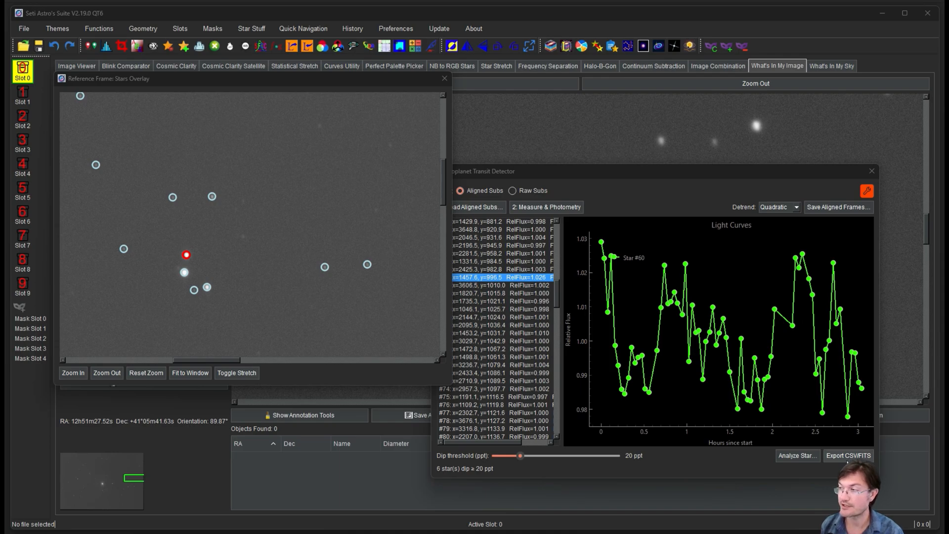
left_click(849, 455)
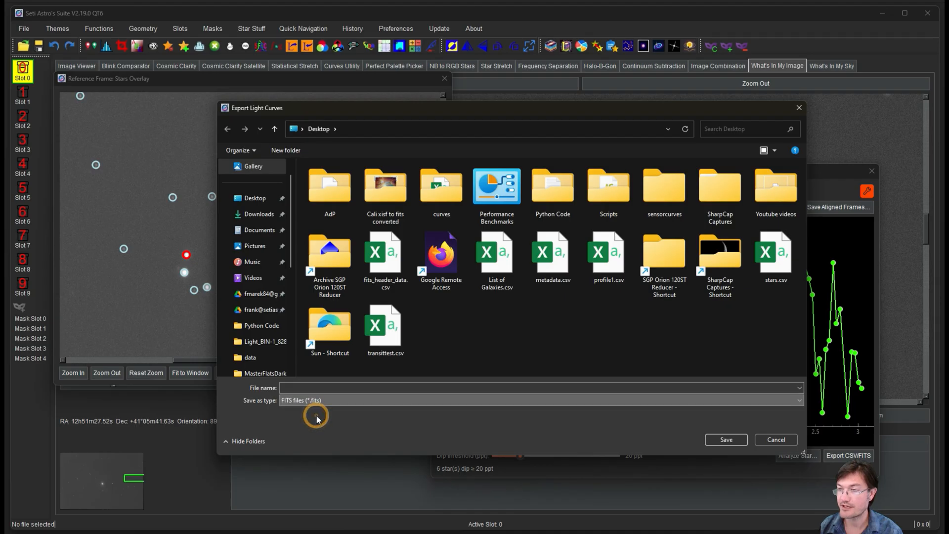
left_click(539, 400)
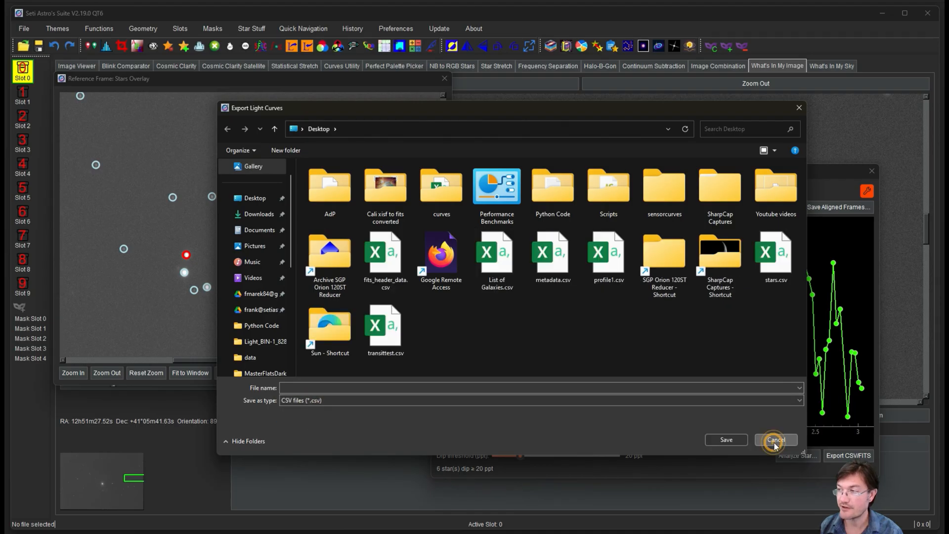
left_click(777, 440)
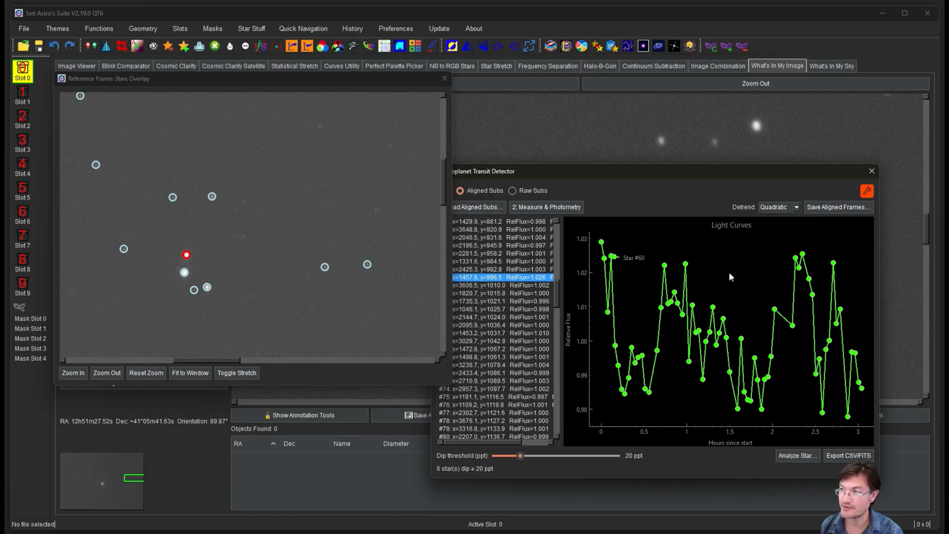
mouse_move(730, 346)
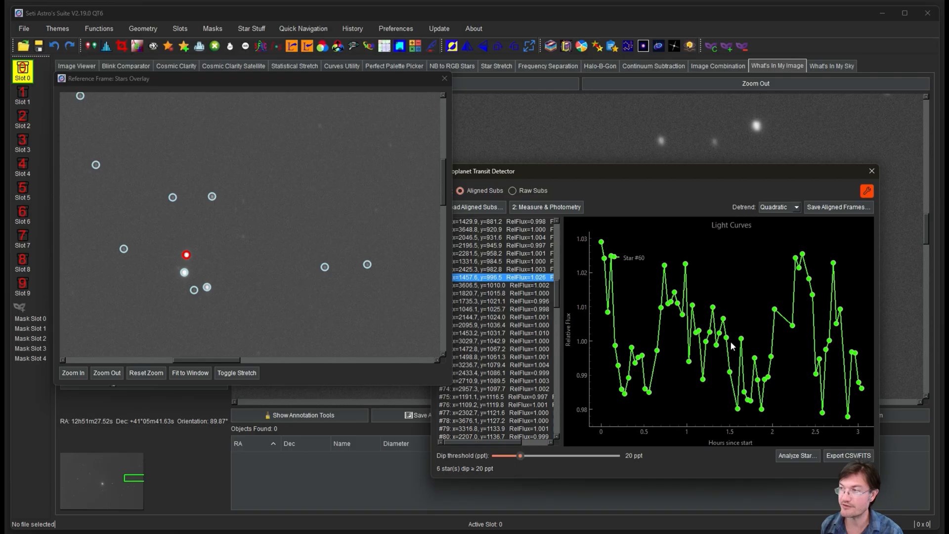
mouse_move(666, 320)
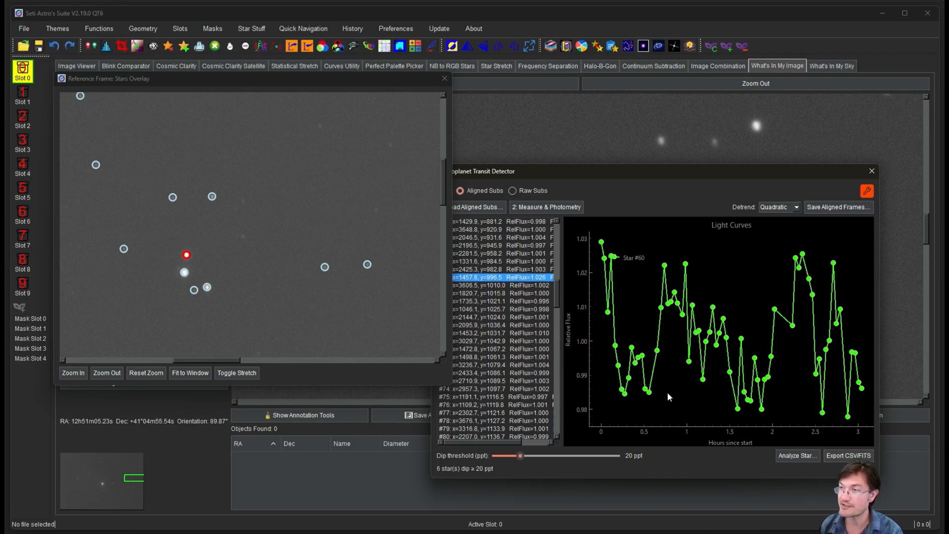
mouse_move(793, 355)
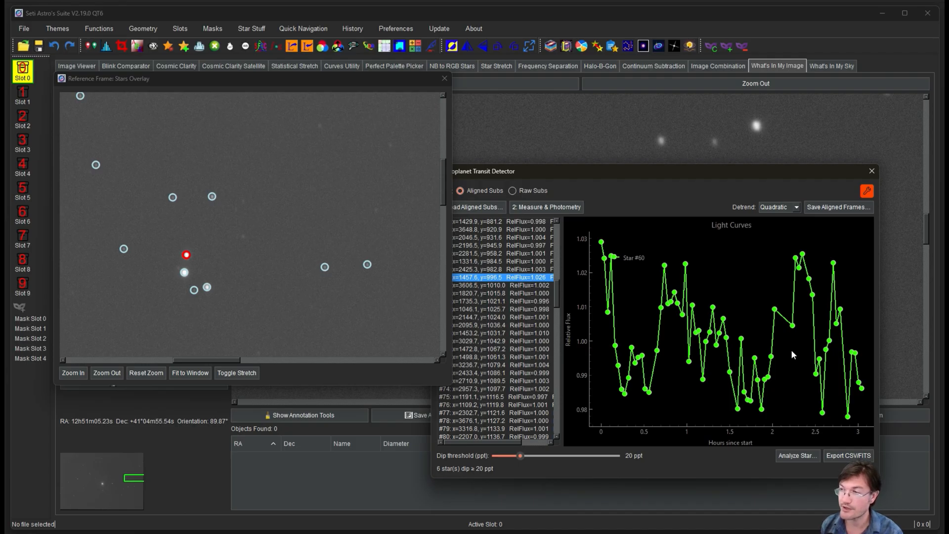
mouse_move(766, 361)
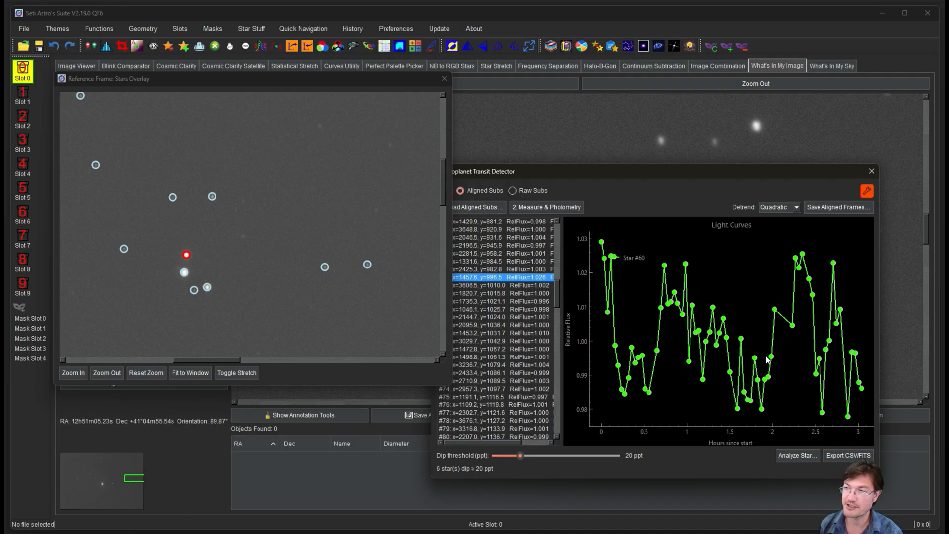
mouse_move(749, 331)
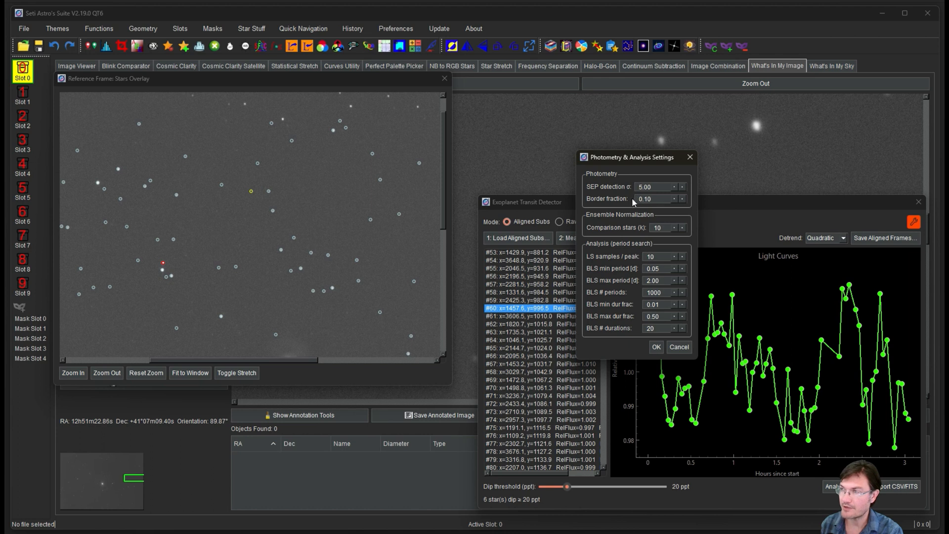
mouse_move(634, 203)
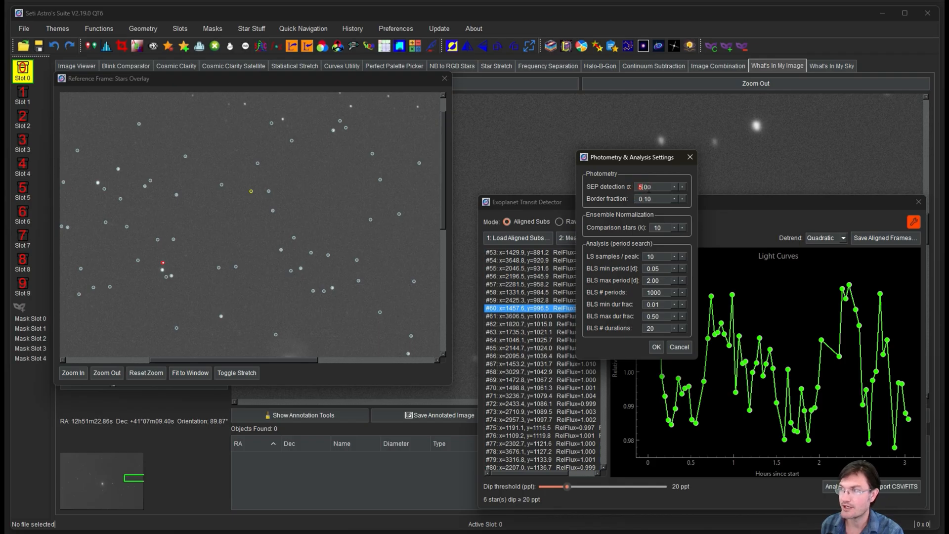
mouse_move(652, 197)
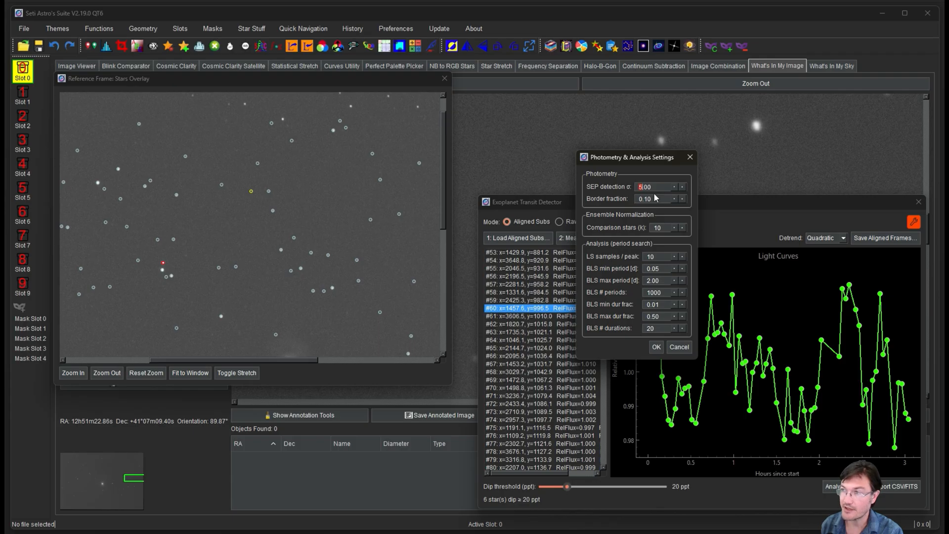
mouse_move(640, 199)
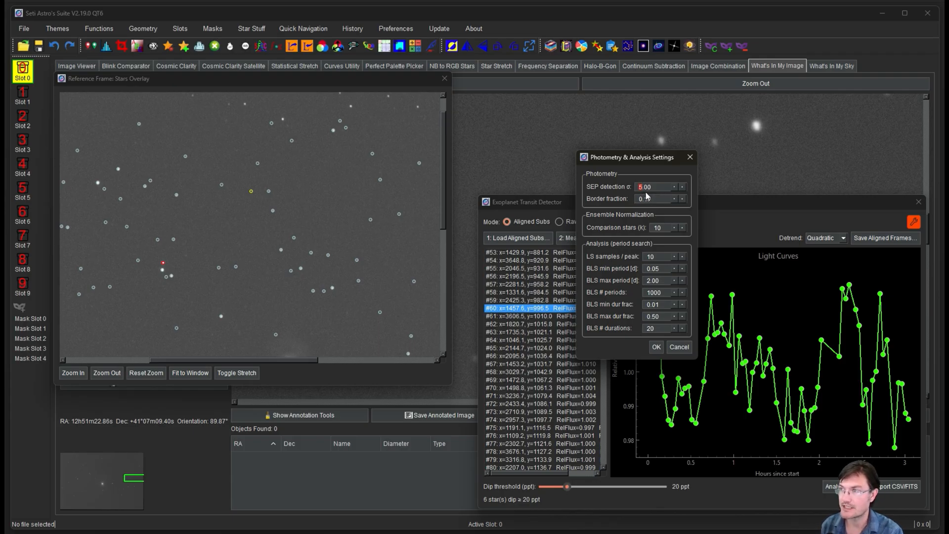
Step: Select the SEP detection σ value (5.00) in Photometry & Analysis Settings
left_click(652, 199)
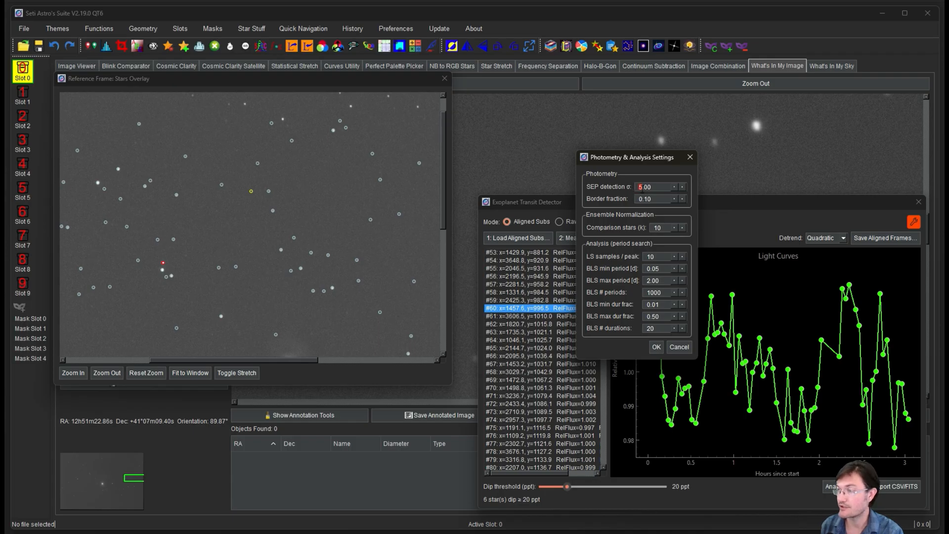
mouse_move(591, 202)
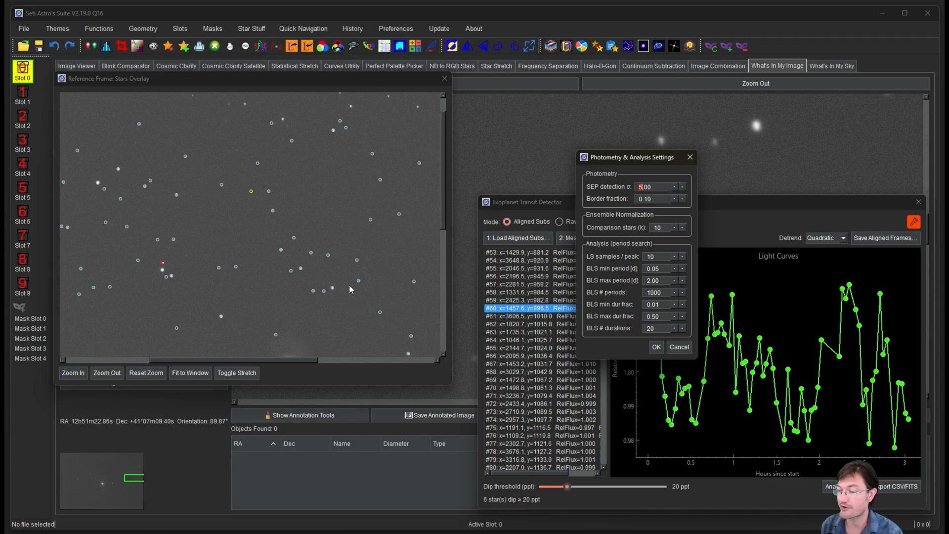
mouse_move(348, 292)
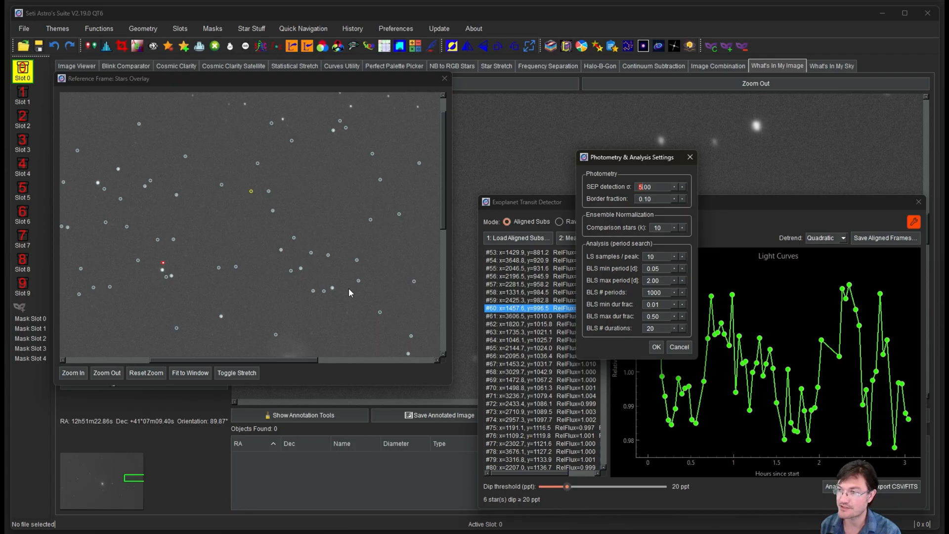
mouse_move(337, 268)
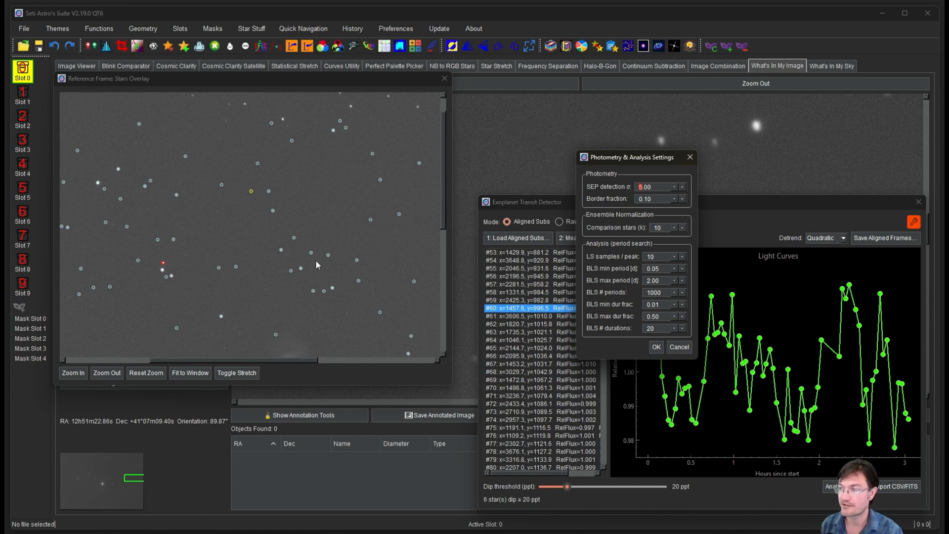
mouse_move(322, 262)
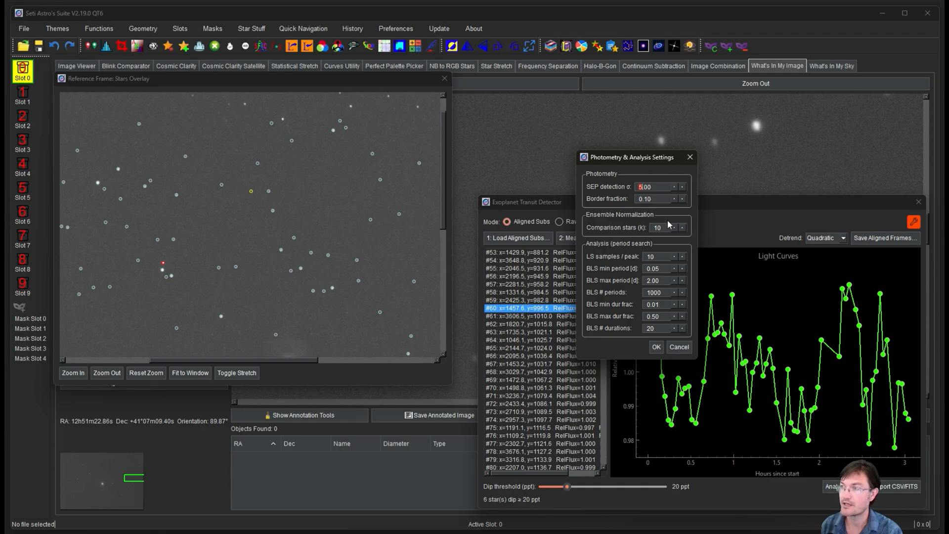
mouse_move(656, 248)
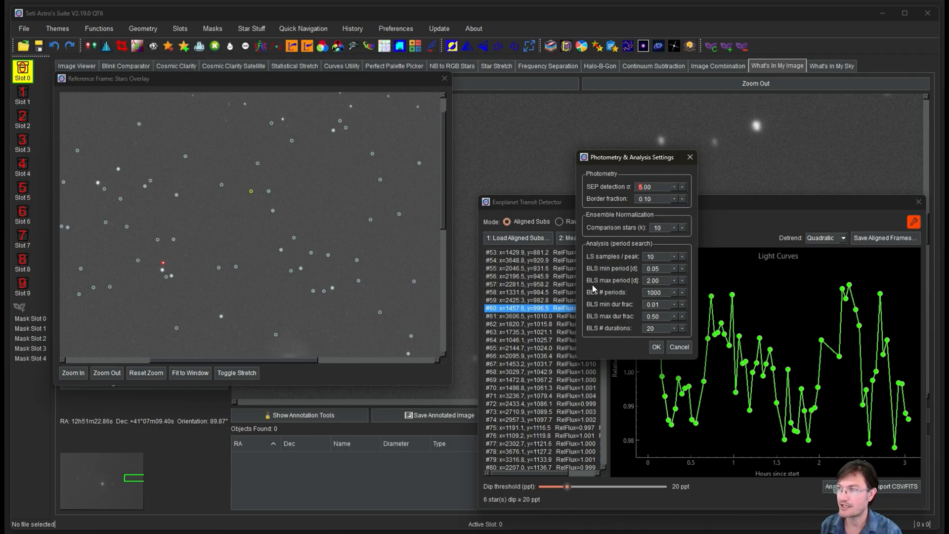
mouse_move(641, 147)
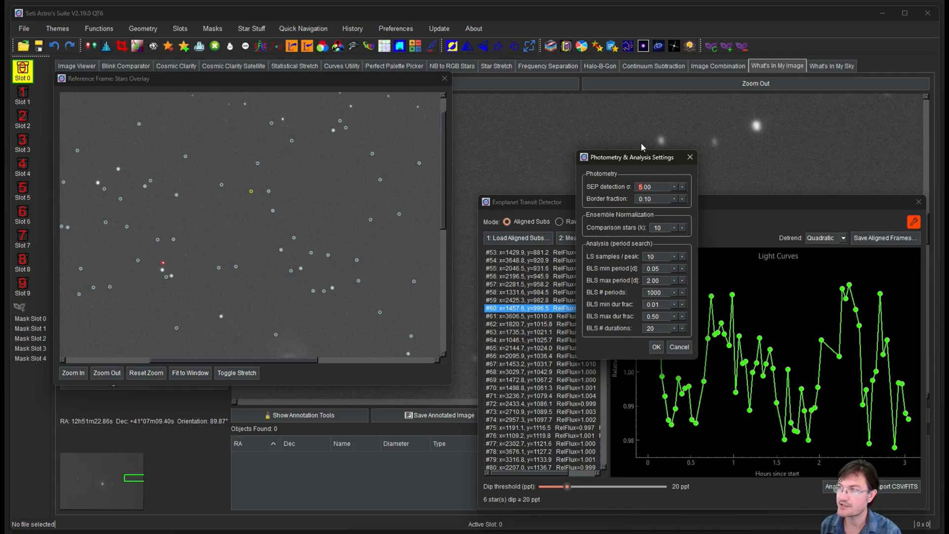
Step: Accept the settings, close star #60's analysis results, and select the BLS trial periods field
left_click(656, 347)
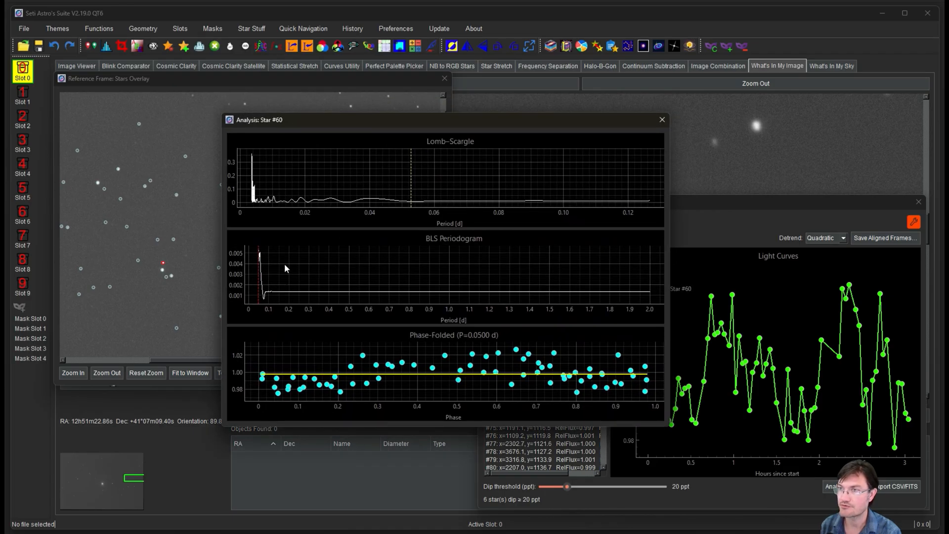
mouse_move(454, 333)
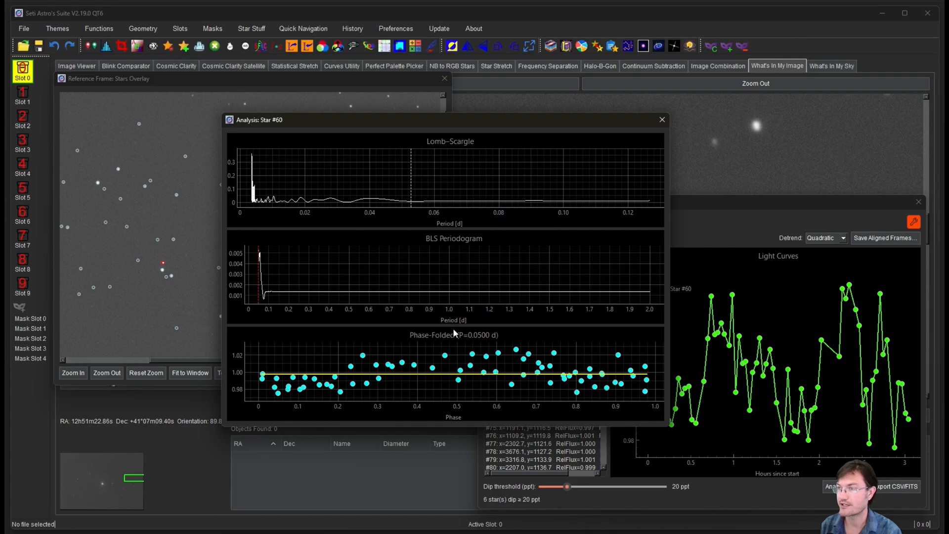
mouse_move(409, 234)
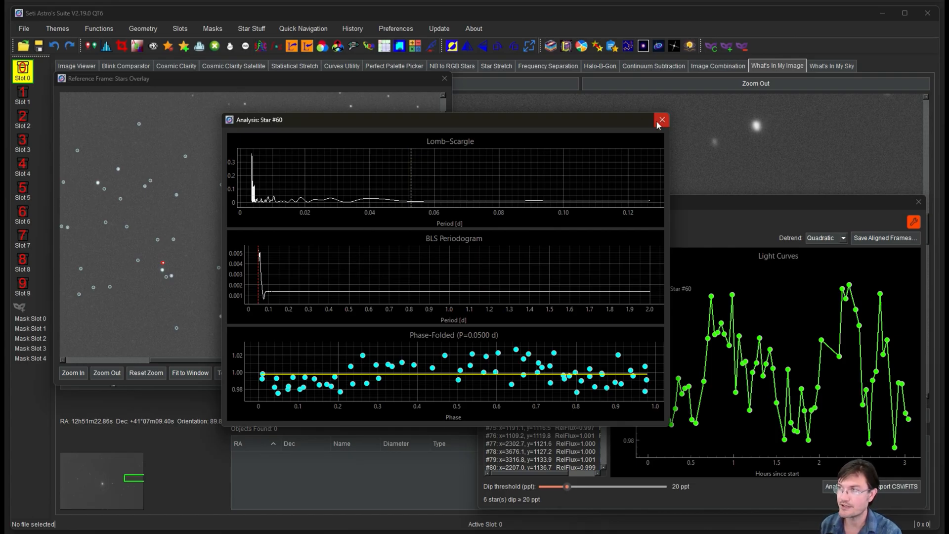
left_click(661, 119)
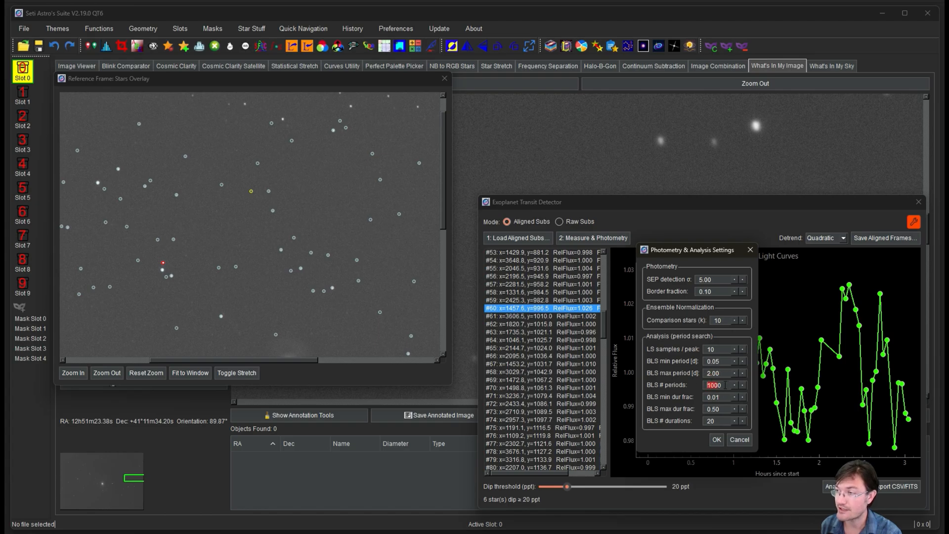
left_click(723, 421)
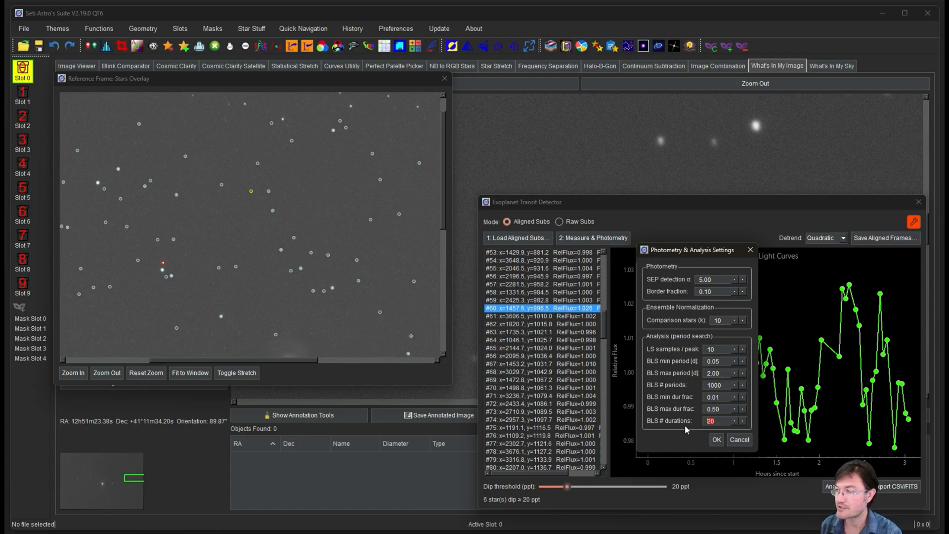
mouse_move(677, 393)
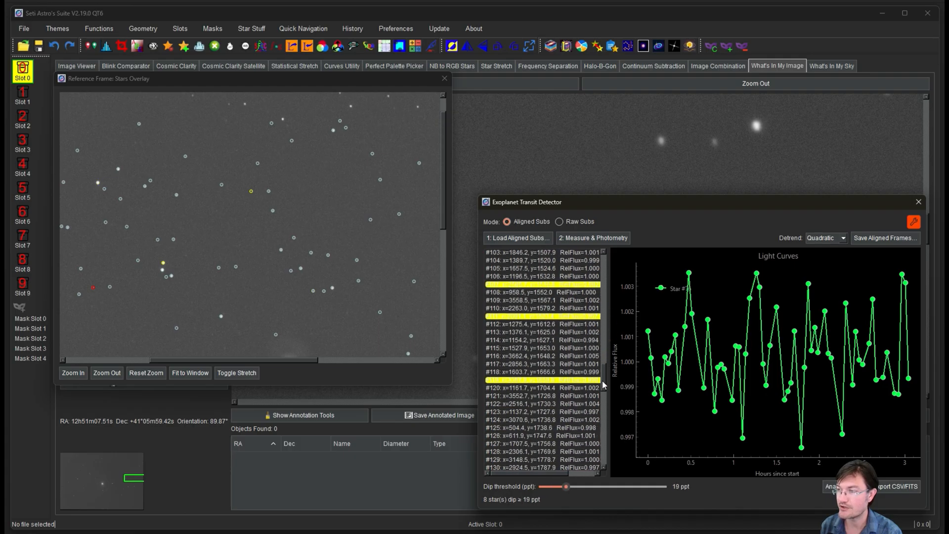
left_click(542, 380)
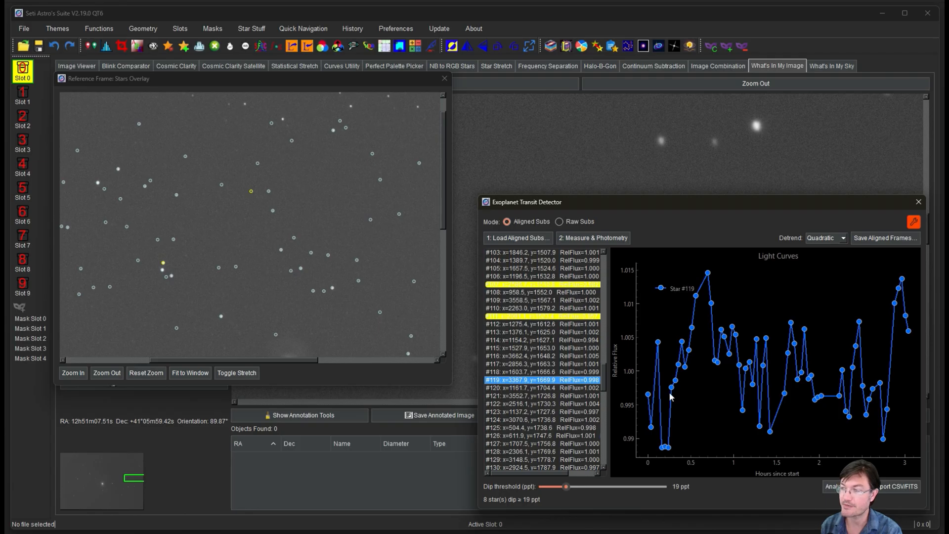
mouse_move(698, 466)
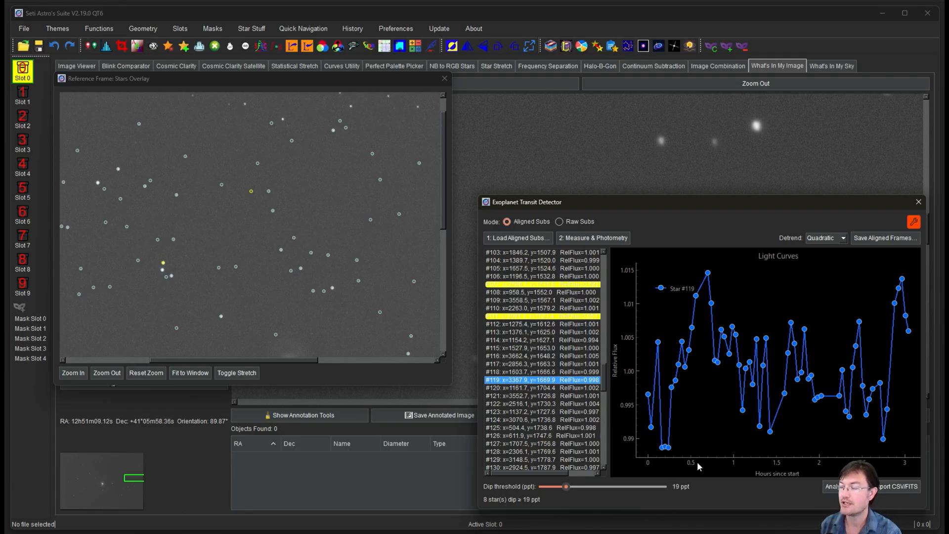
mouse_move(584, 273)
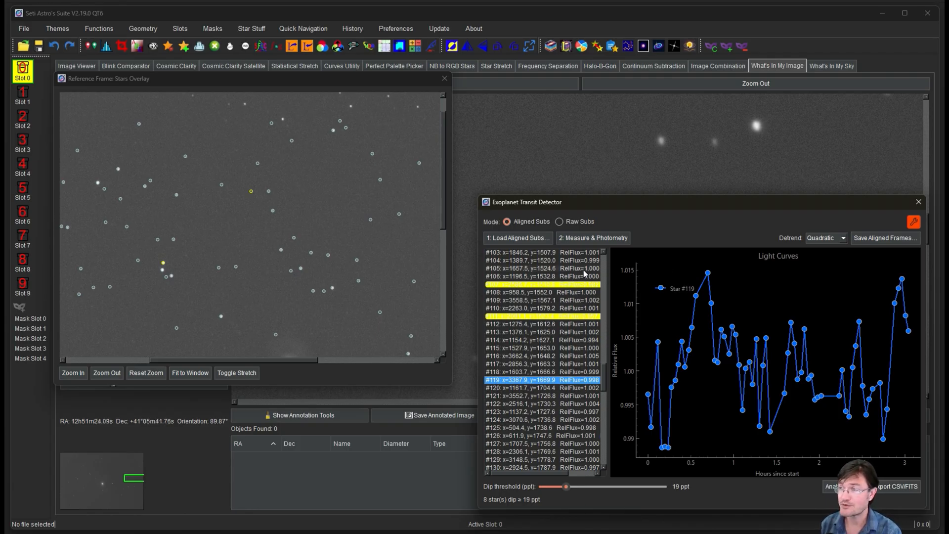
mouse_move(815, 369)
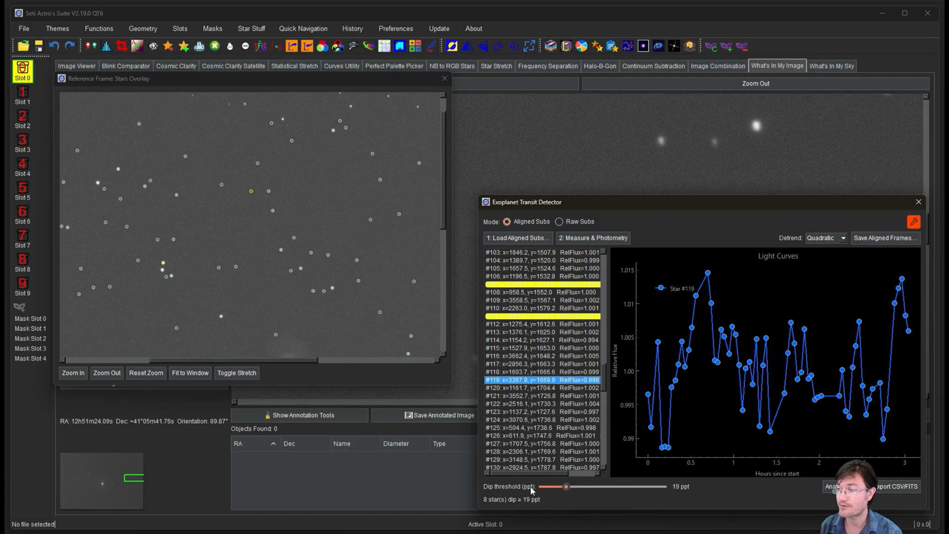
mouse_move(609, 490)
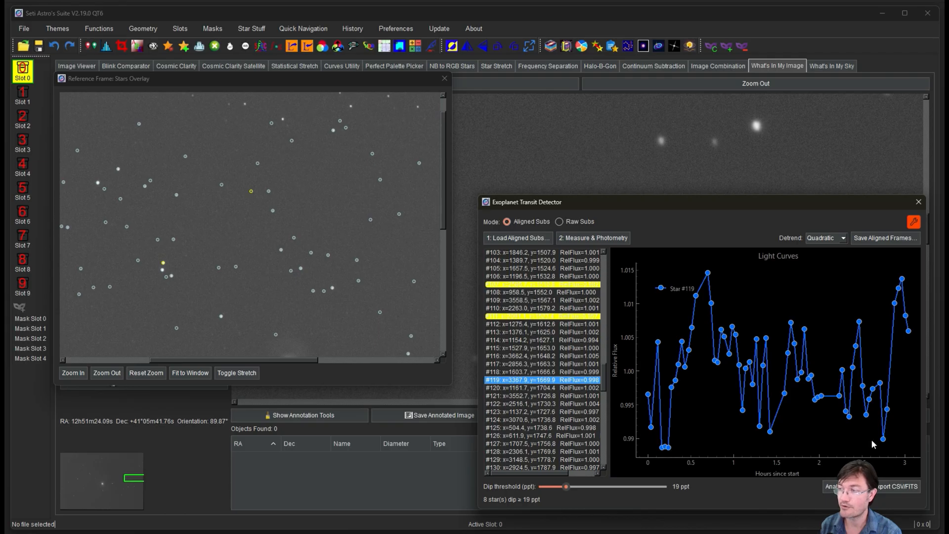
mouse_move(698, 430)
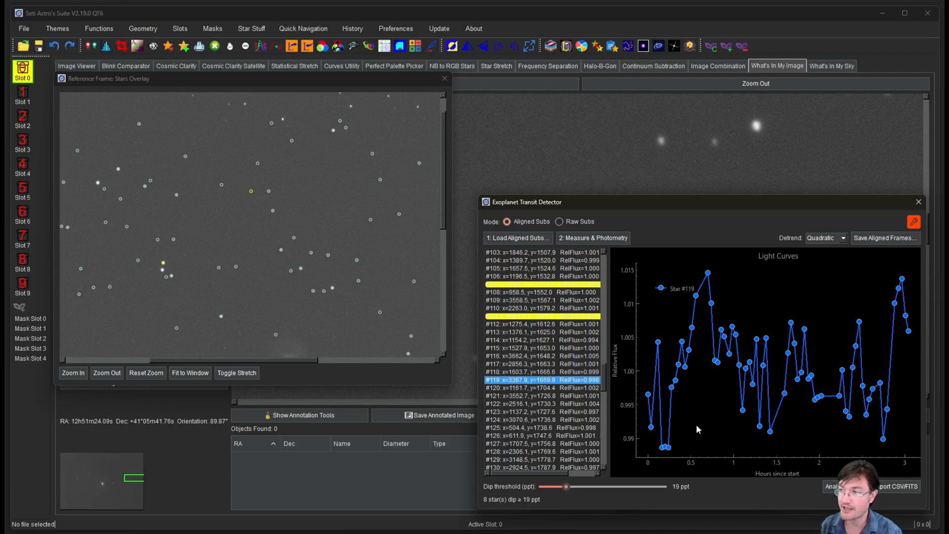
mouse_move(679, 444)
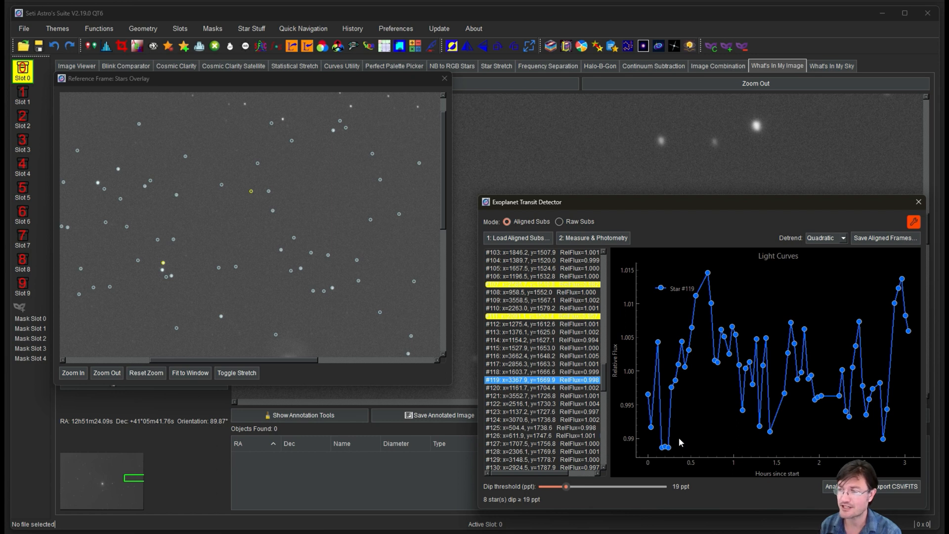
mouse_move(703, 416)
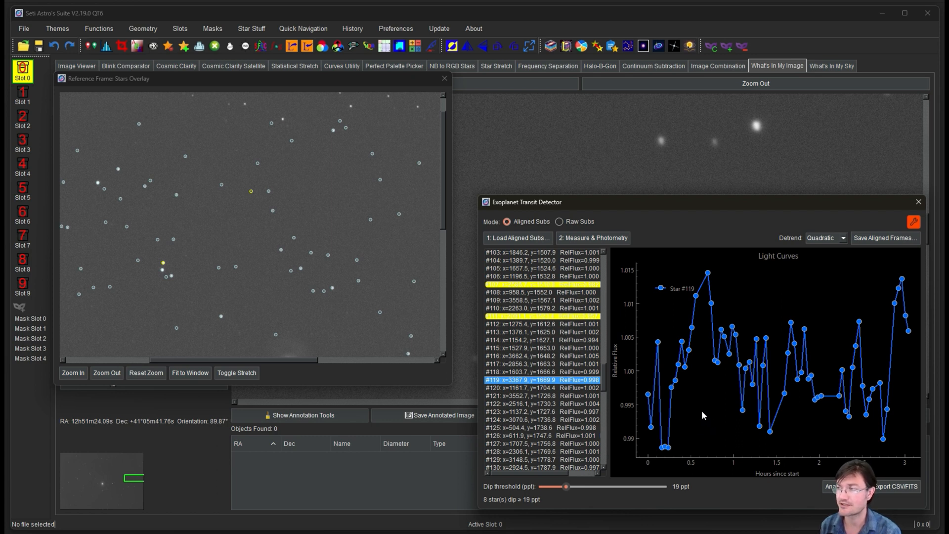
left_click(836, 486)
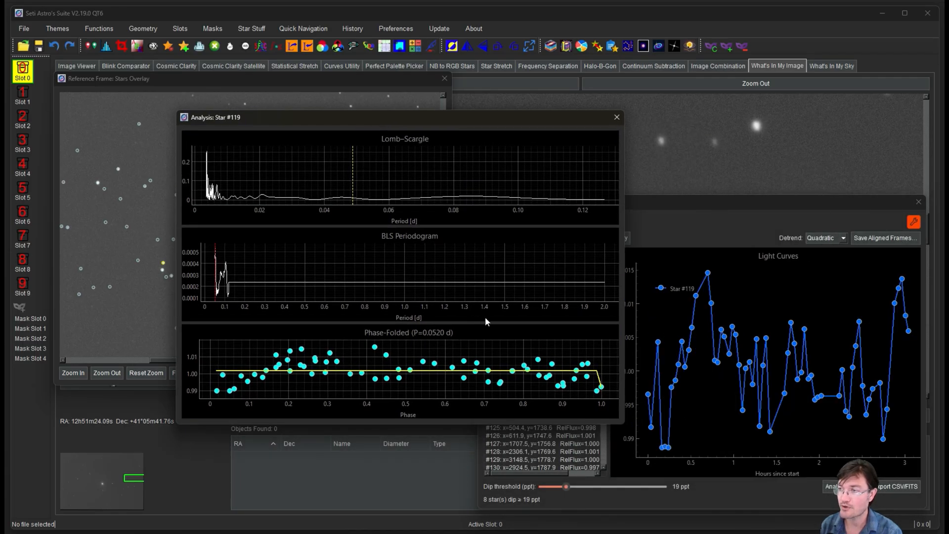
mouse_move(327, 353)
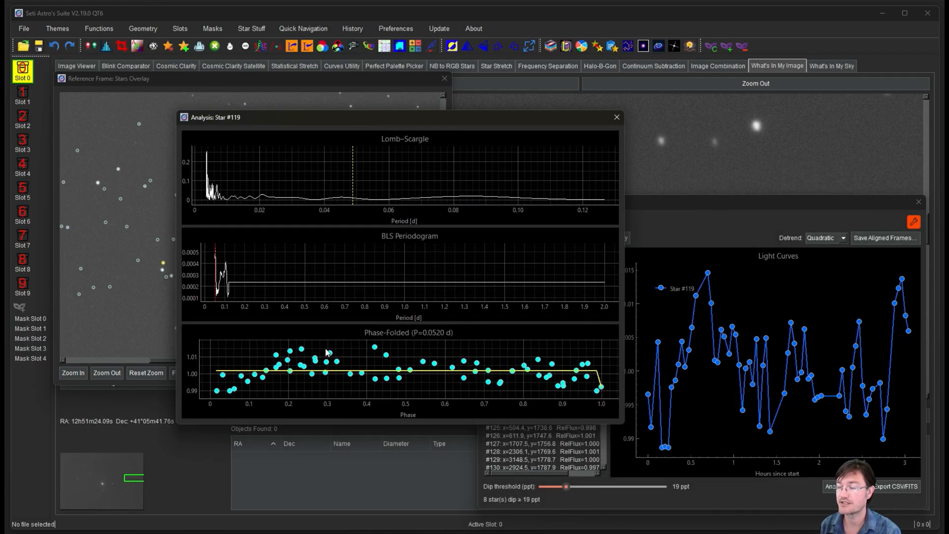
mouse_move(280, 314)
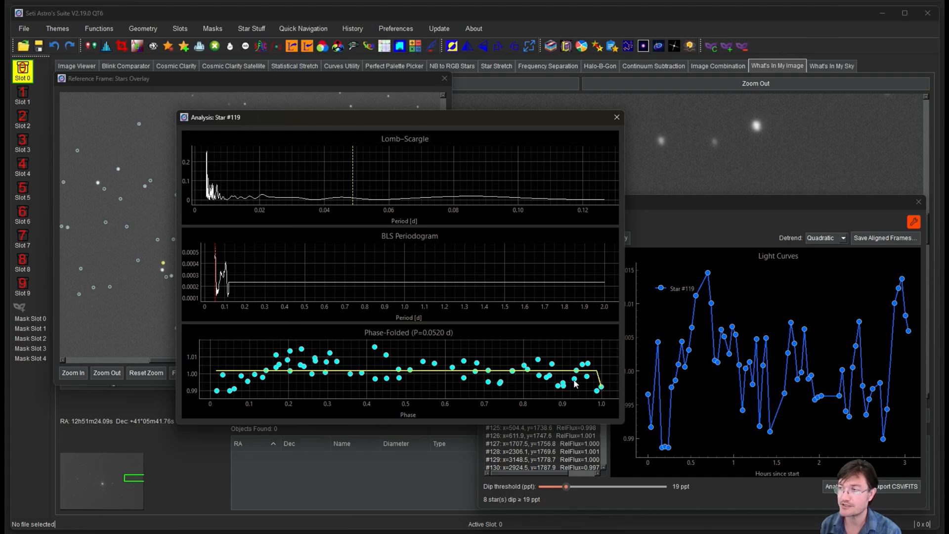
left_click(617, 117)
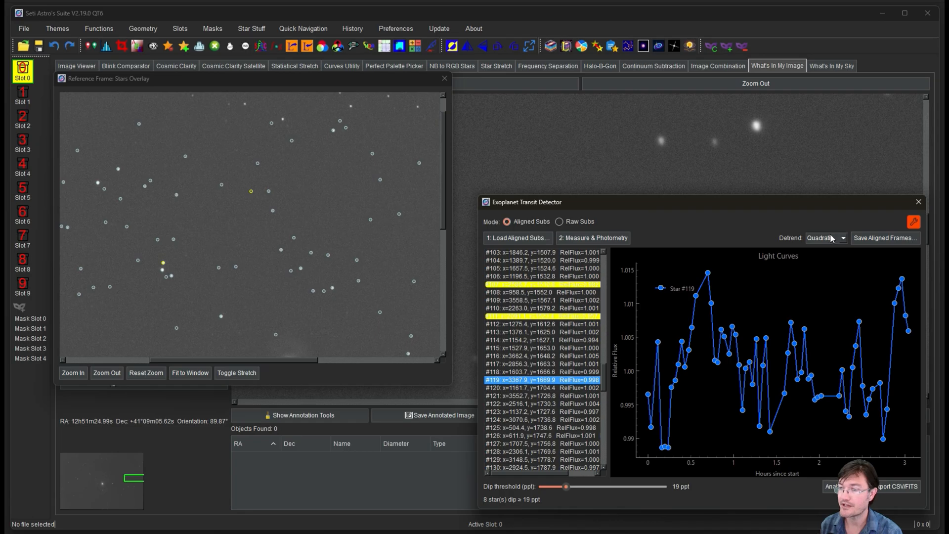
mouse_move(806, 262)
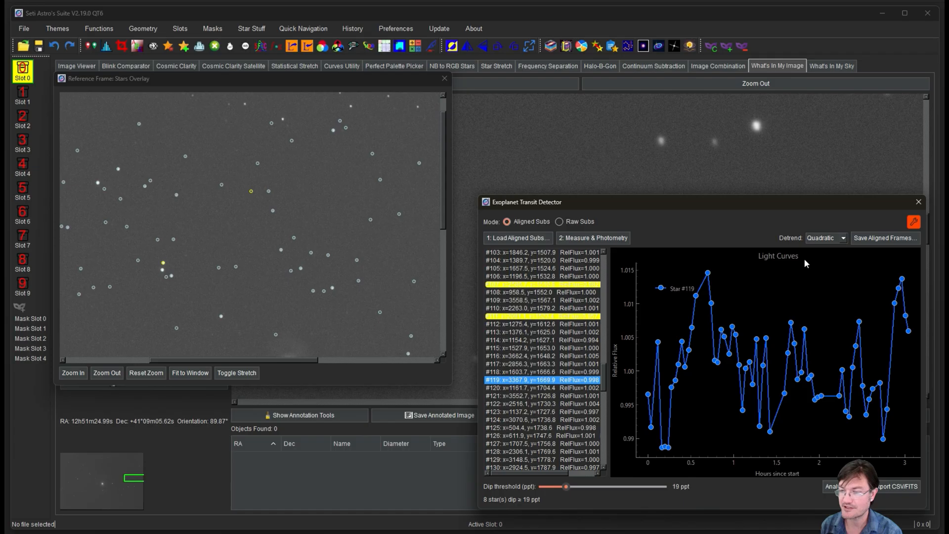
mouse_move(668, 206)
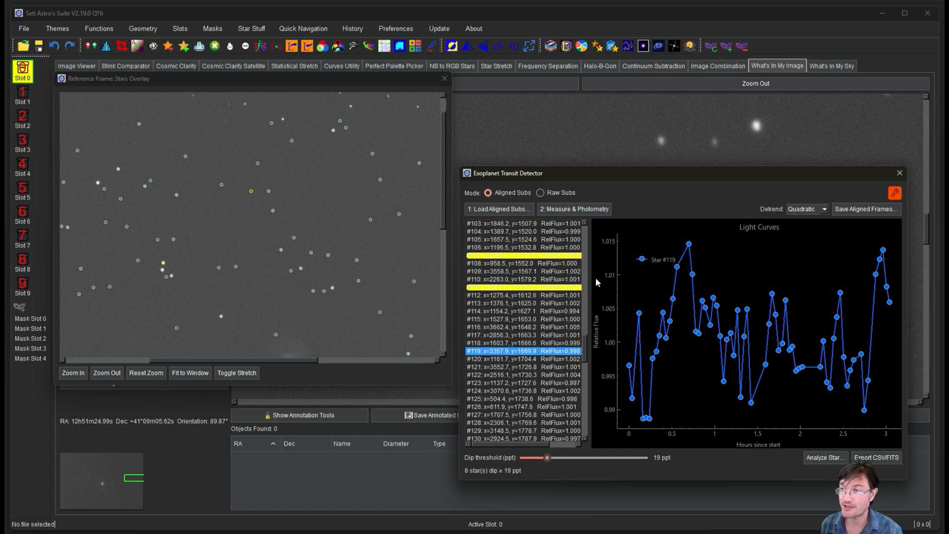
Step: Switch the transit detector to Raw Subs mode and scroll the star list back up
left_click(539, 193)
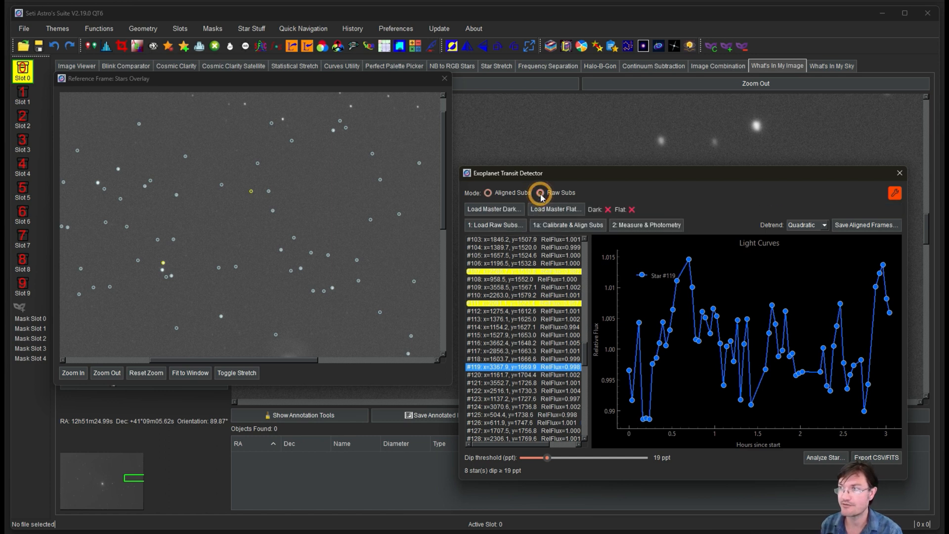
left_click(540, 193)
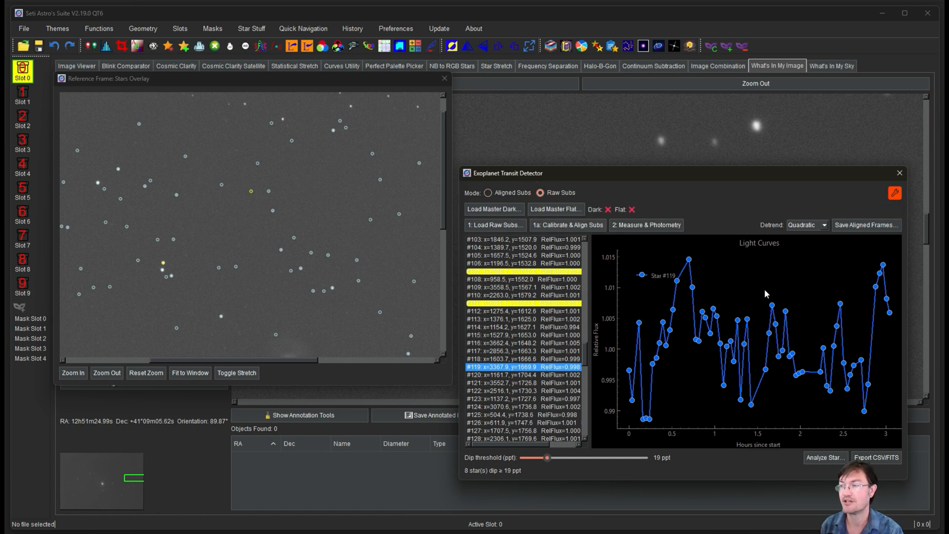
mouse_move(726, 327)
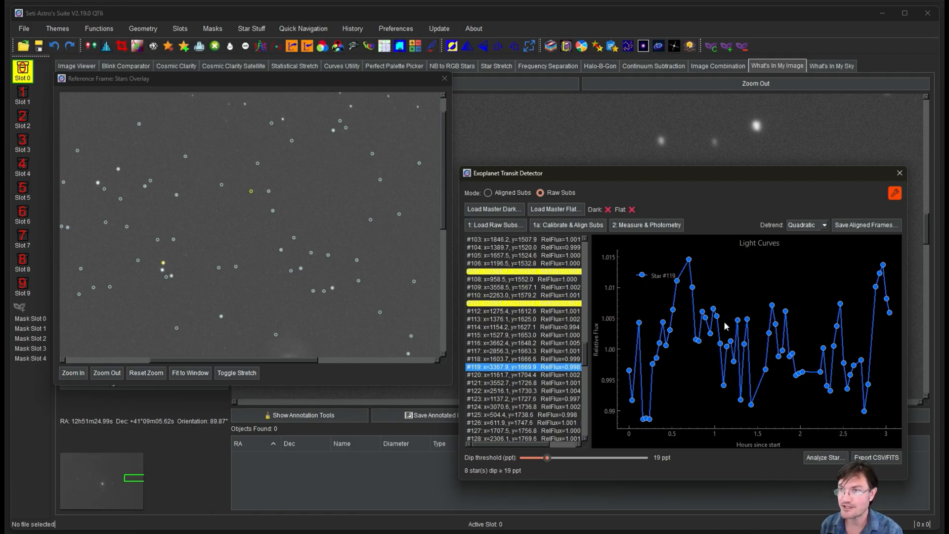
scroll("up", 3)
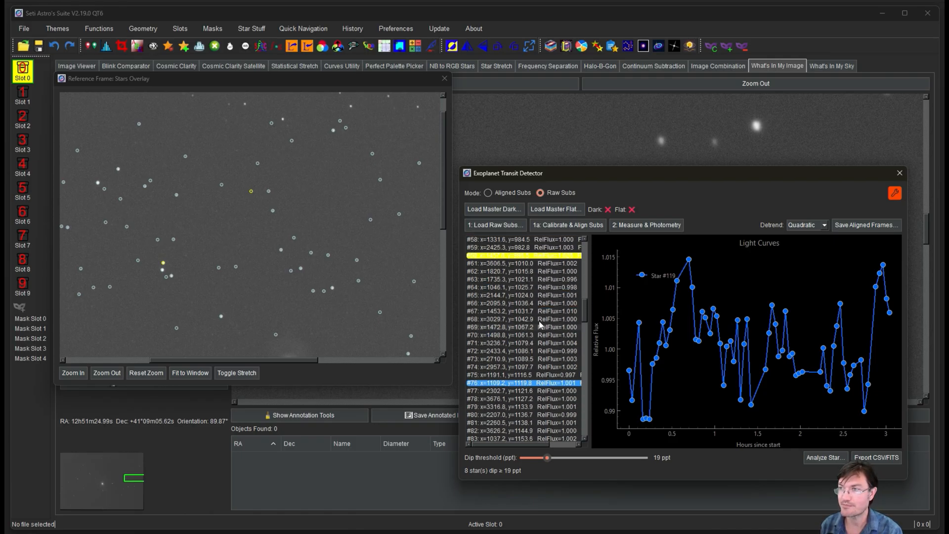
scroll("up", 3)
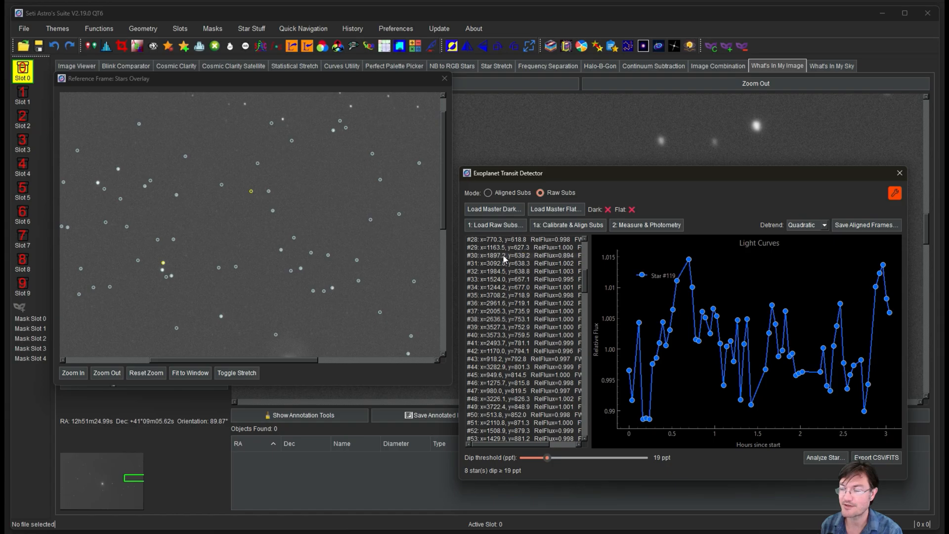
Step: Plot star #30's rise-and-fall yellow light curve in the Light Curves panel
left_click(520, 255)
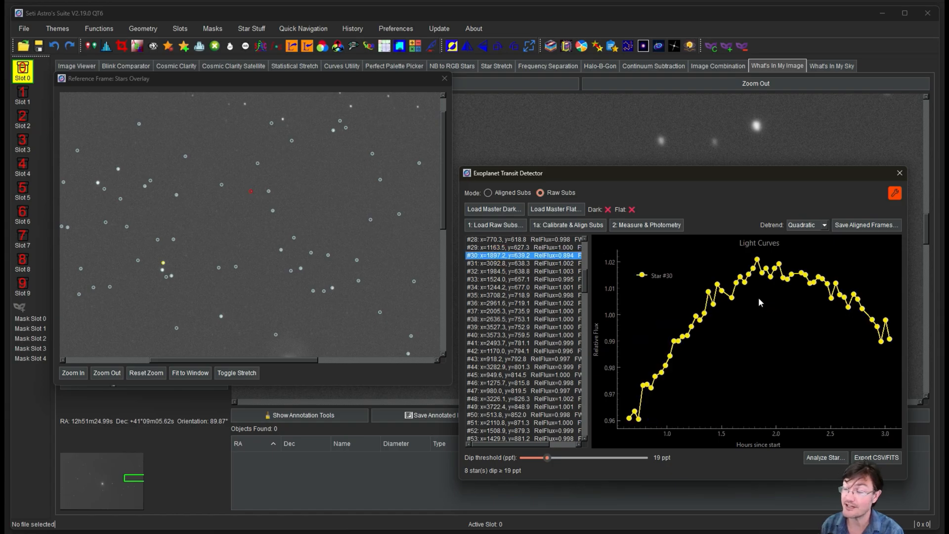
mouse_move(892, 323)
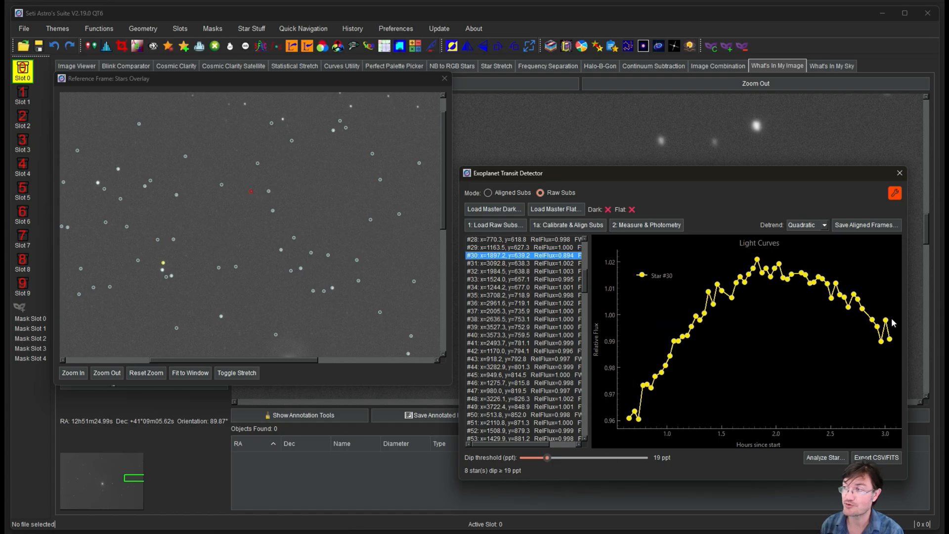
mouse_move(654, 414)
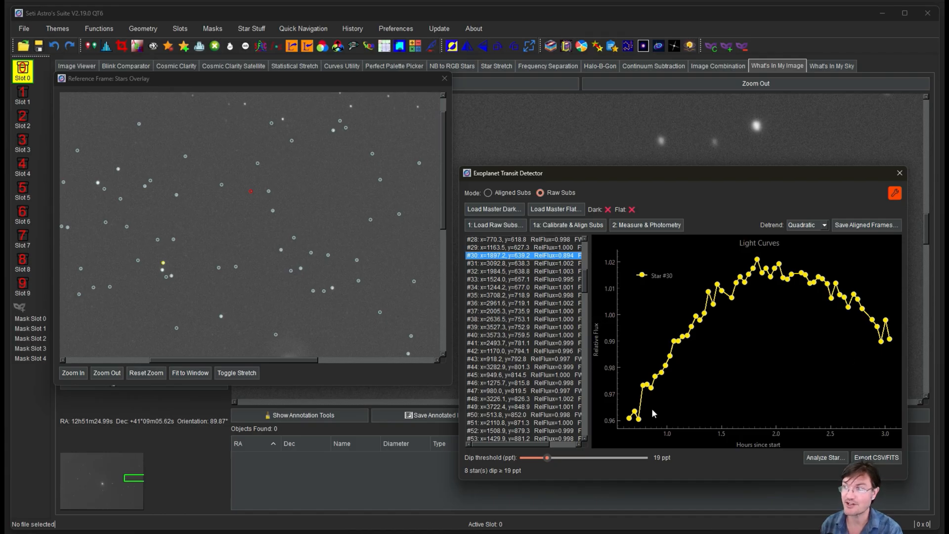
mouse_move(580, 395)
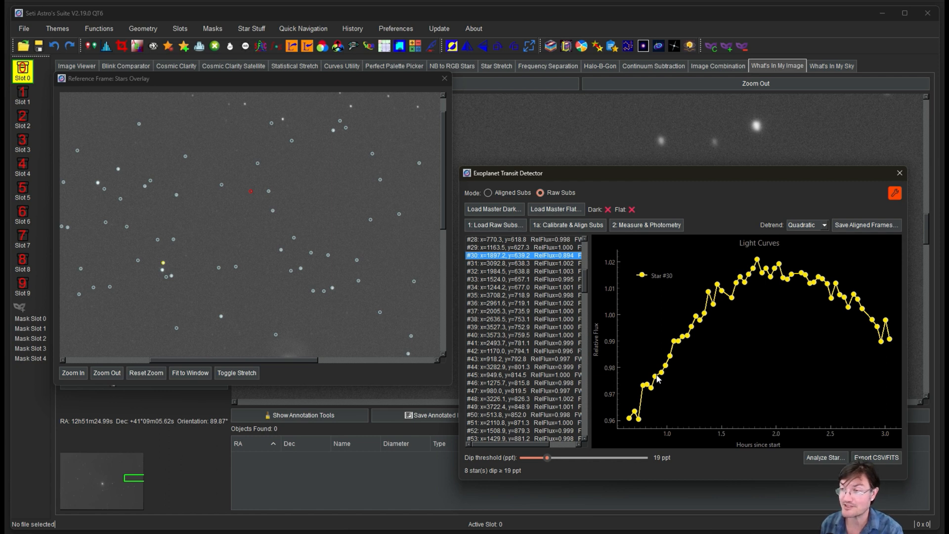
mouse_move(545, 330)
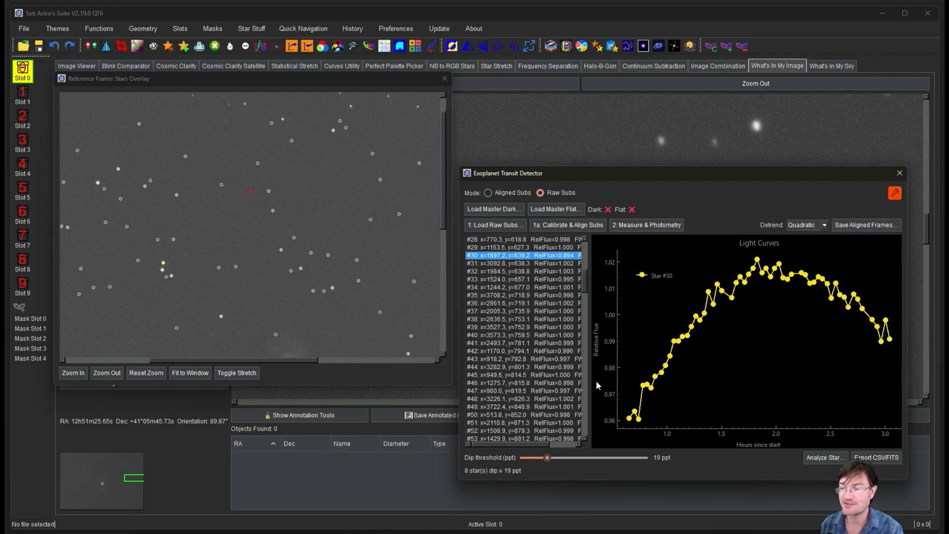
mouse_move(477, 351)
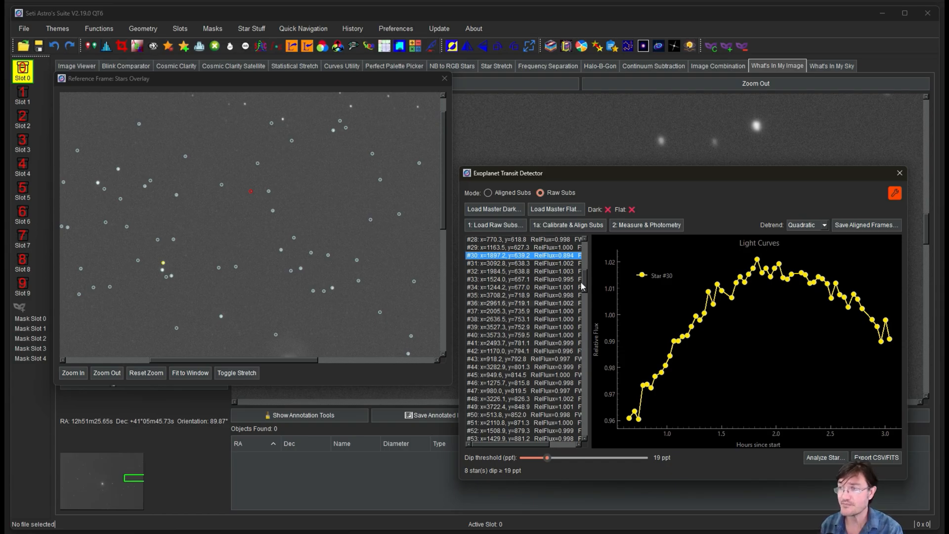
scroll("up", 3)
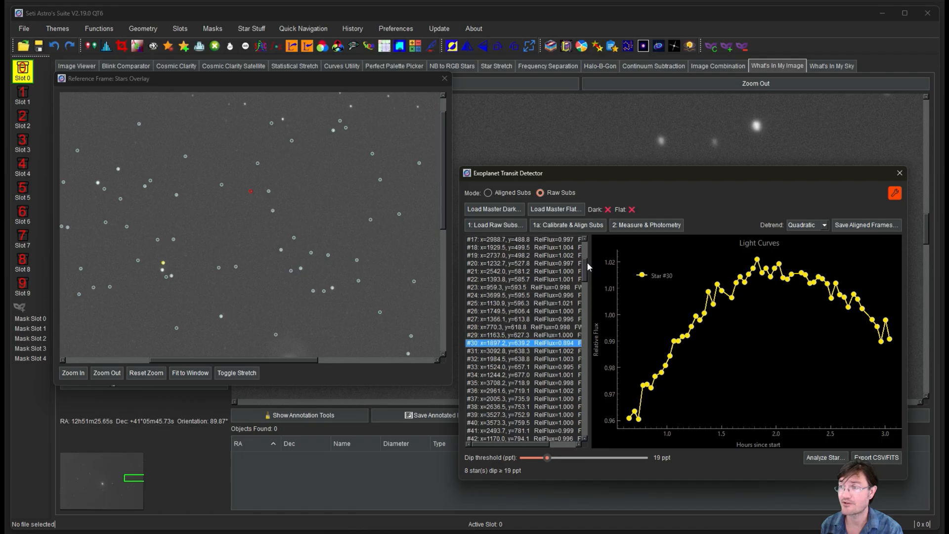
mouse_move(896, 357)
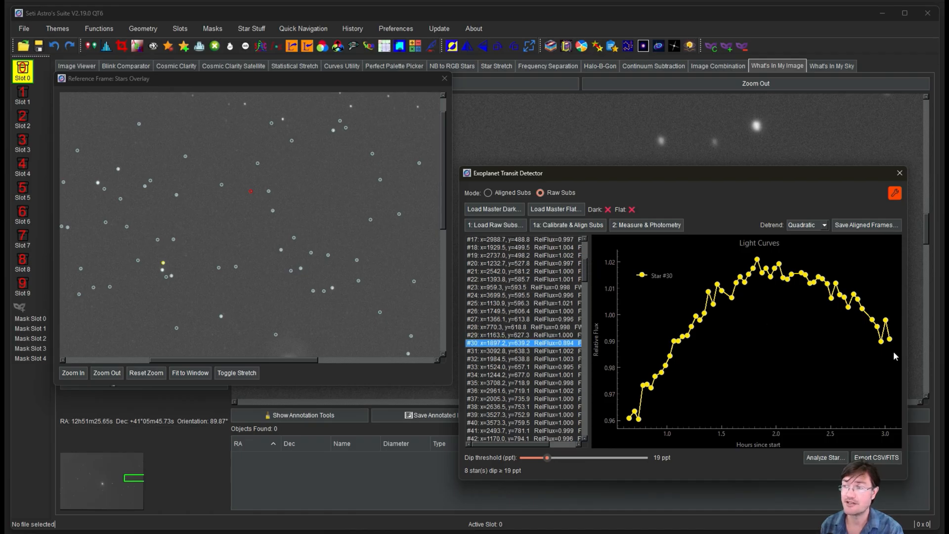
mouse_move(777, 354)
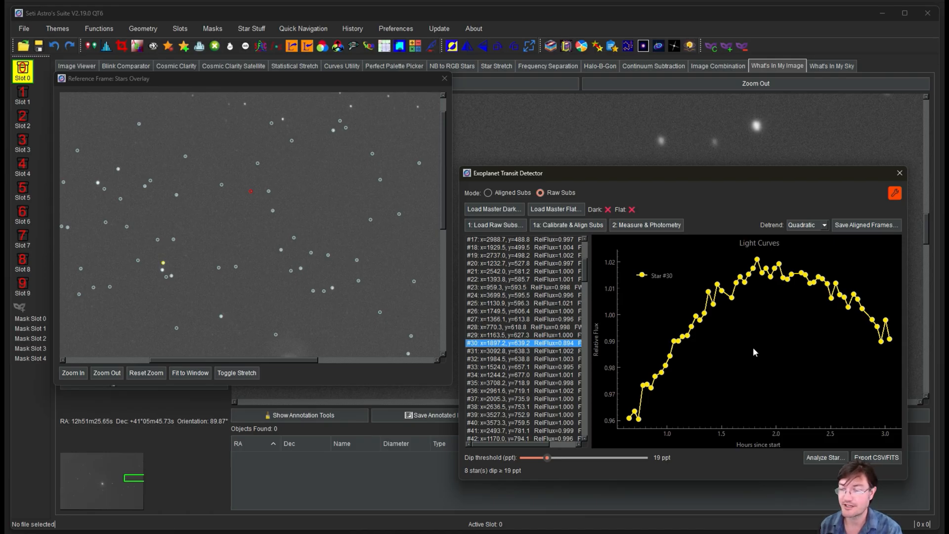
mouse_move(733, 342)
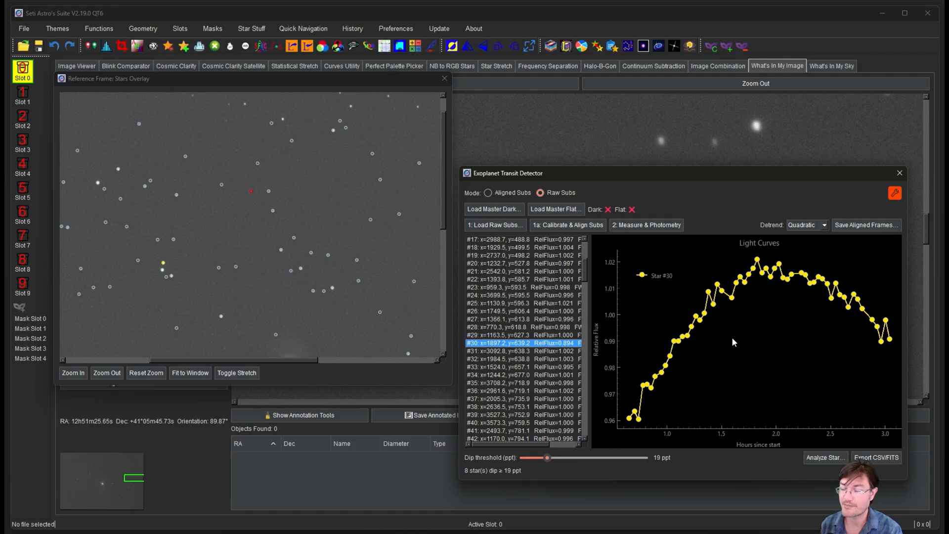